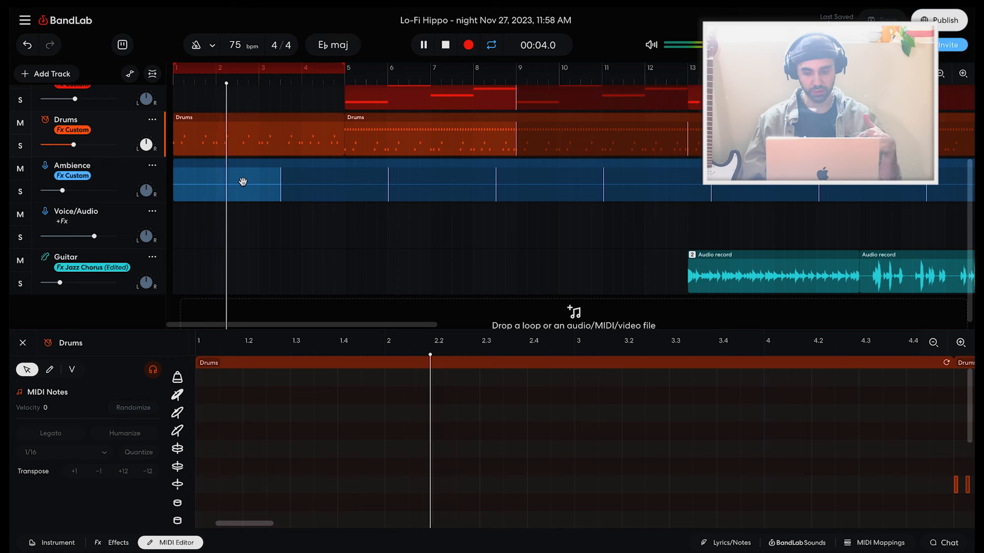
# - Play and stop the looped sections starting at bar 5 and bar 13
pyautogui.click(444, 45)
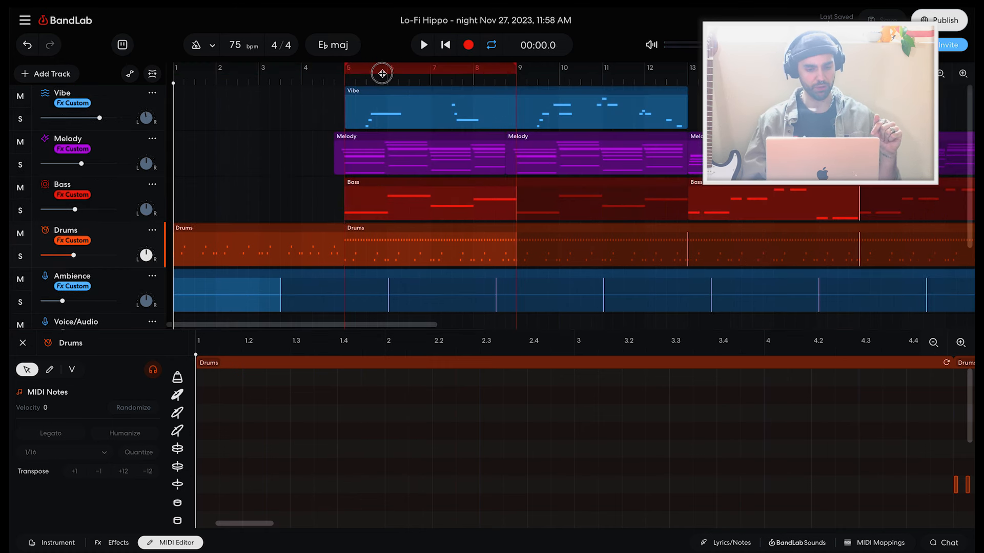
pyautogui.click(423, 44)
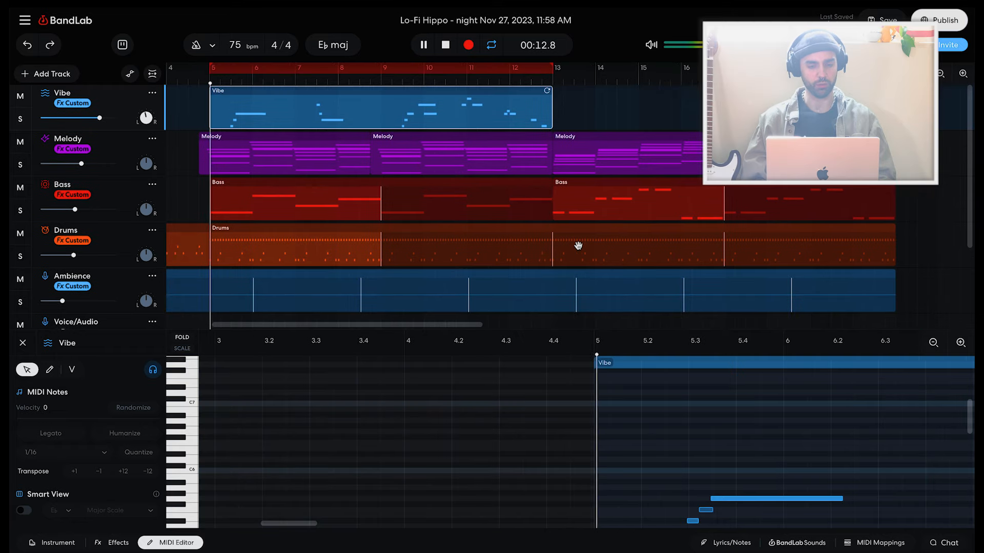
pyautogui.click(422, 44)
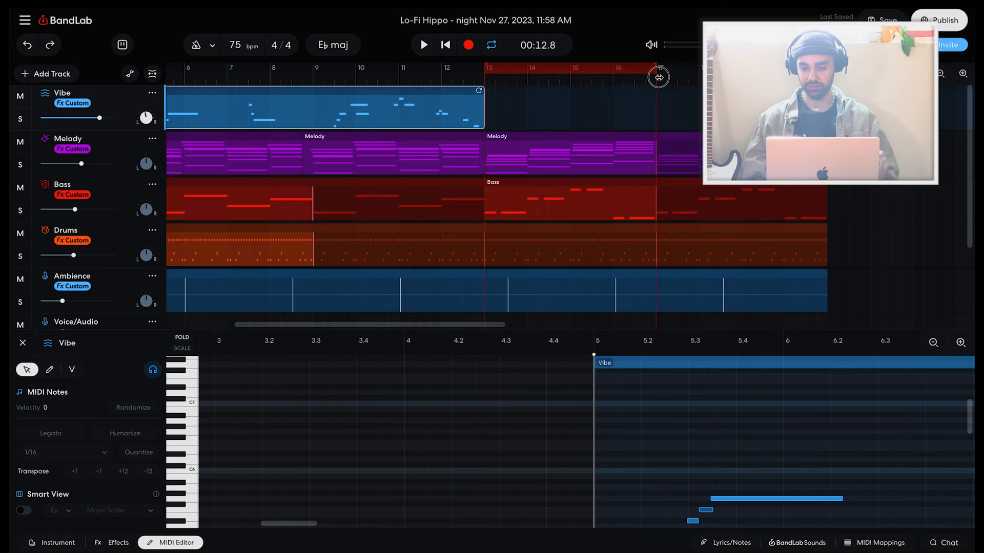
pyautogui.click(422, 45)
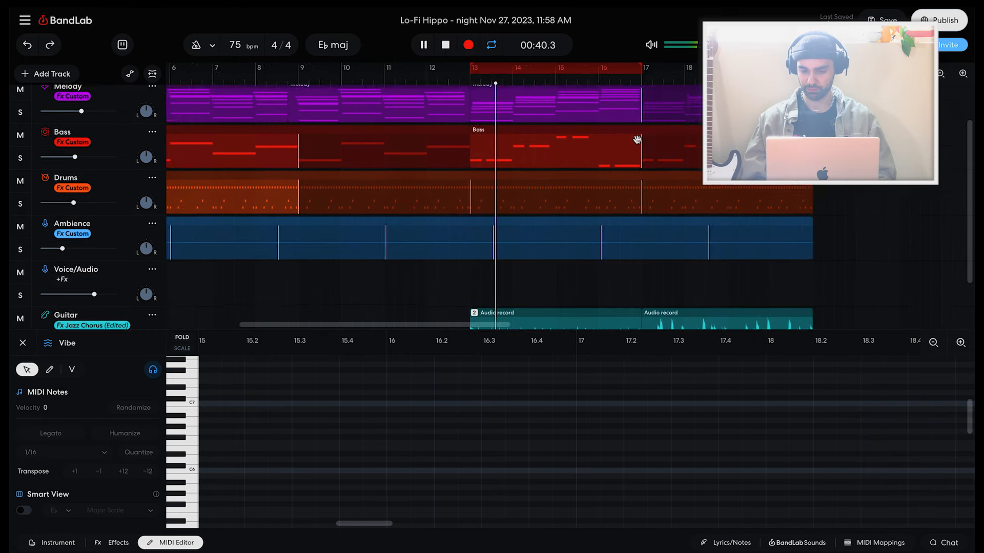
pyautogui.click(422, 45)
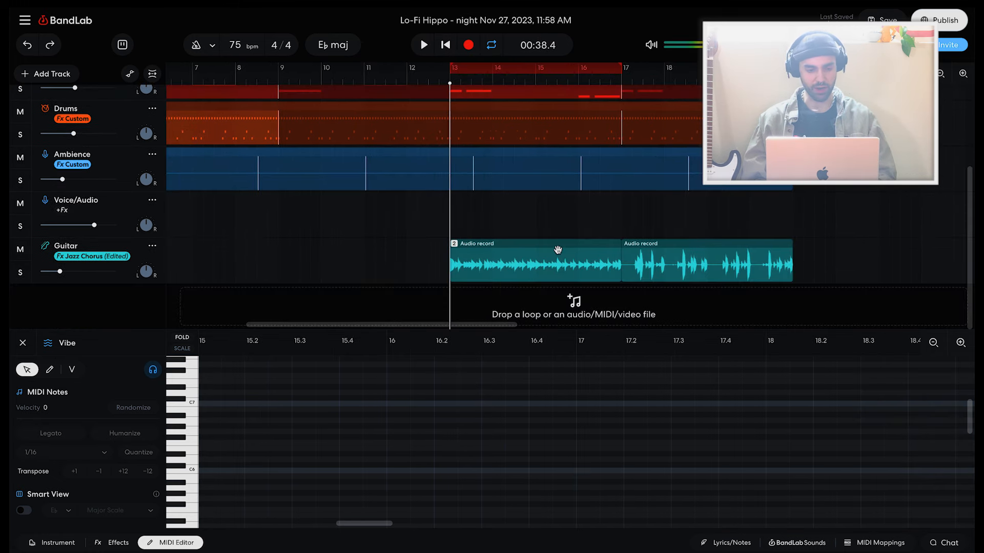
# - Open the Guitar recording in the Editor and play the loop from bar 17
pyautogui.click(423, 45)
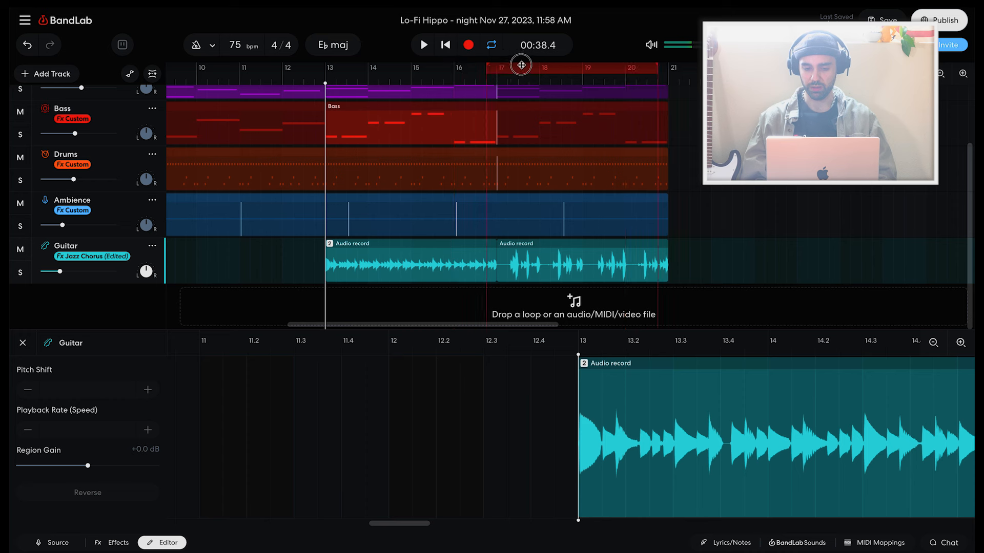
pyautogui.click(423, 45)
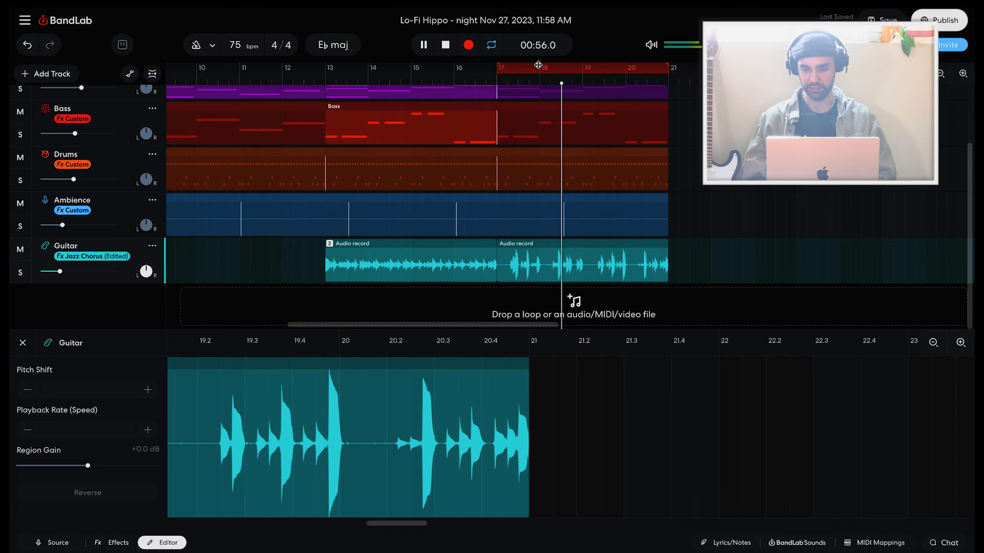
pyautogui.click(423, 45)
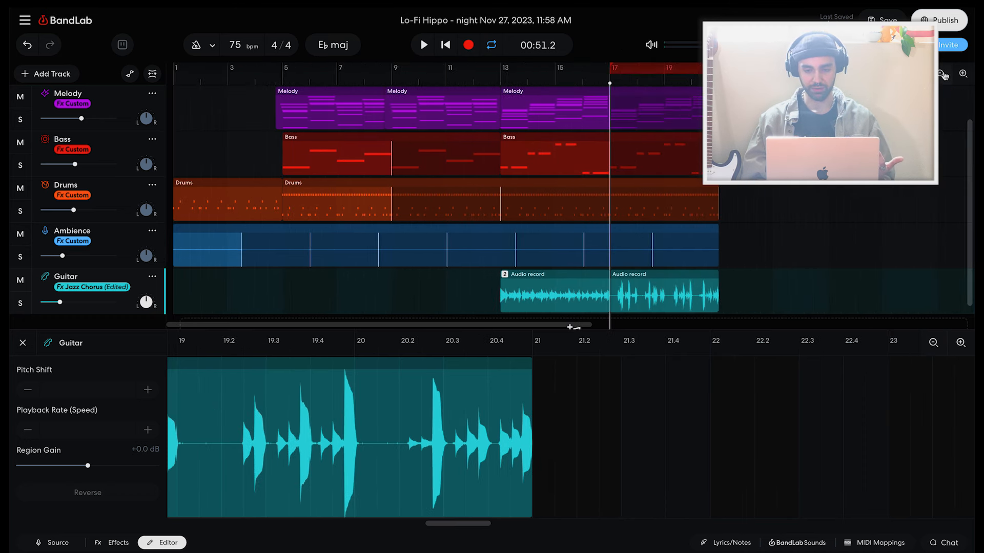
# - Inspect the later Vibe region and leave only two Melody regions in bars 3–11
pyautogui.doubleClick(220, 245)
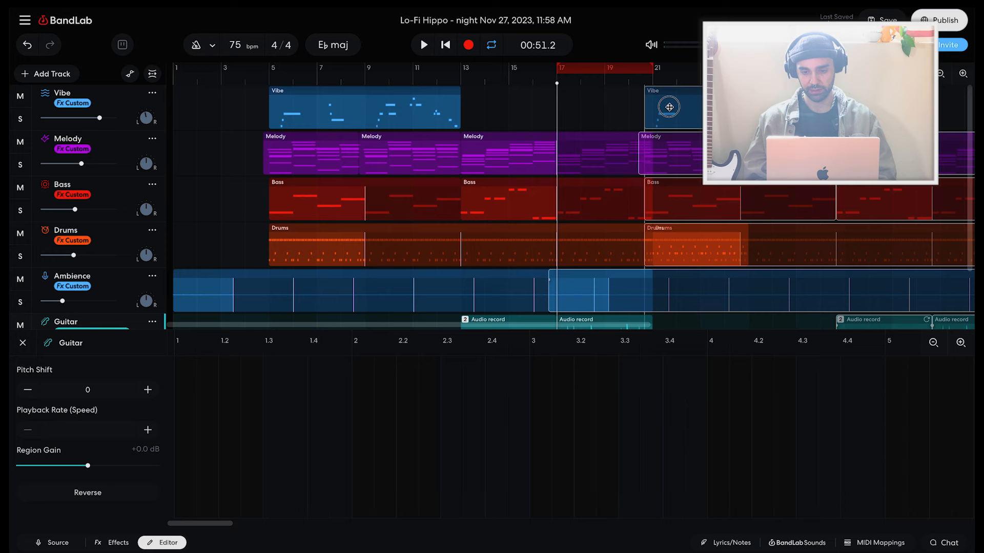
pyautogui.doubleClick(668, 107)
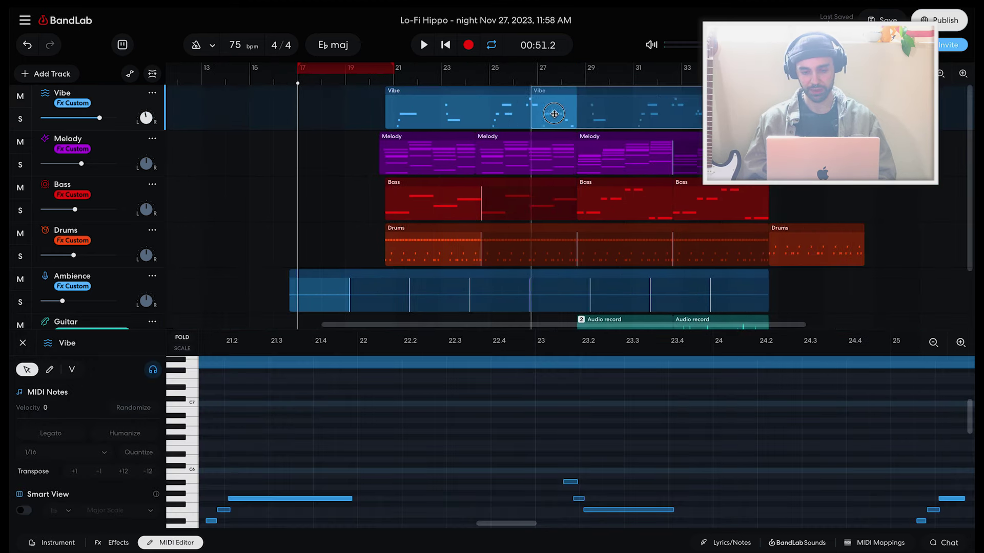
pyautogui.hscroll(3)
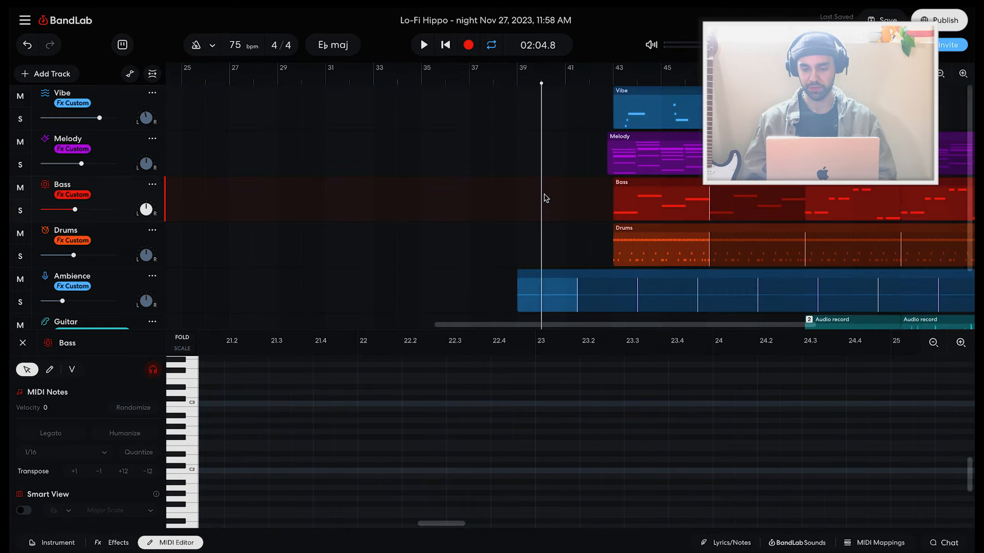
pyautogui.click(656, 154)
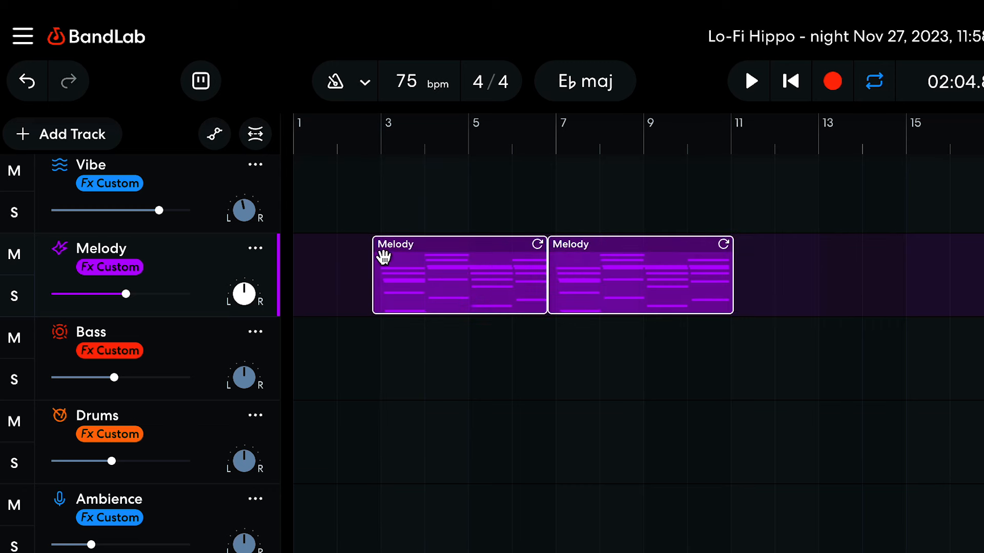
# - Play the Melody intro, then place the Ambience region near bar 2 beneath it
pyautogui.click(361, 307)
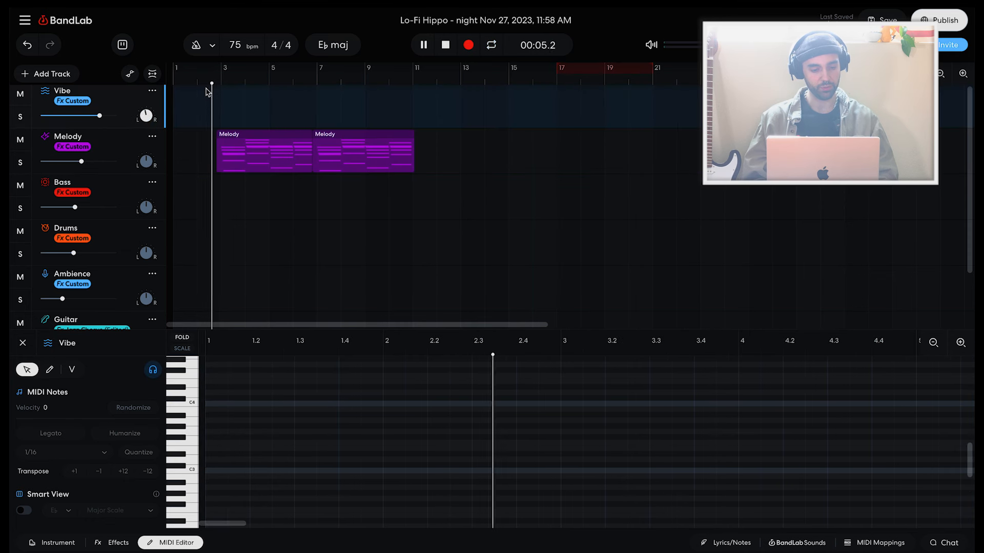
pyautogui.click(359, 151)
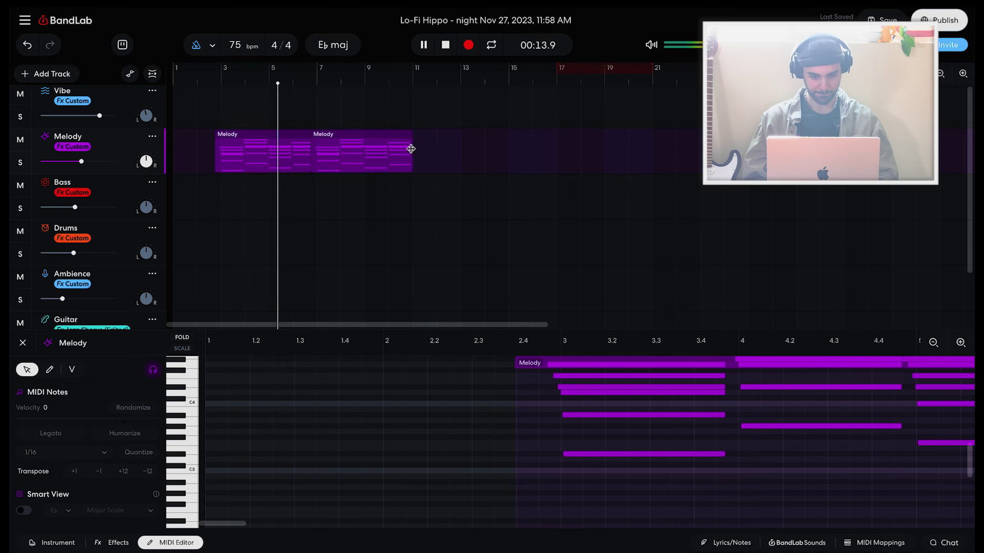
pyautogui.click(360, 151)
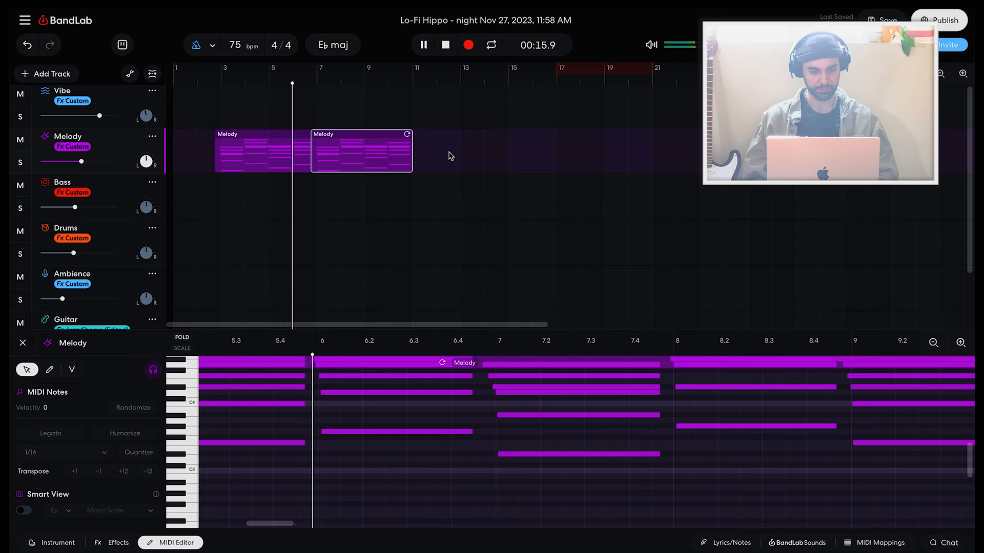
pyautogui.click(422, 45)
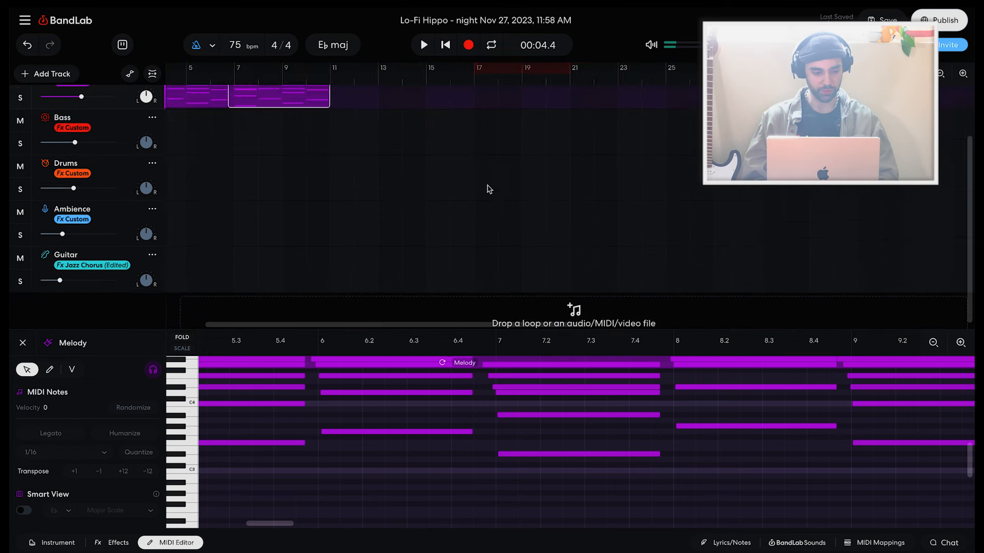
pyautogui.click(565, 224)
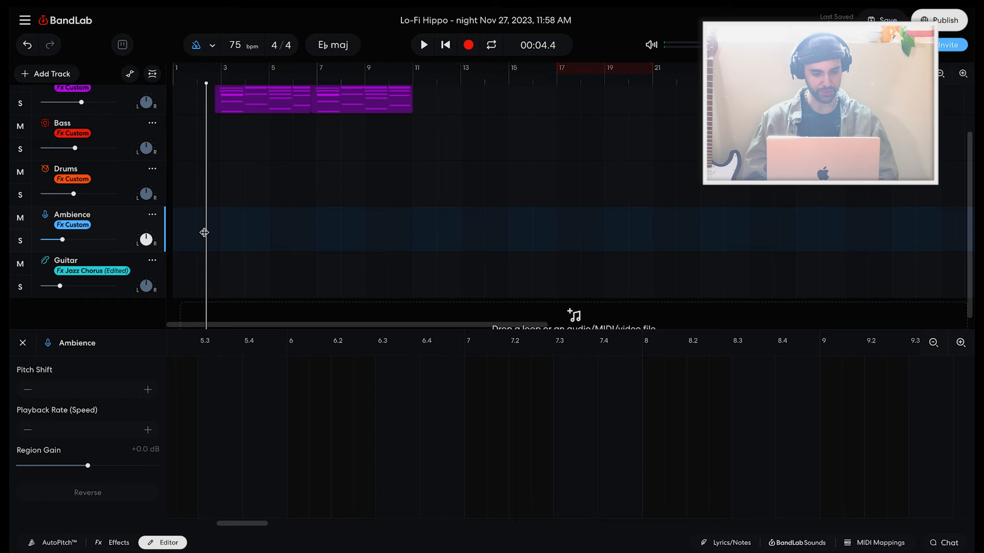
pyautogui.click(961, 342)
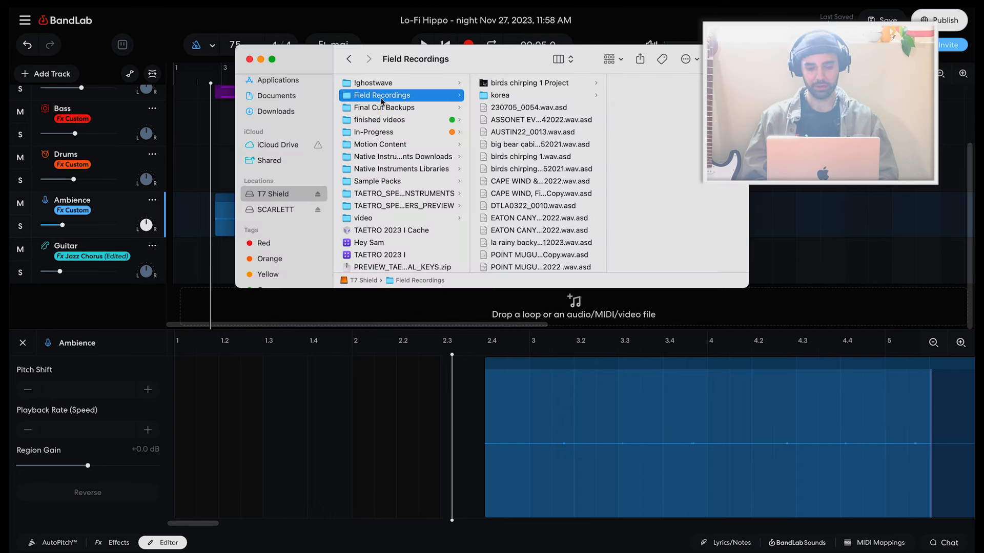
# - Preview the POINT MUGU A and POINT MUGU B field recordings in Quick Look
pyautogui.scroll(-3)
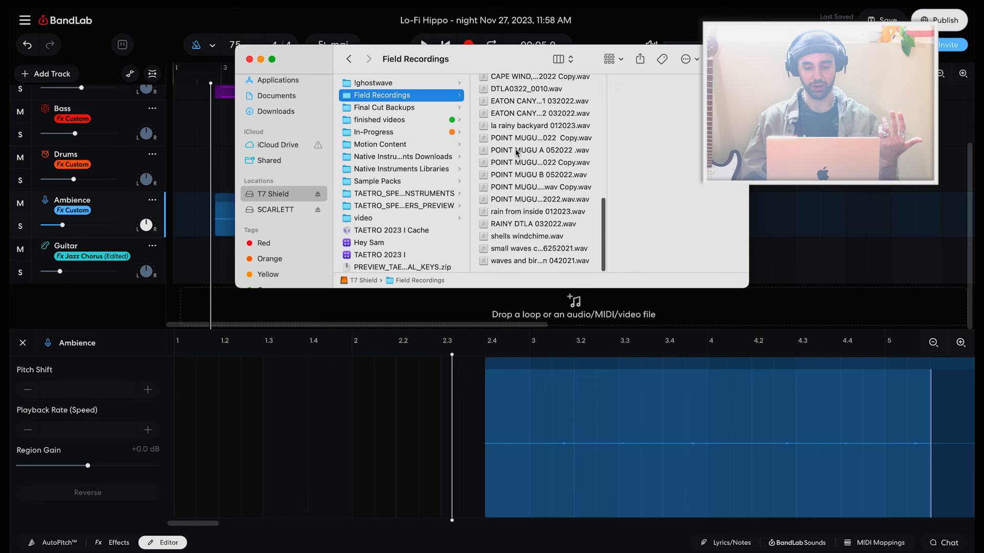
pyautogui.click(538, 150)
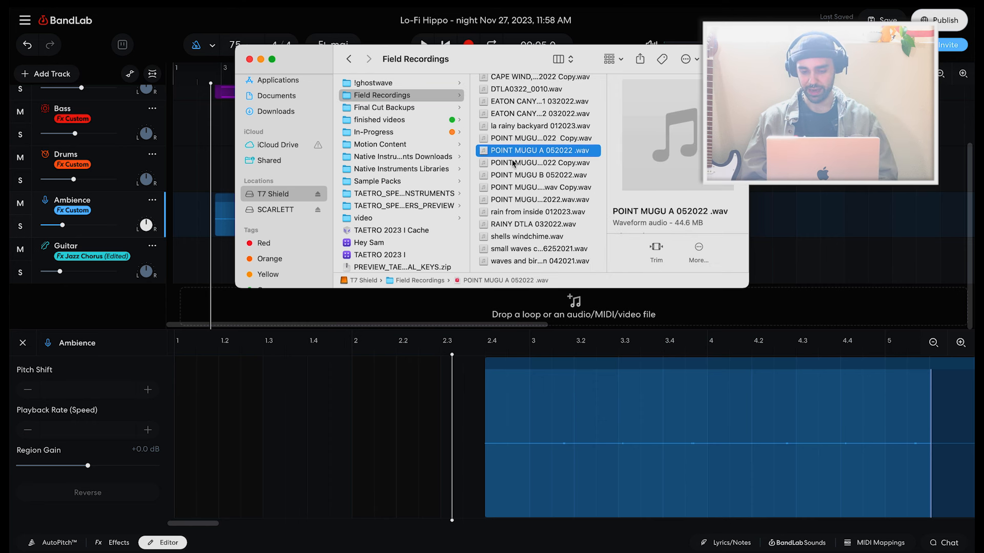
pyautogui.click(677, 134)
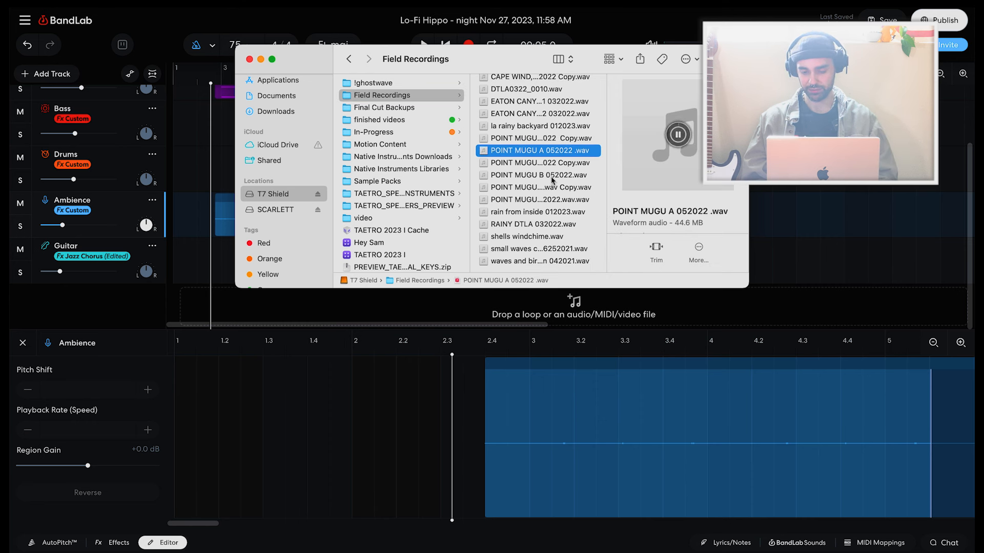
pyautogui.click(538, 175)
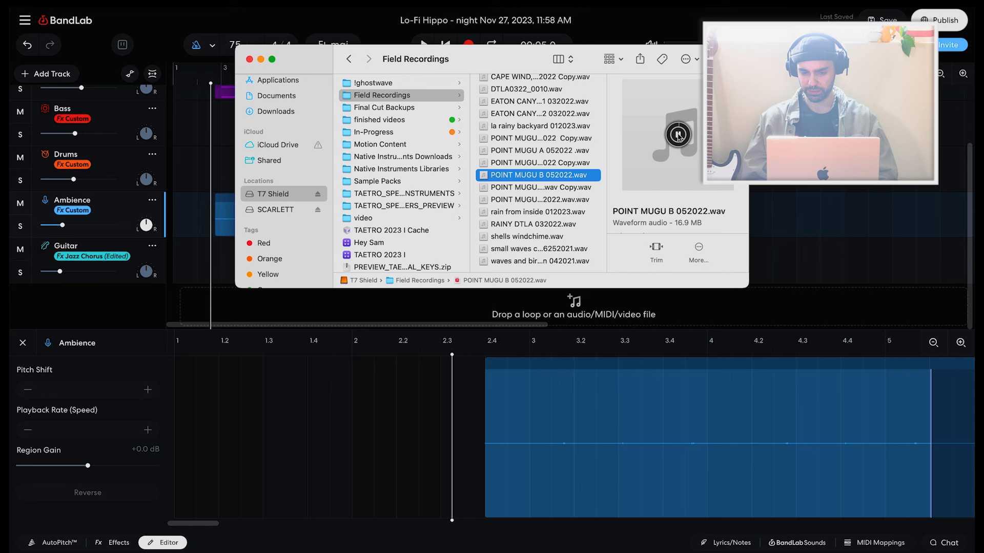
pyautogui.click(678, 133)
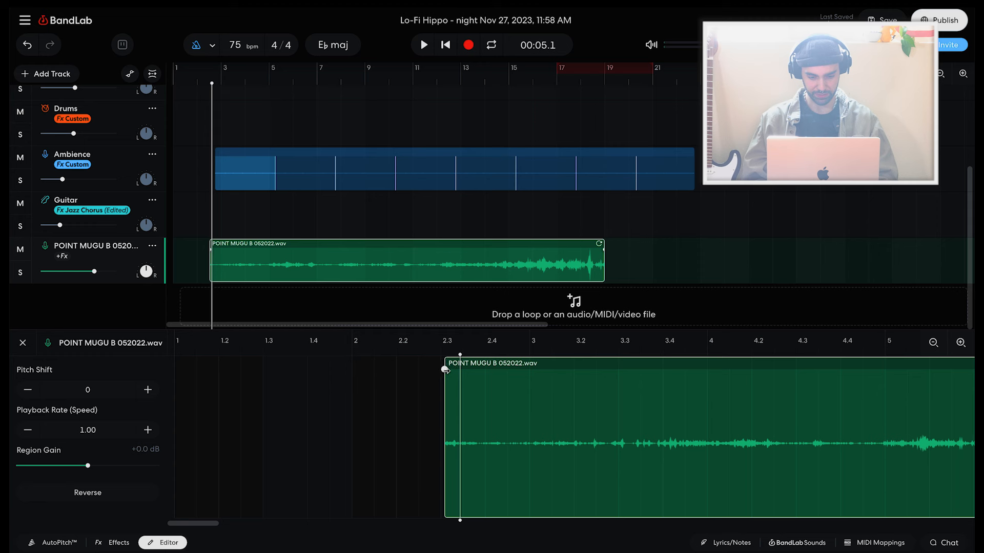
# - Play the later section with the Drums region spanning bars 26–41
pyautogui.click(422, 44)
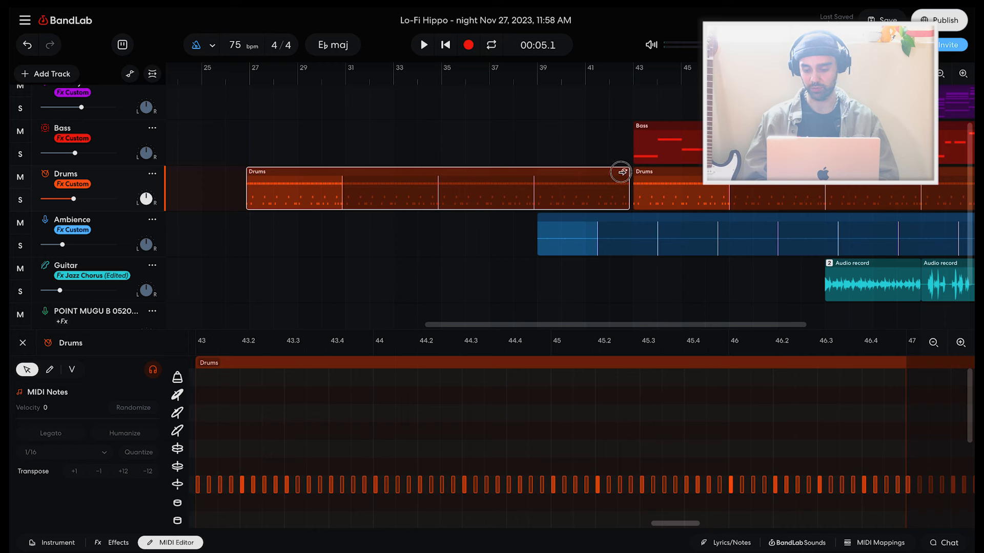
# - Move Drums to enter around bar 7 and Bass around bar 11, checking playback
pyautogui.click(422, 44)
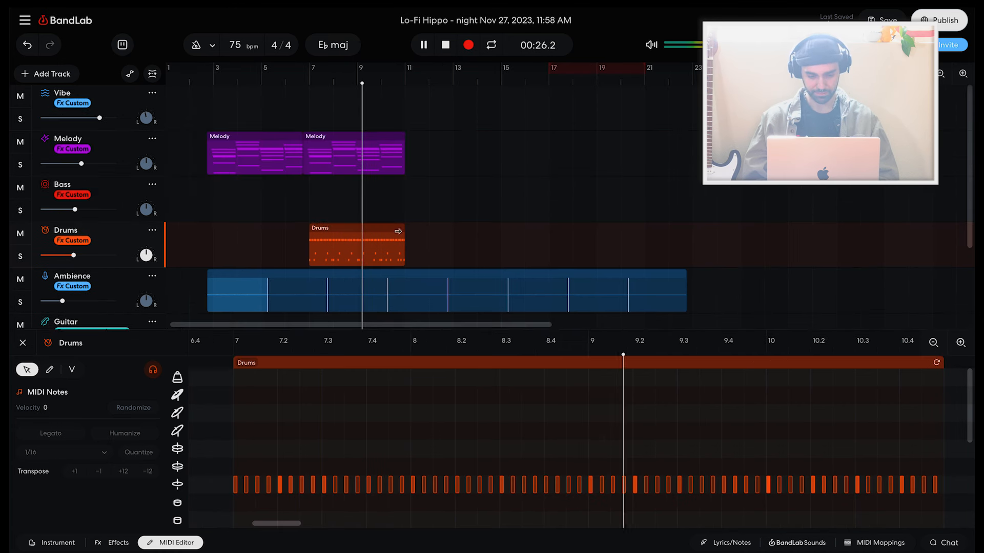
pyautogui.click(423, 45)
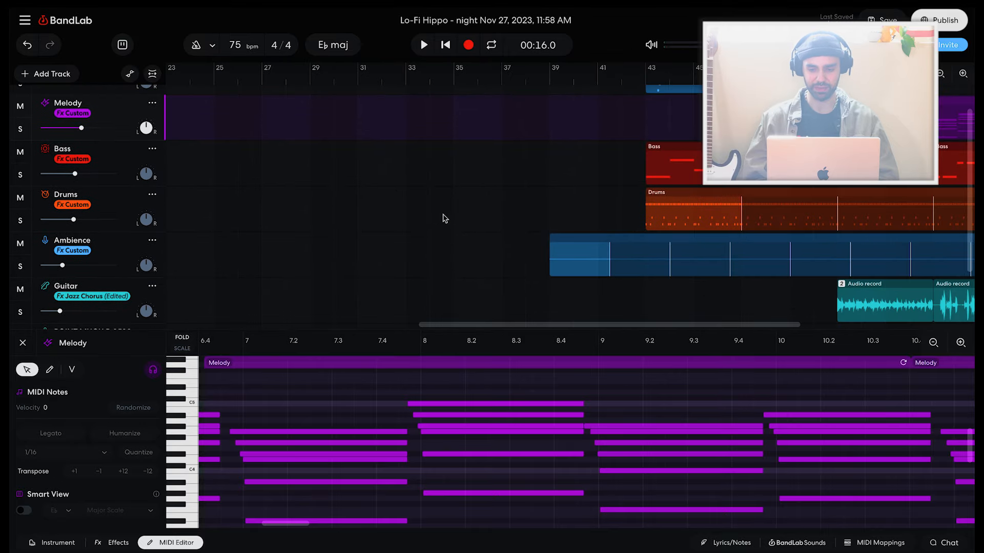
pyautogui.click(62, 149)
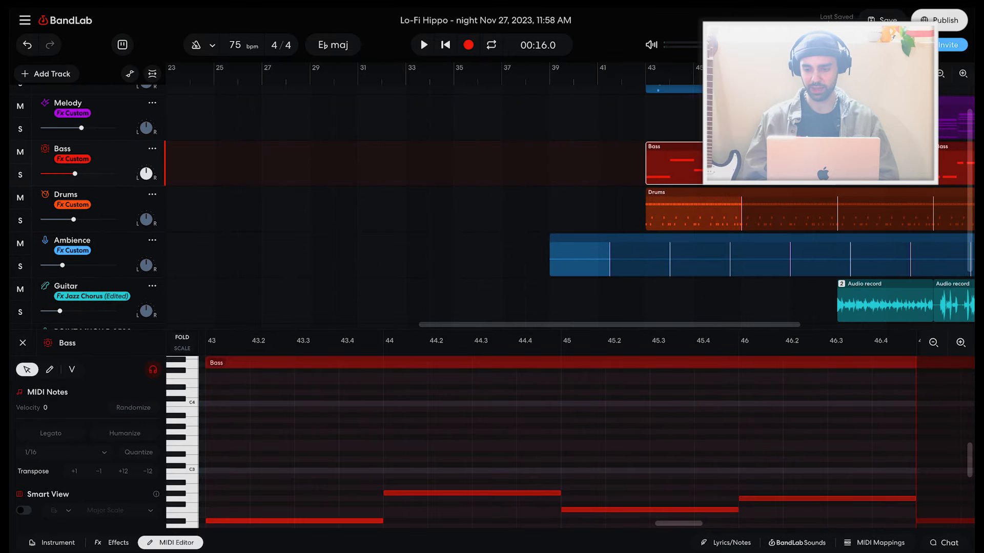
pyautogui.hscroll(-3)
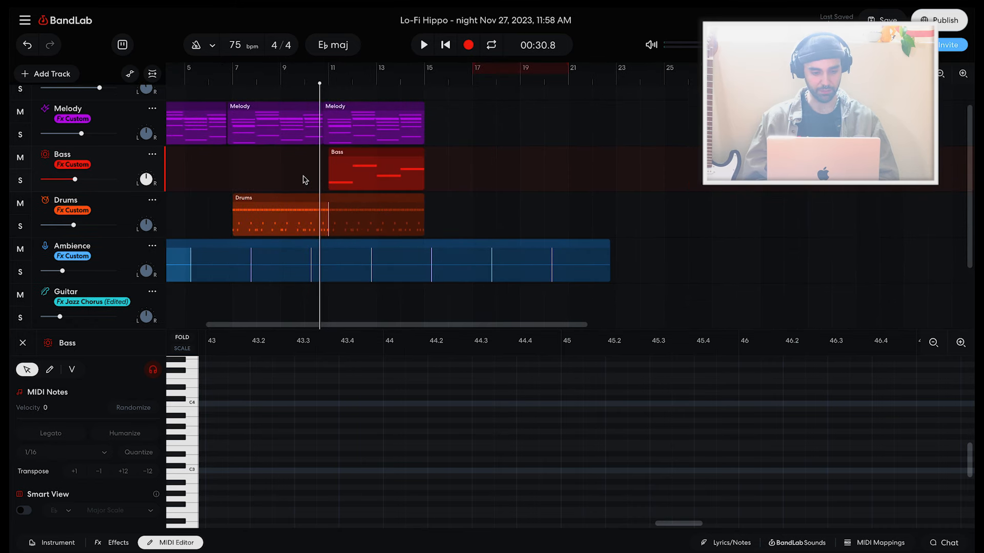
pyautogui.click(423, 44)
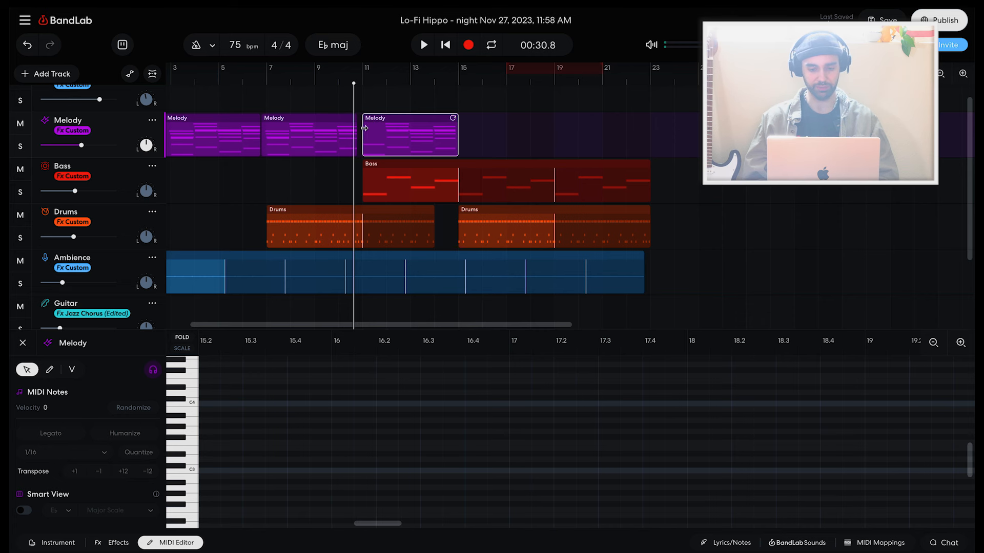
# - Add a Melody region after bar 15 and play back the extended melody
pyautogui.click(516, 134)
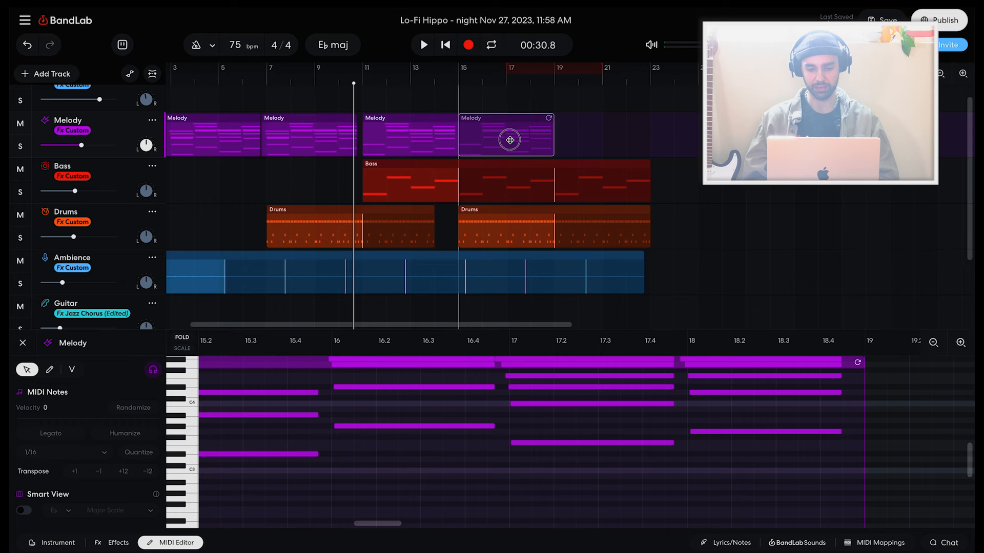
pyautogui.click(422, 45)
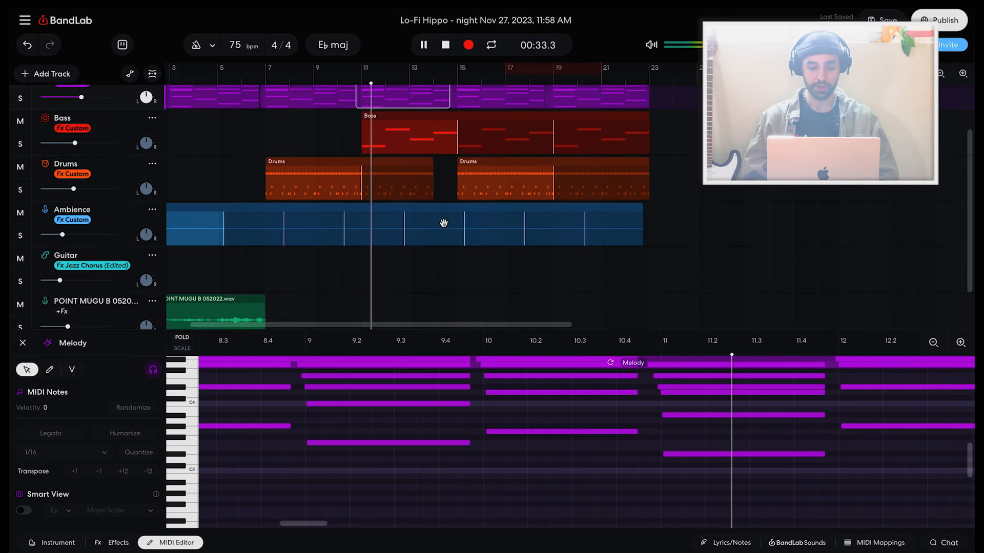
pyautogui.click(422, 45)
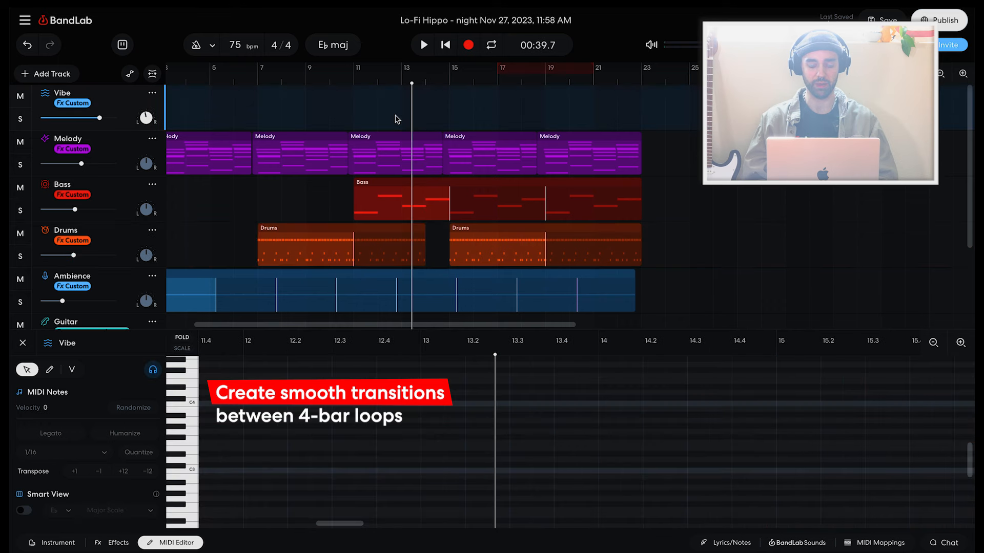
# - Place a Vibe loop at bar 15, play it, then nudge Vibe volume and pan
pyautogui.click(422, 44)
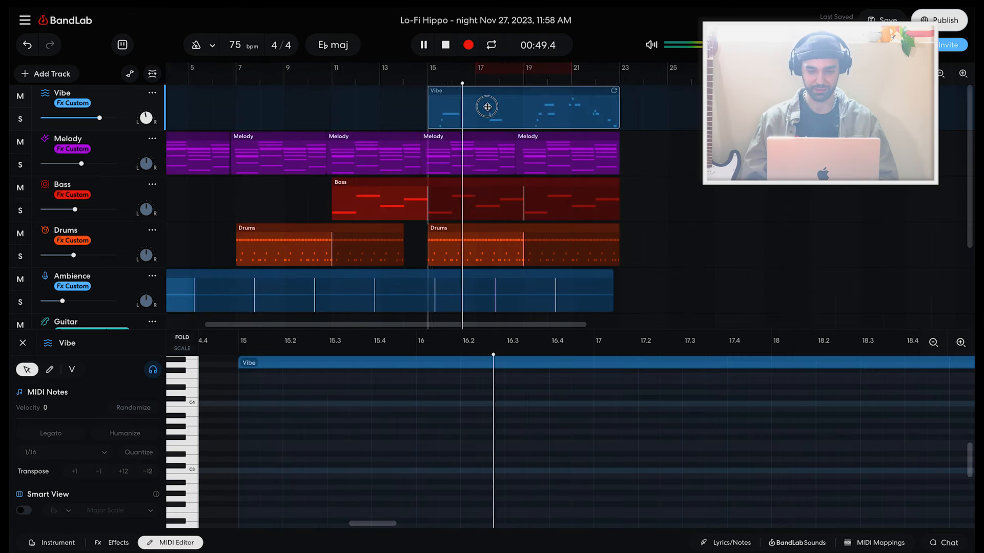
pyautogui.click(423, 45)
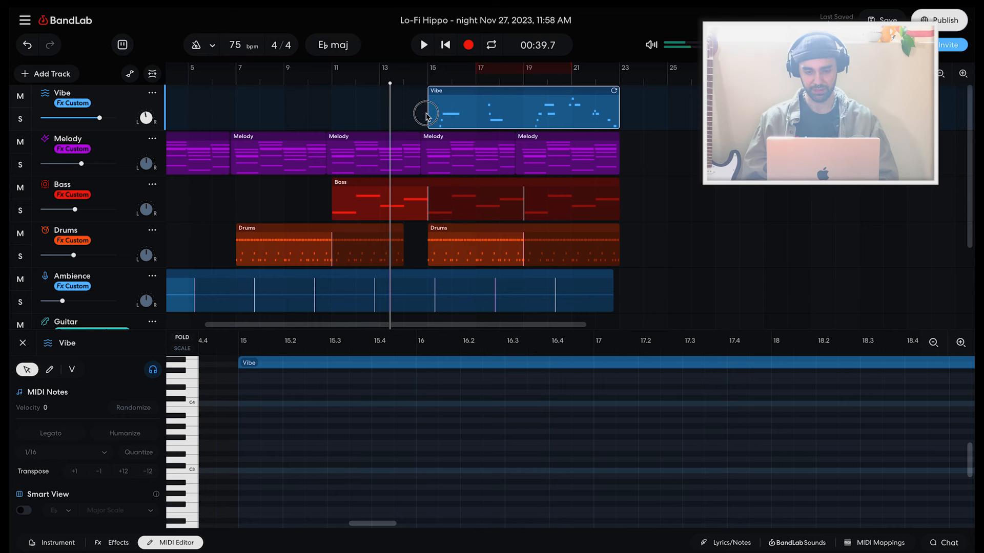
pyautogui.click(423, 44)
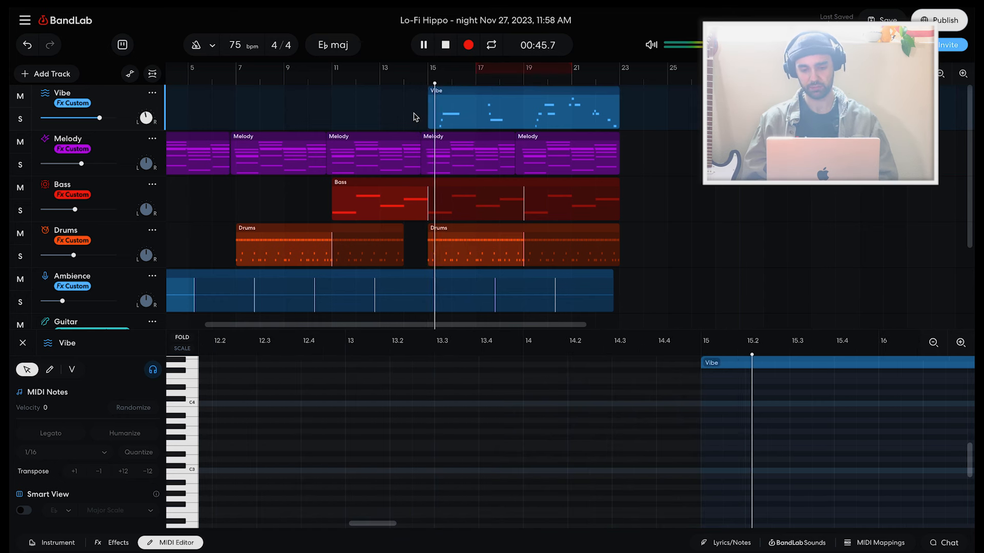
pyautogui.moveTo(238, 117)
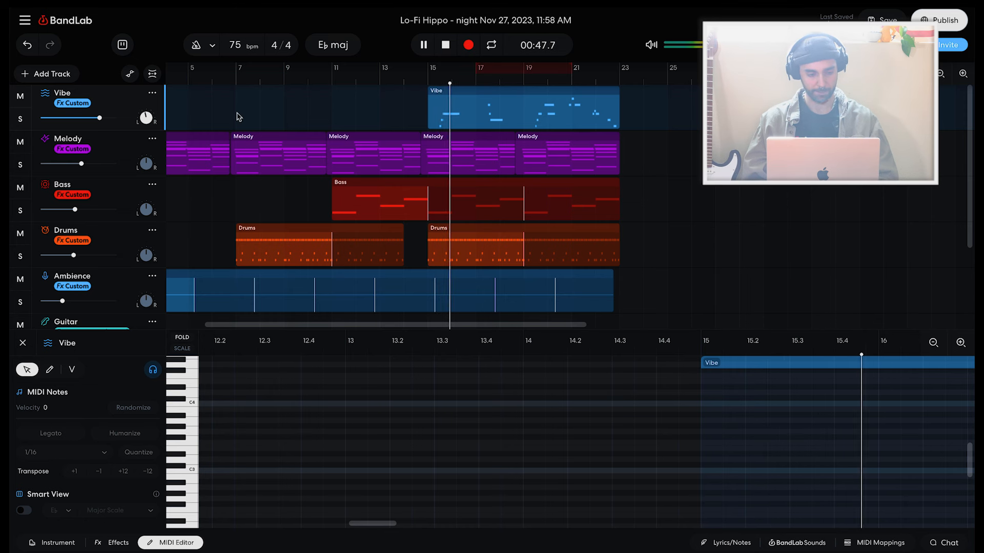
pyautogui.moveTo(98, 118); pyautogui.dragTo(104, 118)
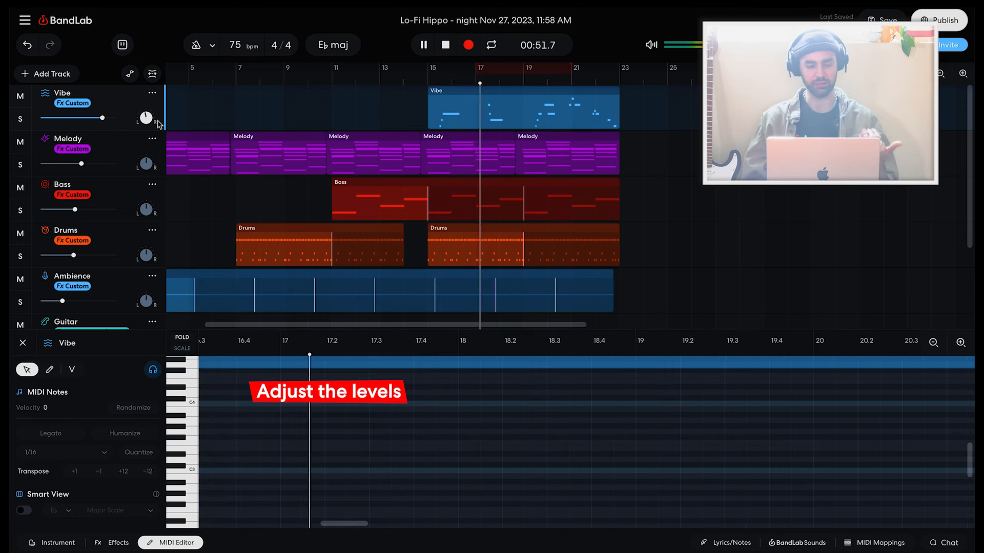
pyautogui.moveTo(145, 117); pyautogui.dragTo(143, 120)
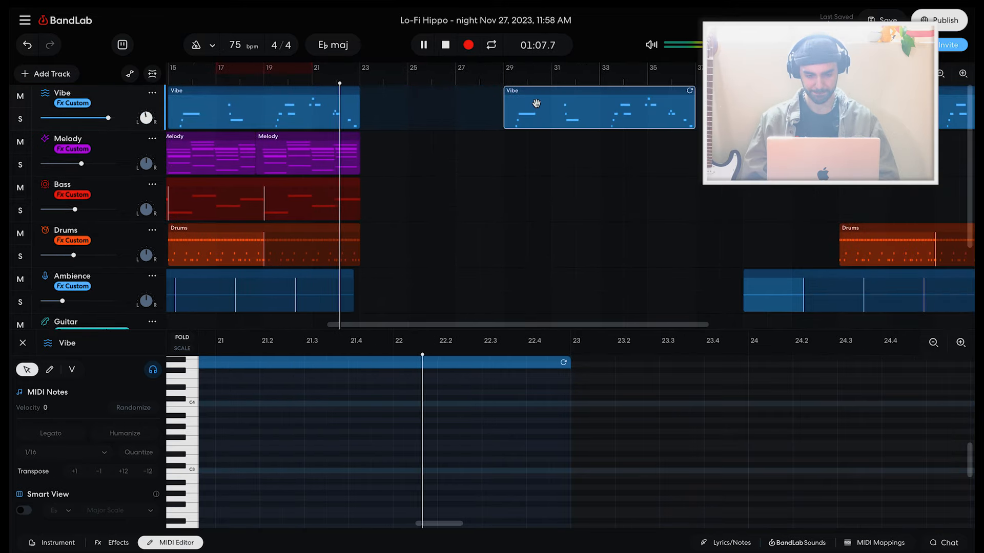
# - Extend the Vibe and Melody loop regions out to bar 31
pyautogui.click(422, 45)
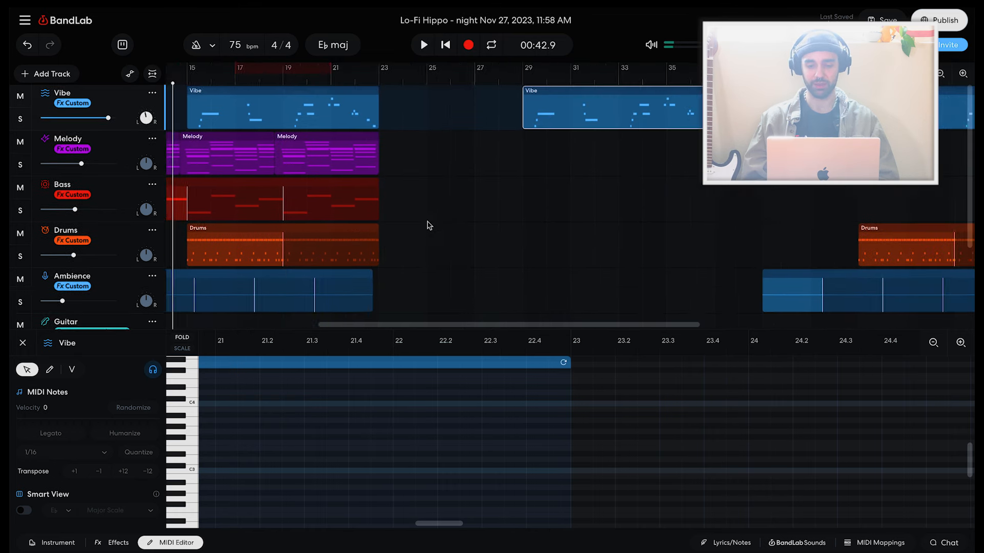
pyautogui.hscroll(3)
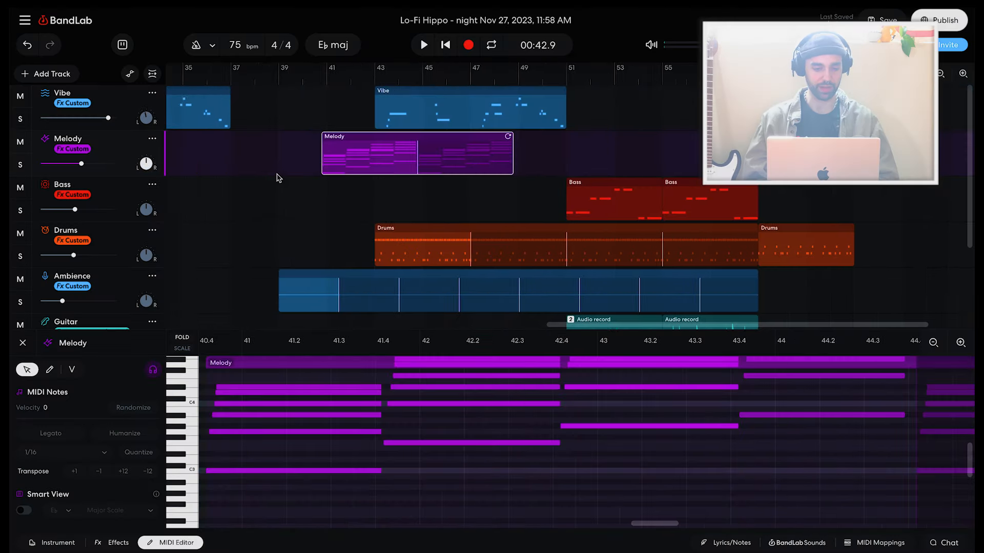
pyautogui.hscroll(-3)
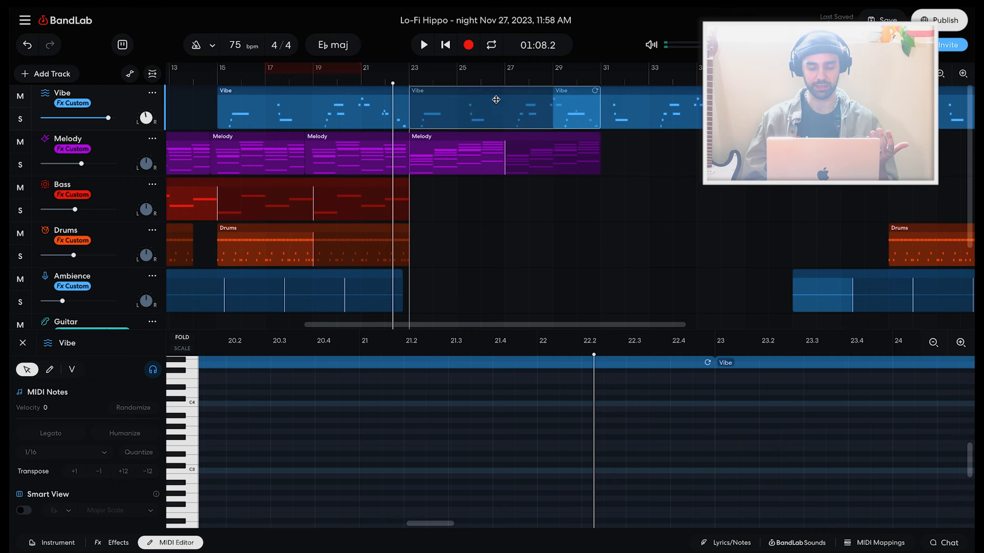
pyautogui.click(423, 45)
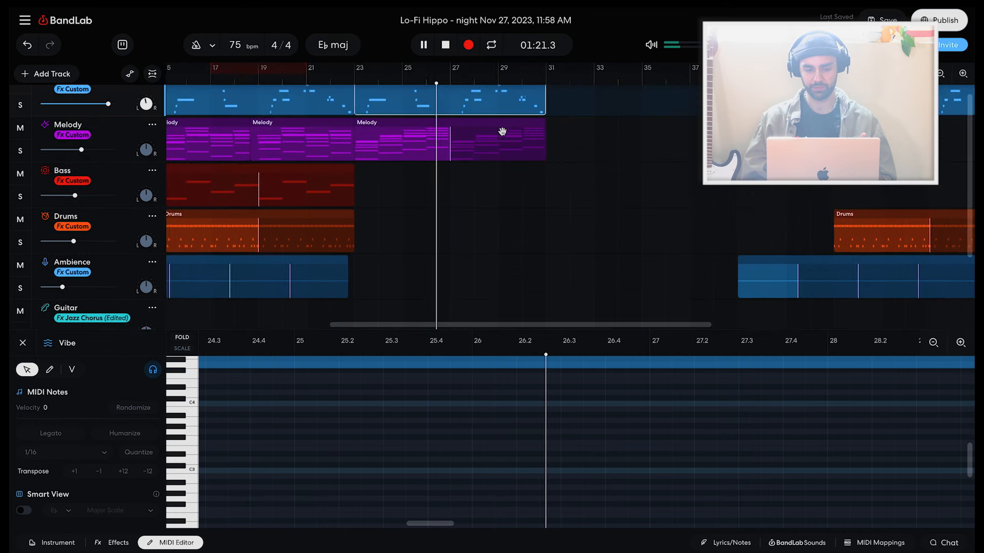
# - Move the POINT MUGU B sample to bars 23–31 and add a Bass loop at bars 27–31
pyautogui.click(257, 276)
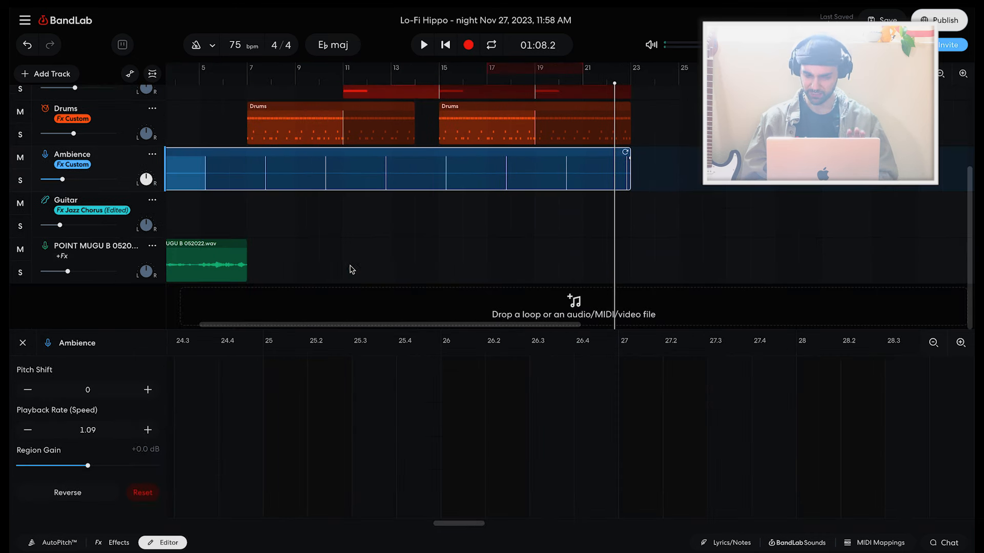
pyautogui.click(206, 260)
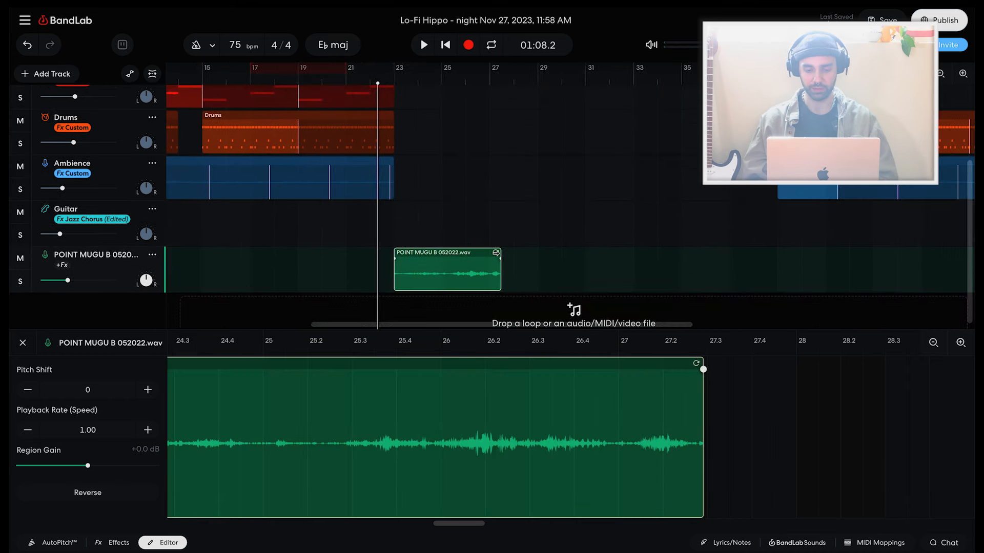
pyautogui.scroll(3)
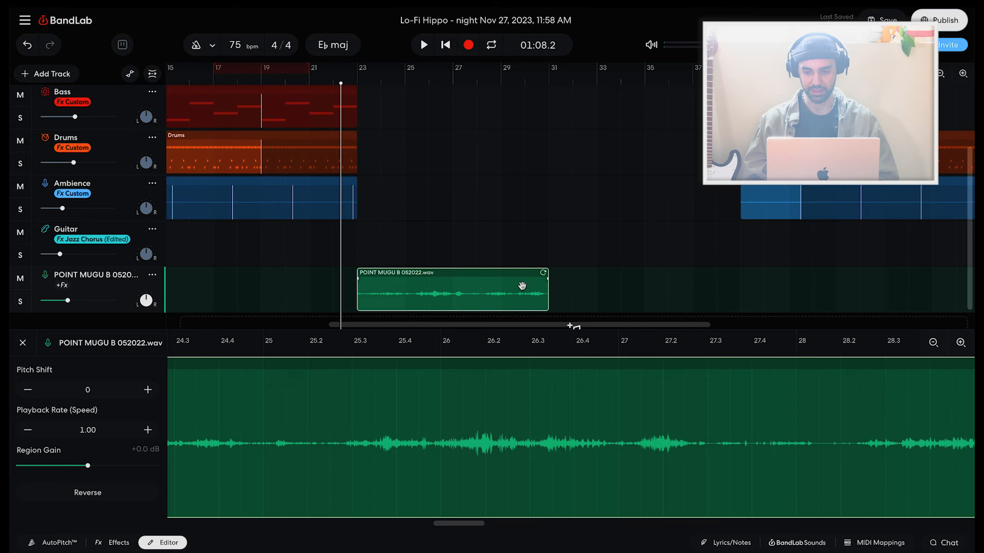
pyautogui.click(423, 45)
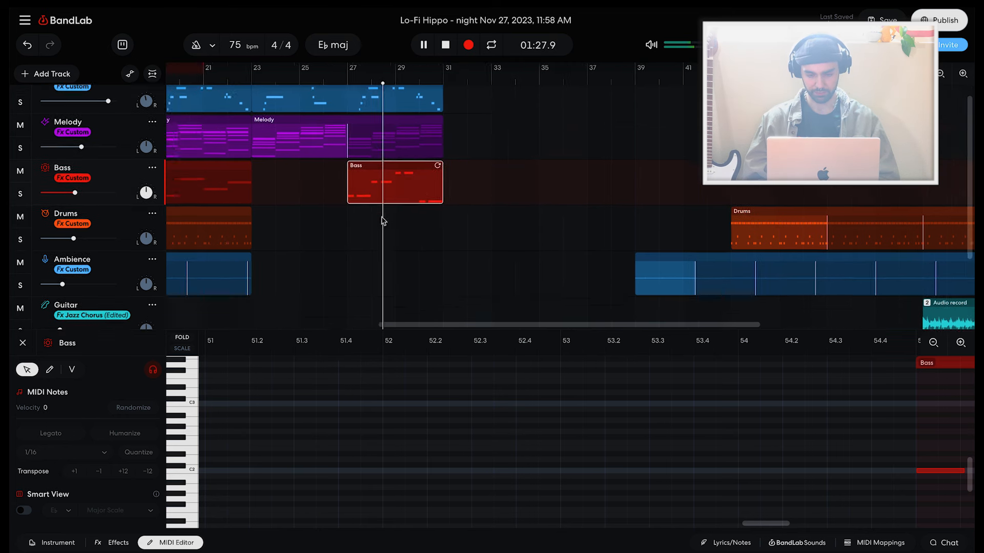
# - Open the Drums region at bars 27–31 in the MIDI Editor
pyautogui.click(423, 45)
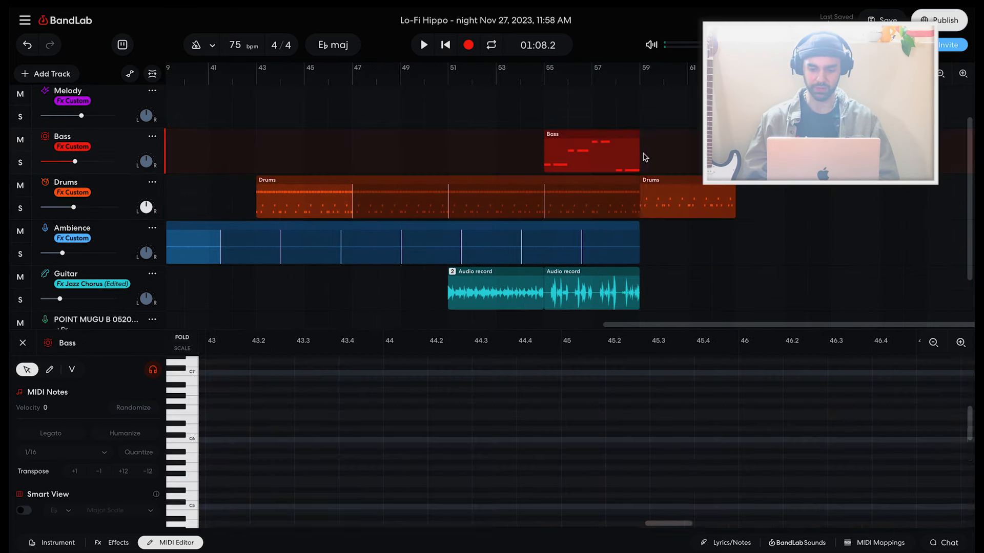
pyautogui.click(422, 45)
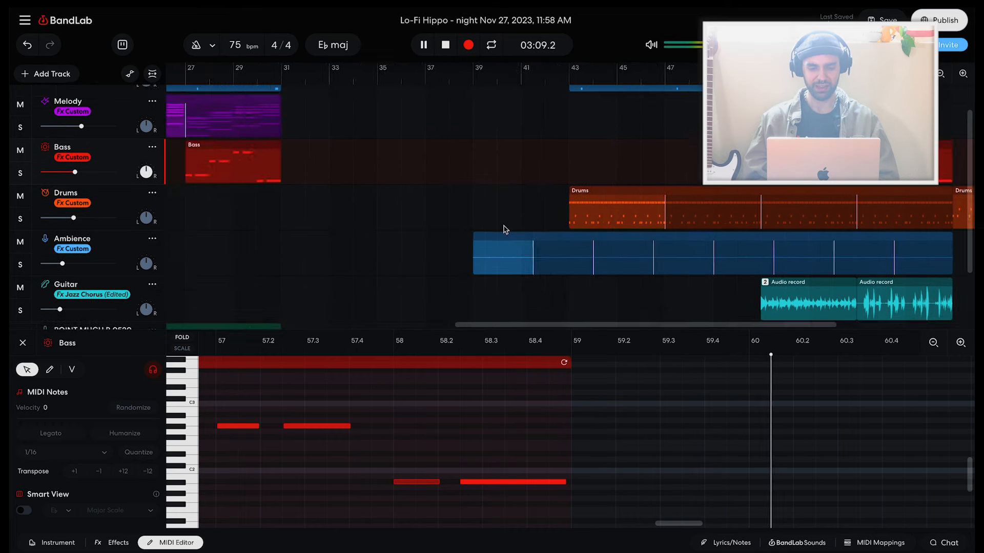
pyautogui.click(422, 44)
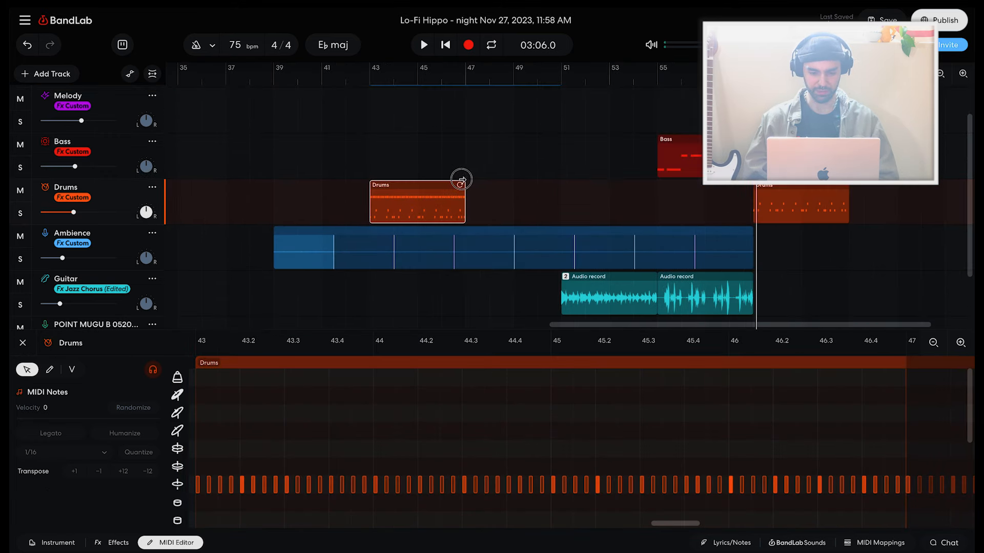
pyautogui.hscroll(-3)
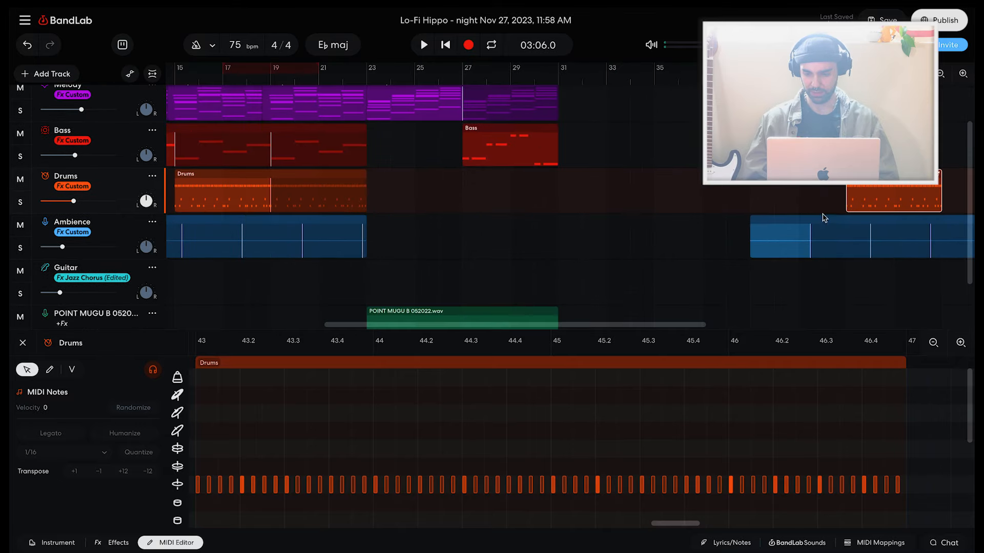
pyautogui.click(423, 45)
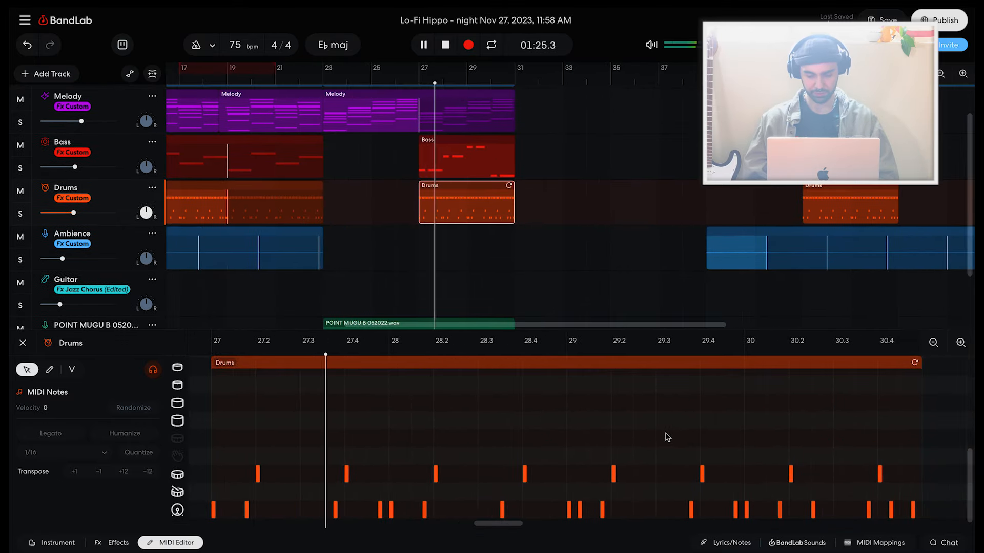
# - Marquee-select the upper row of drum hits and delete them
pyautogui.click(422, 45)
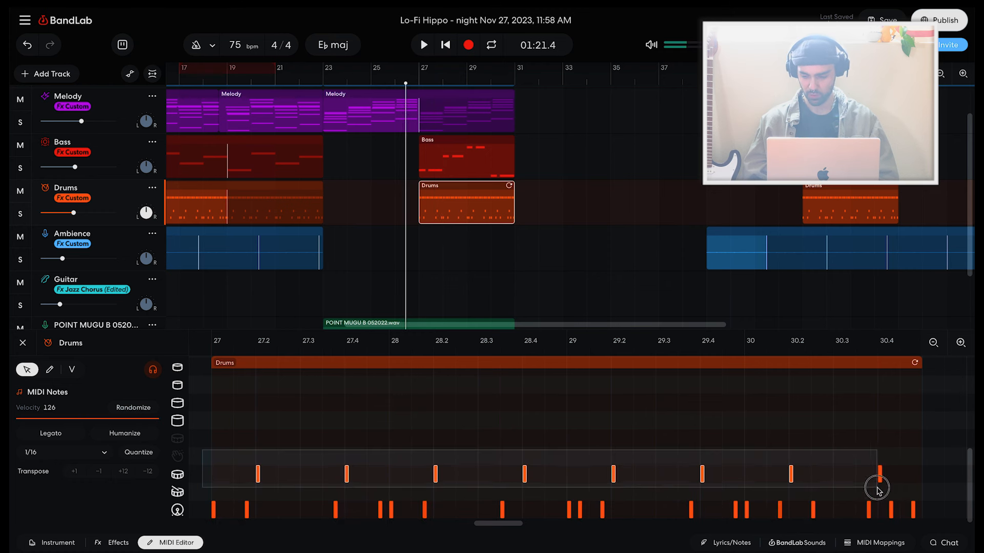
pyautogui.click(423, 45)
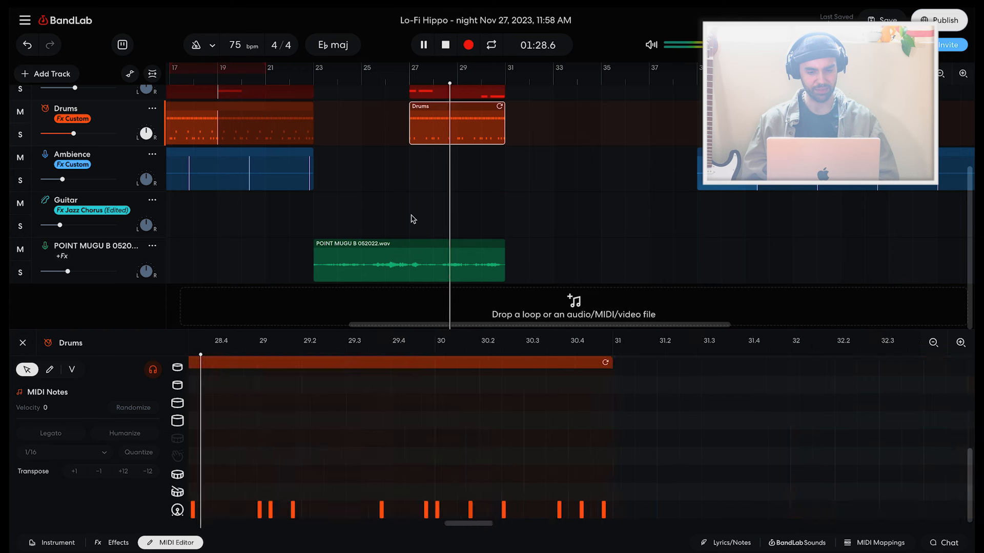
pyautogui.click(422, 45)
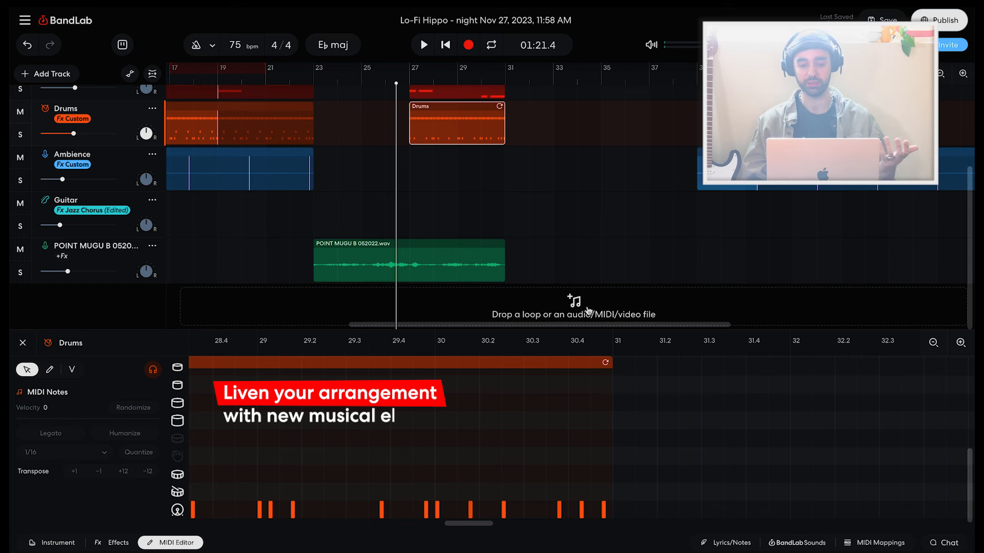
pyautogui.click(45, 73)
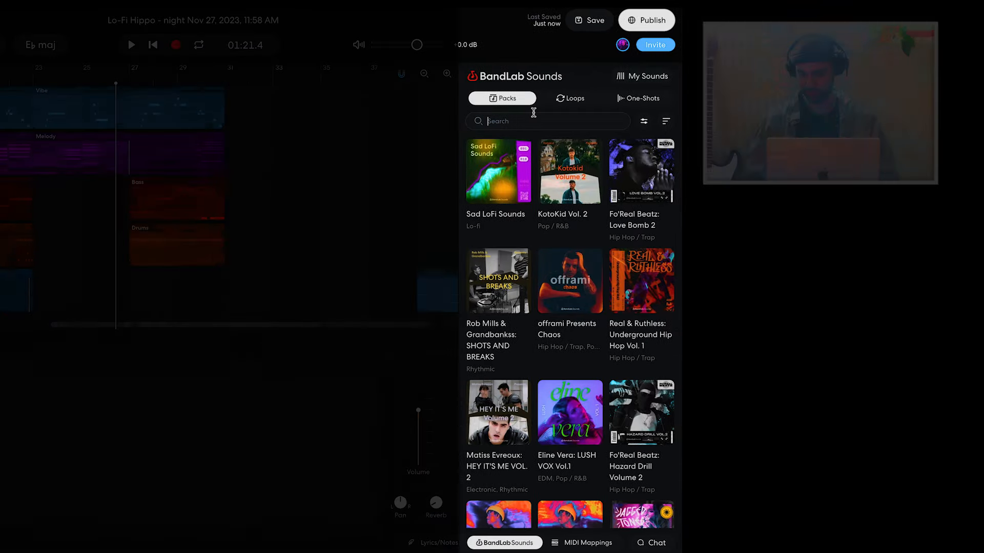
# - Search BandLab Sounds loops for 'shaker'
pyautogui.write('shaker')
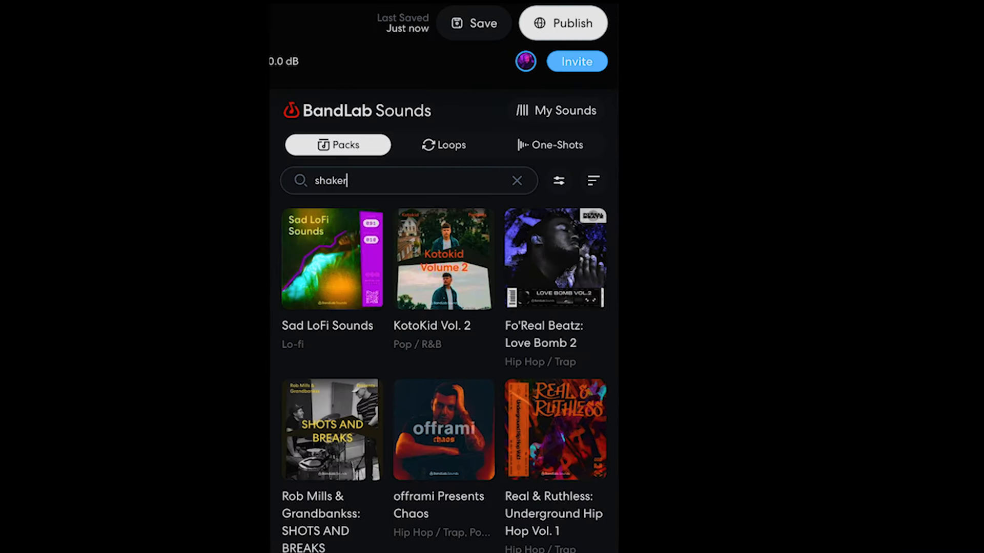
pyautogui.click(443, 144)
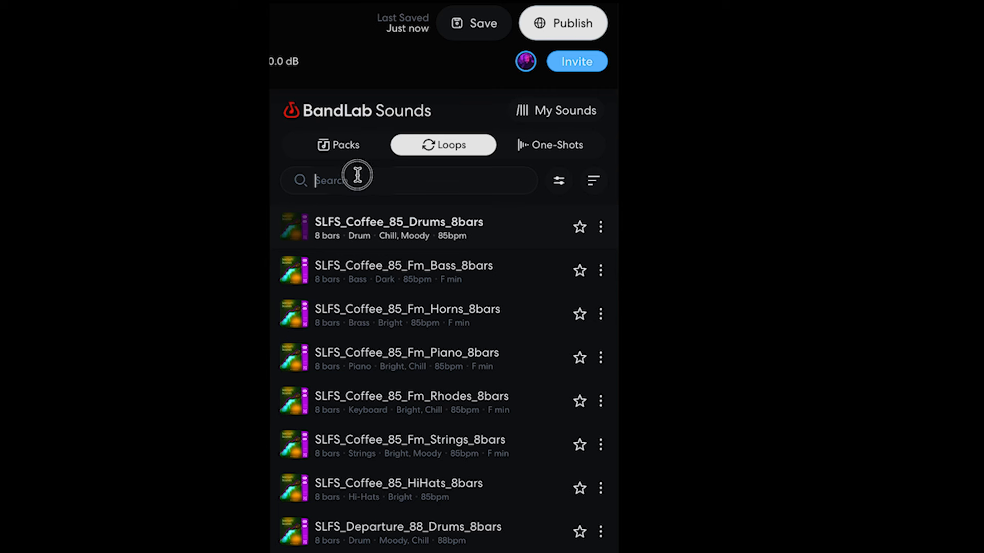
pyautogui.write('shaker')
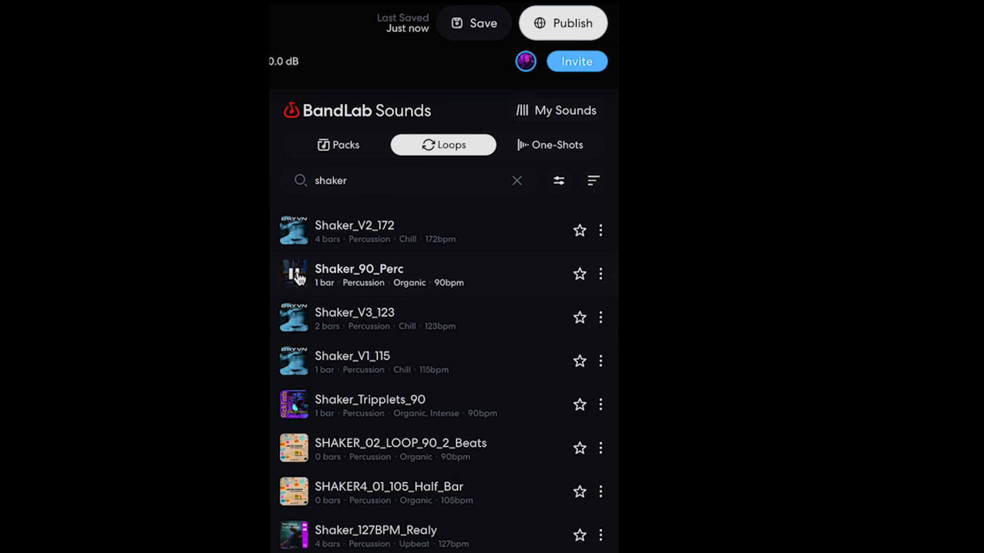
pyautogui.scroll(-3)
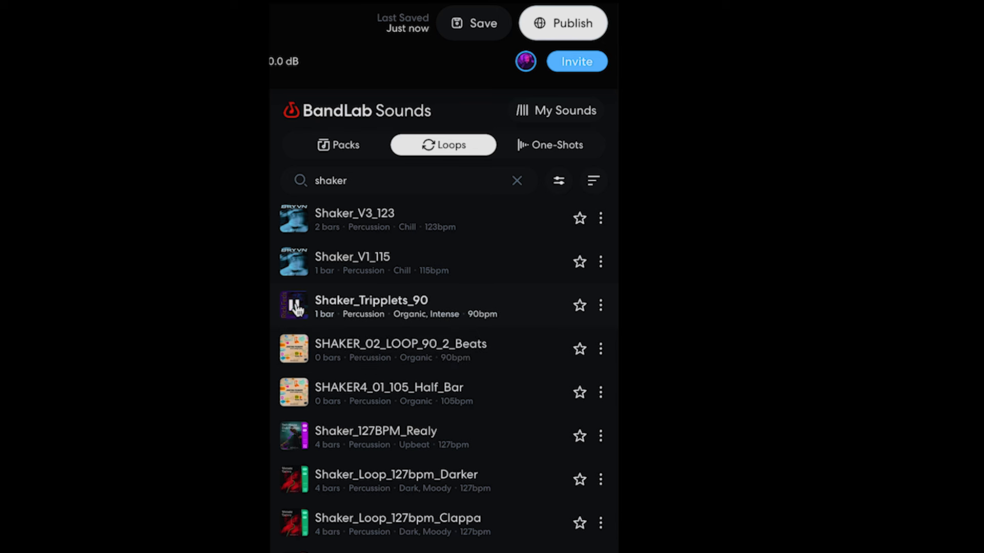
# - Filter to Percussion and Lo-fi, preview MZ_85_ShakerSpecial_4bar, and drop it at bar 27
pyautogui.click(558, 180)
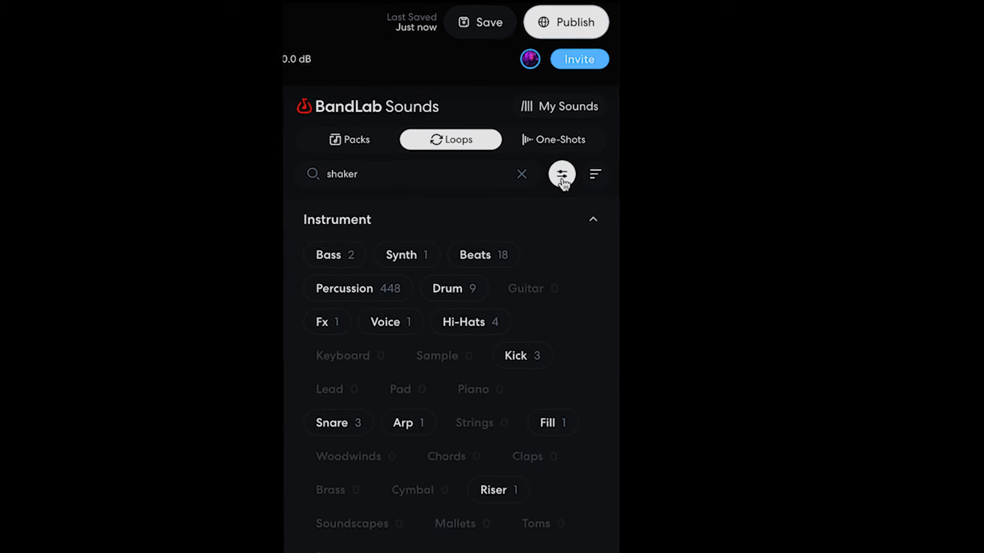
pyautogui.click(357, 288)
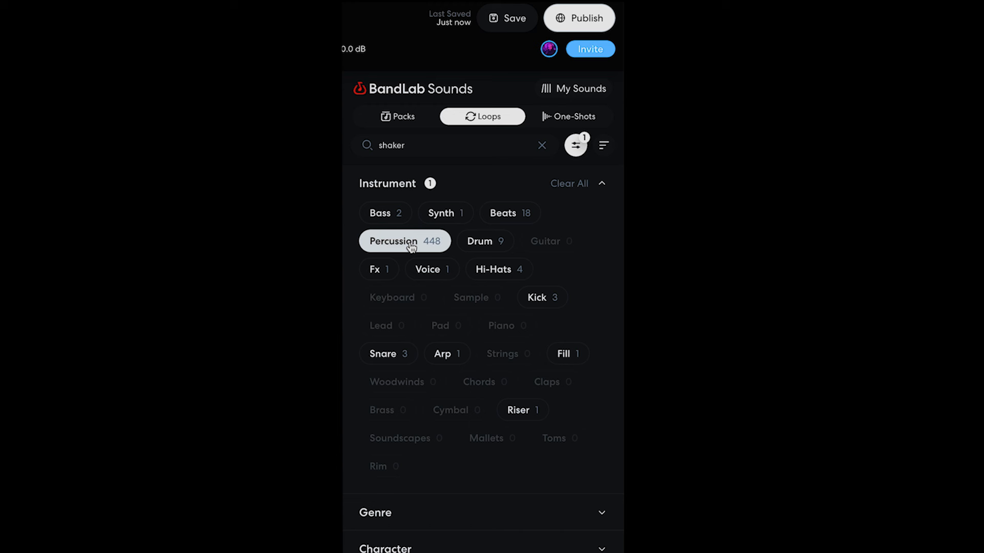
pyautogui.click(601, 184)
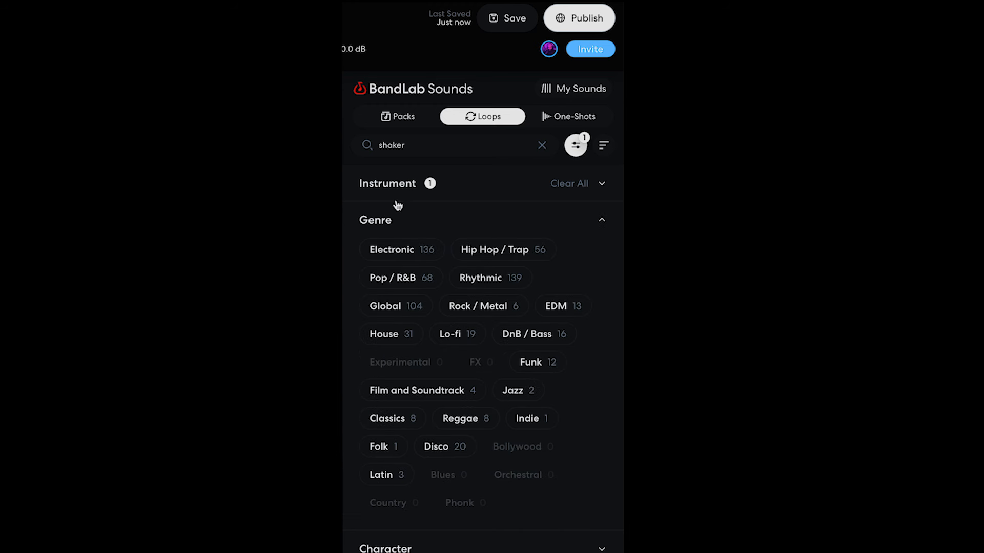
pyautogui.click(452, 341)
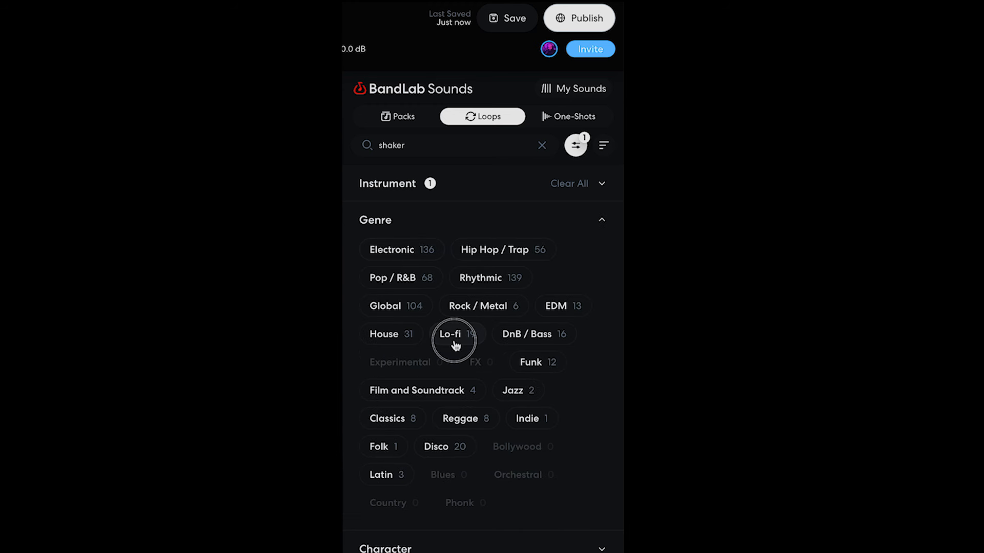
pyautogui.click(453, 334)
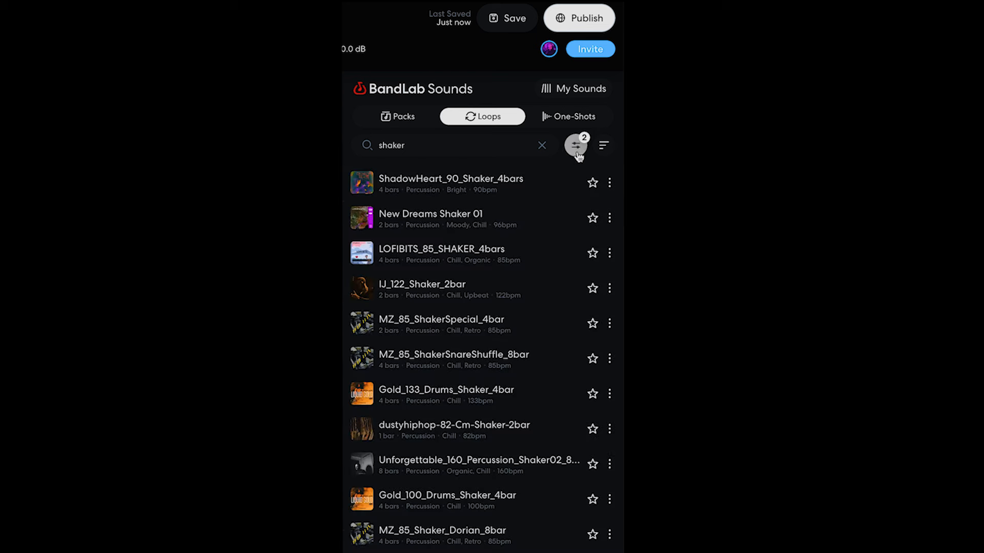
pyautogui.click(362, 218)
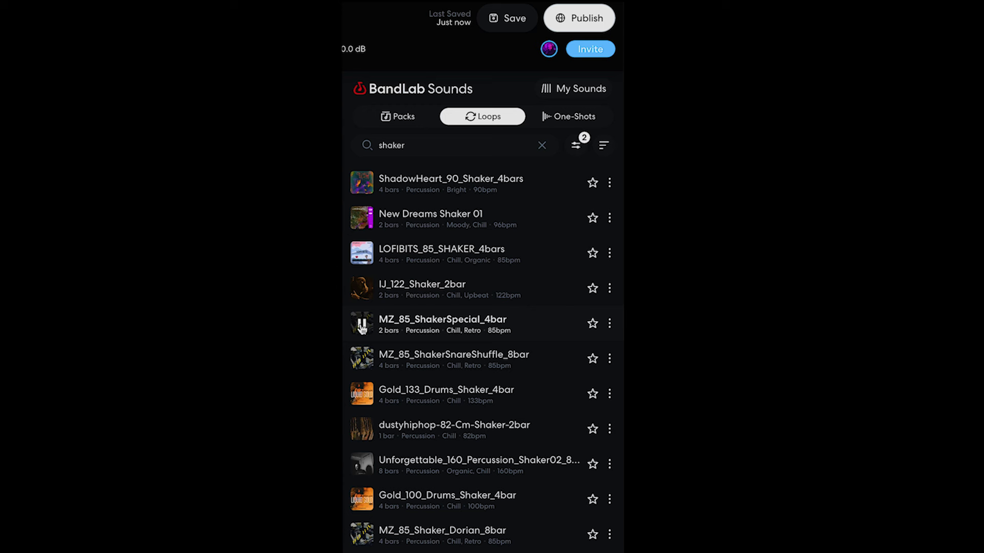
pyautogui.click(362, 358)
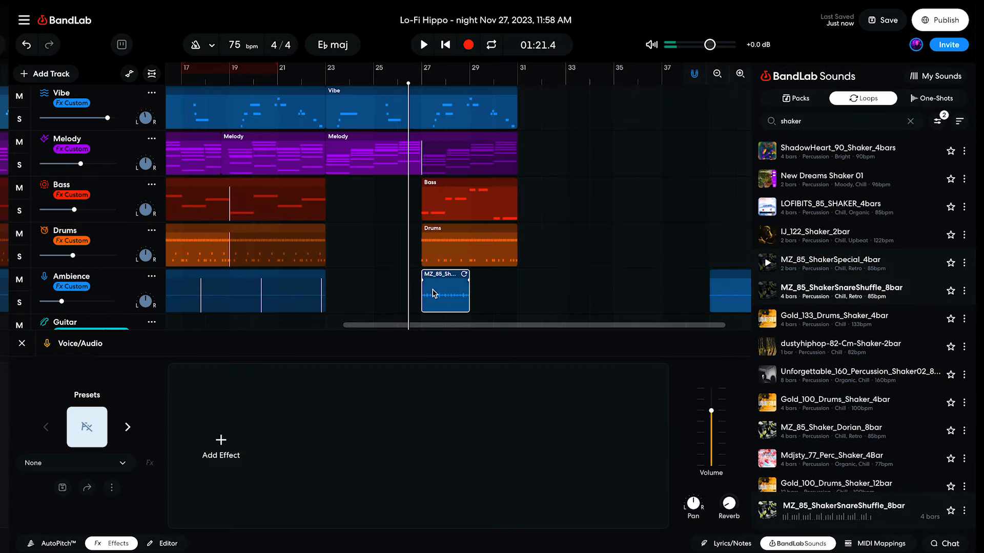
# - Stretch the shaker clip to bar 31, play it back, and close the loop browser
pyautogui.scroll(-3)
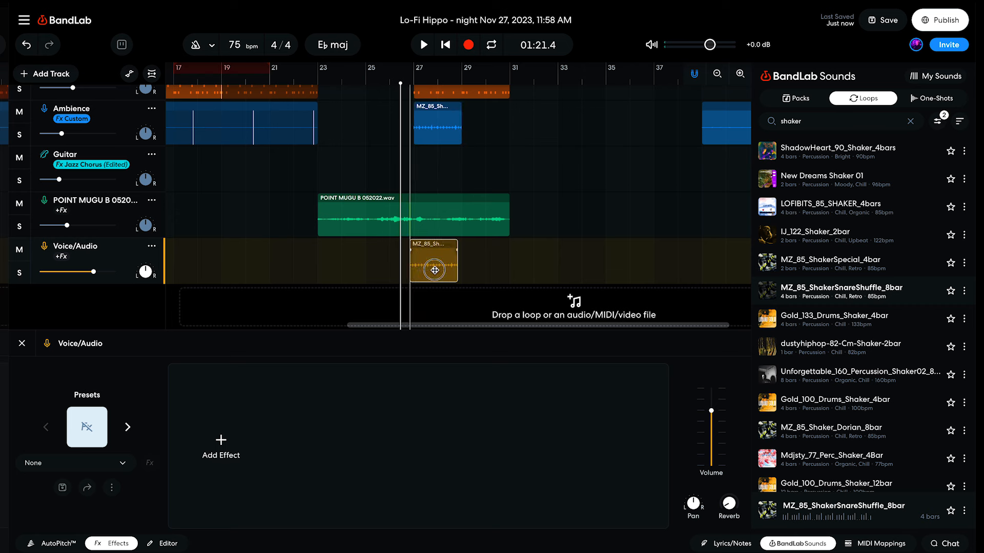
pyautogui.click(422, 45)
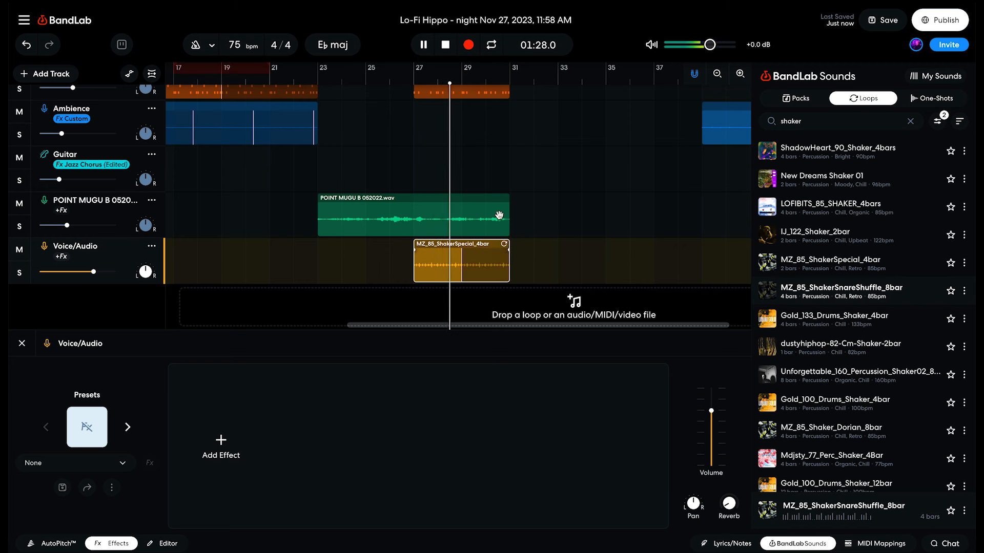
pyautogui.click(421, 45)
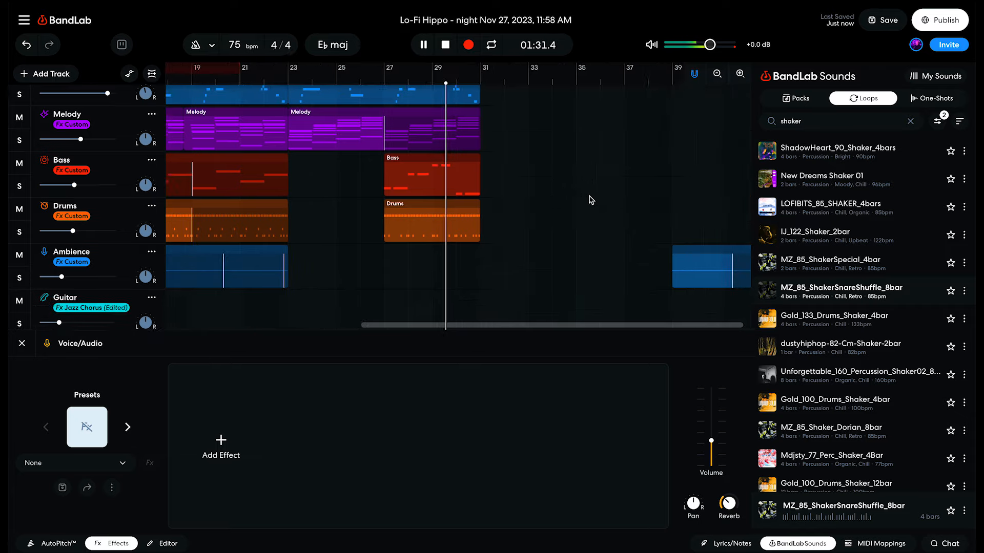
pyautogui.click(422, 45)
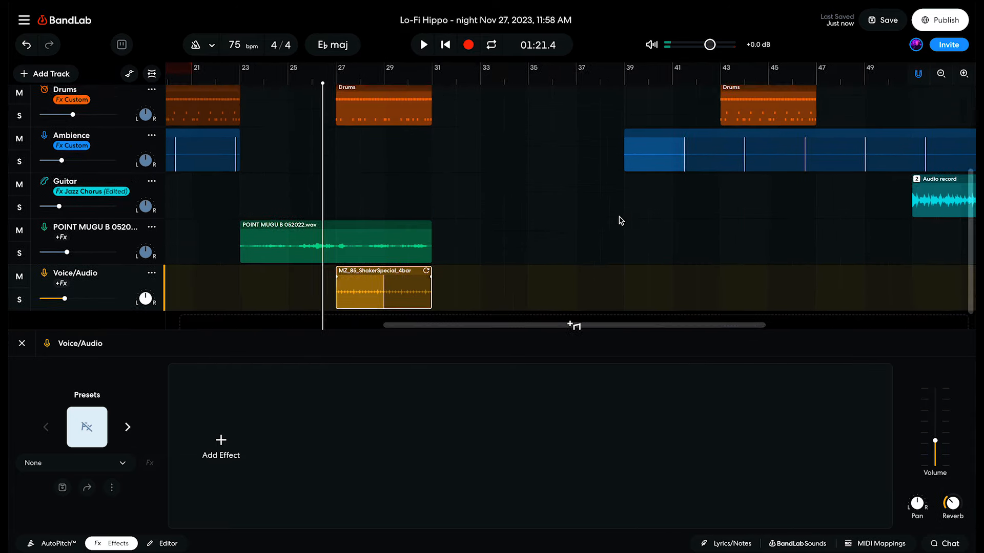
pyautogui.click(65, 182)
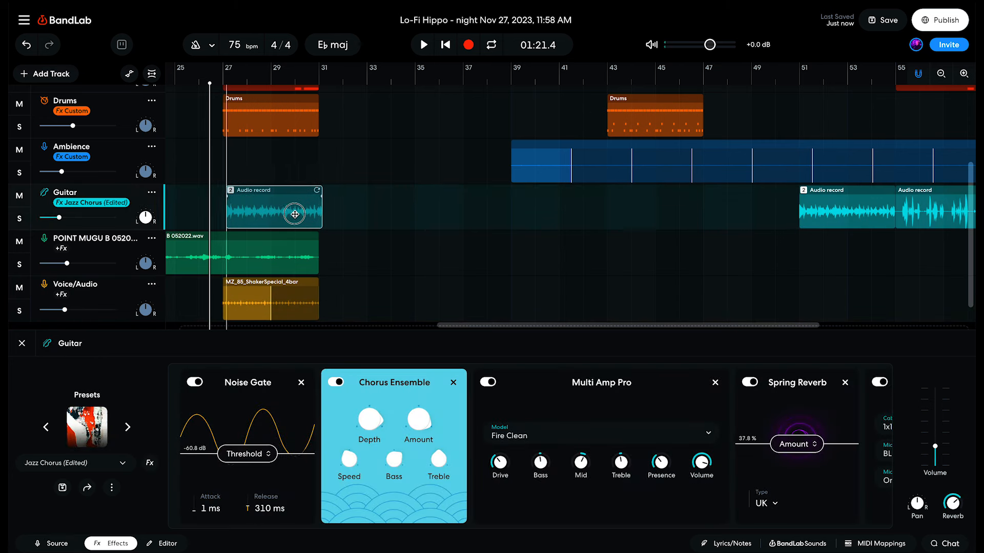
# - Extend the guitar, POINT MUGU sample and shaker clips to bar 39, then stop playback
pyautogui.click(422, 45)
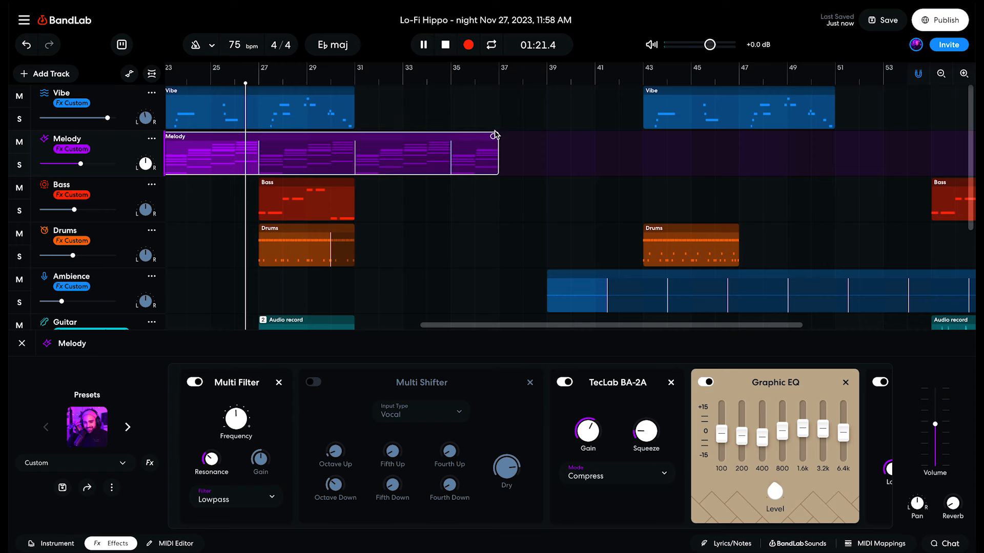
pyautogui.click(423, 44)
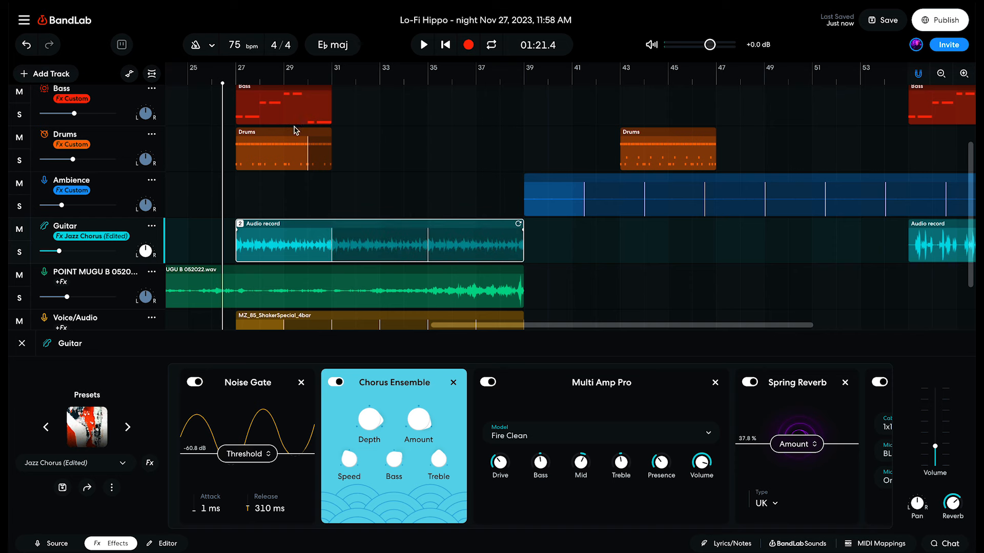
pyautogui.click(422, 45)
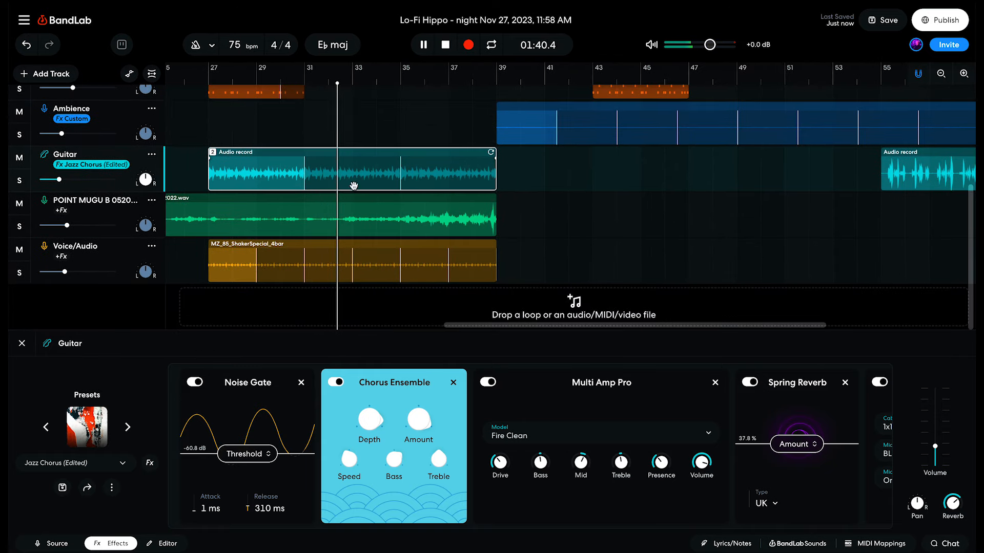
pyautogui.click(445, 45)
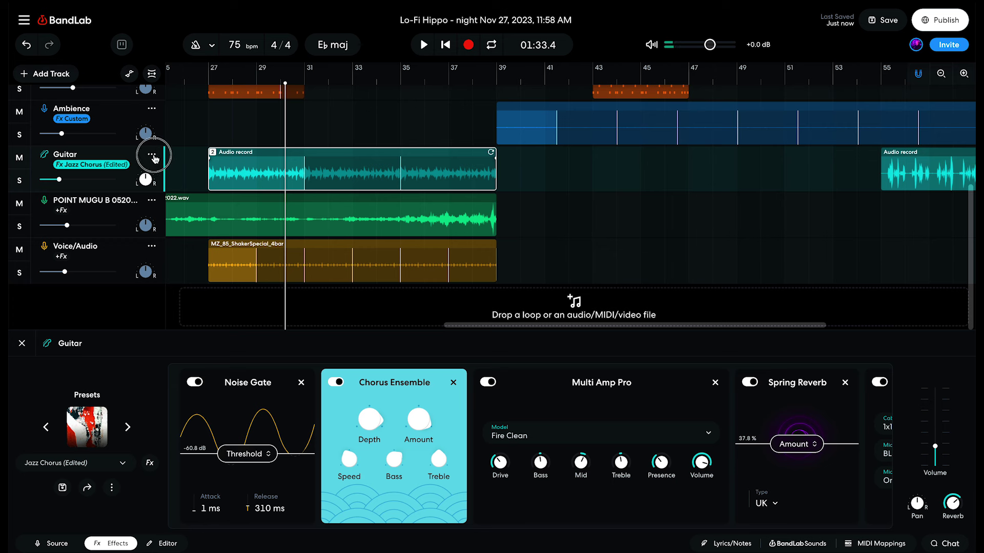
pyautogui.click(152, 154)
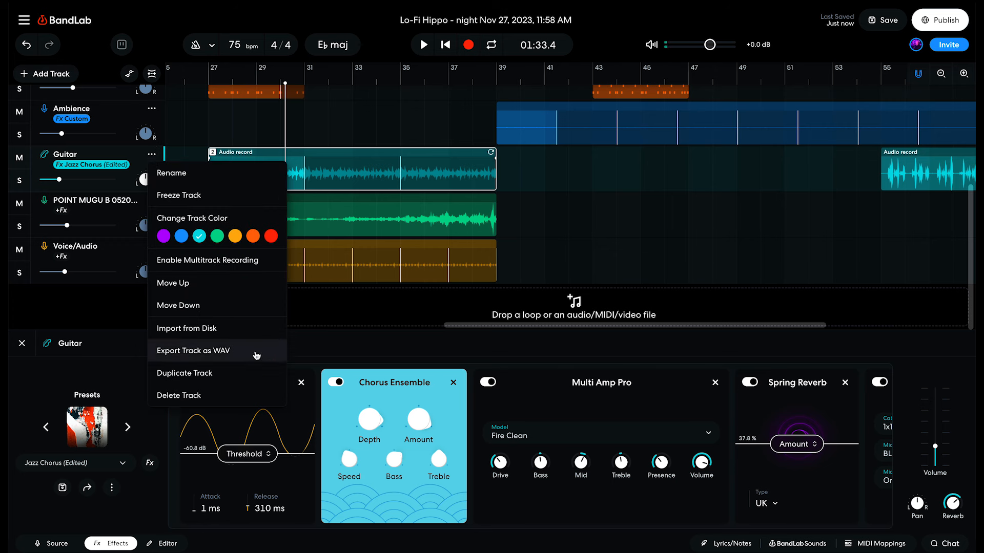
# - Duplicate the Guitar track into 'Guitar Copy' and play both guitars back
pyautogui.click(184, 373)
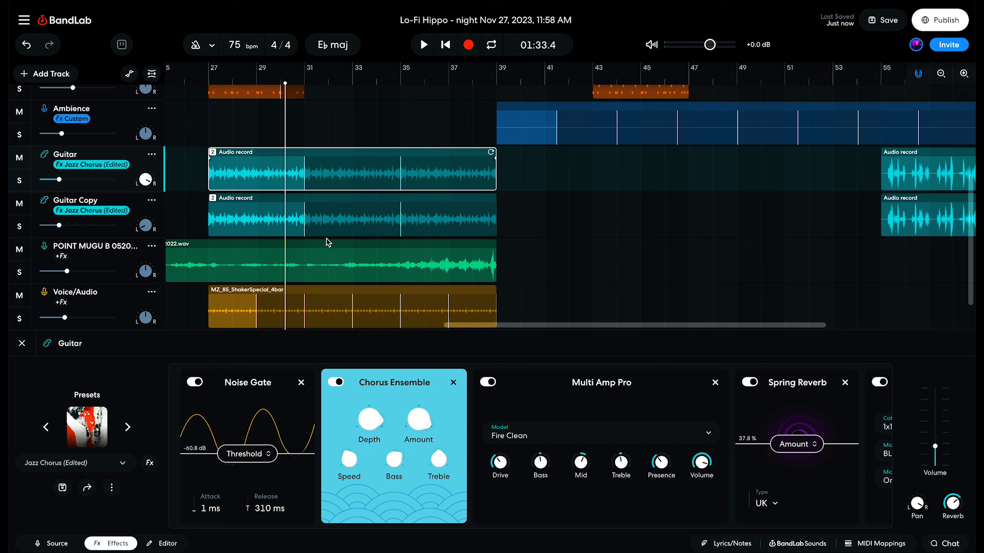
pyautogui.click(423, 44)
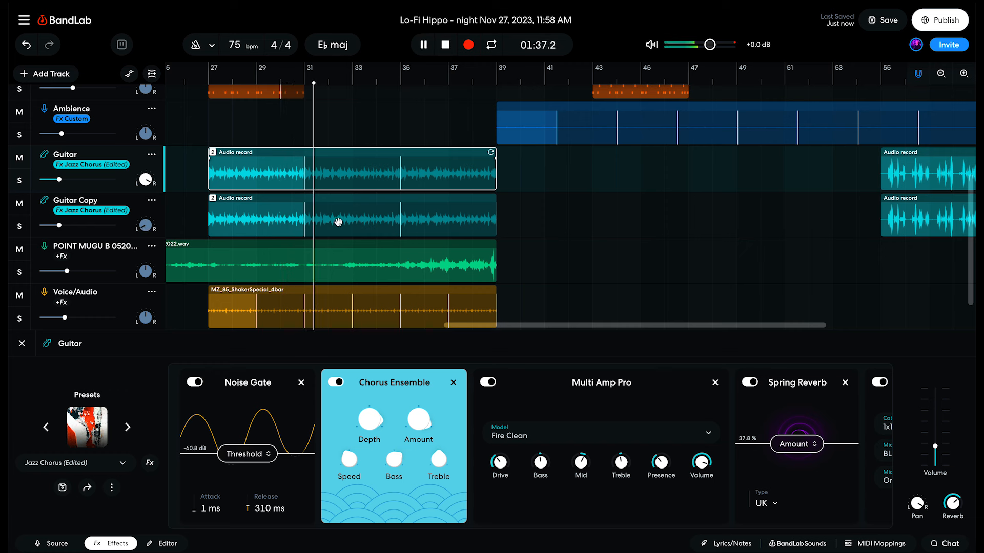
pyautogui.click(422, 45)
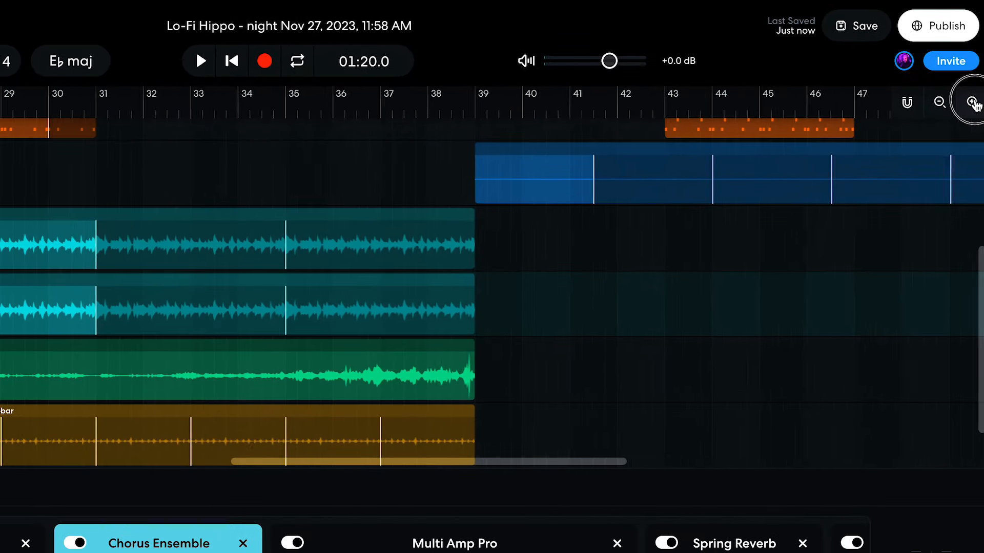
# - Zoom in on the timeline and pan Guitar Copy opposite the Guitar track
pyautogui.click(974, 102)
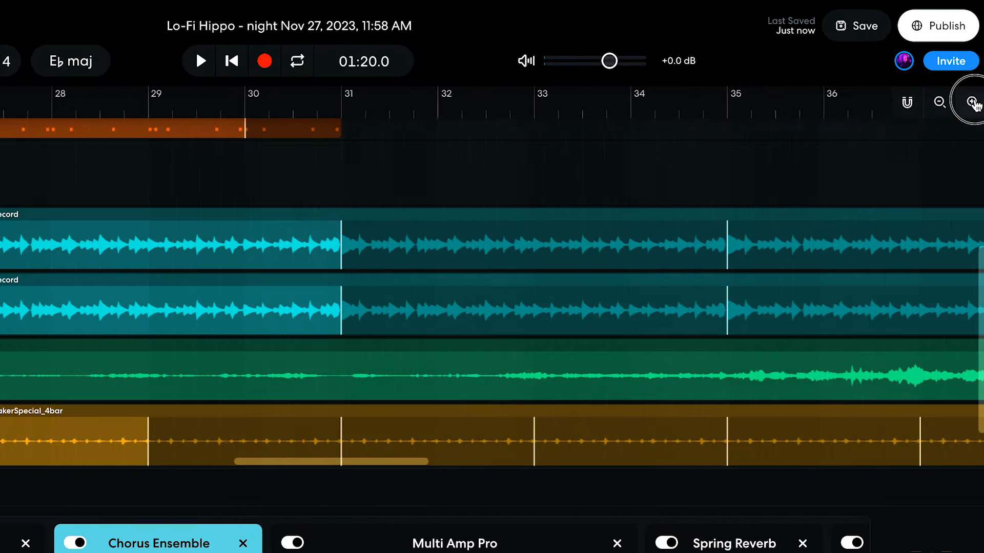
pyautogui.click(974, 102)
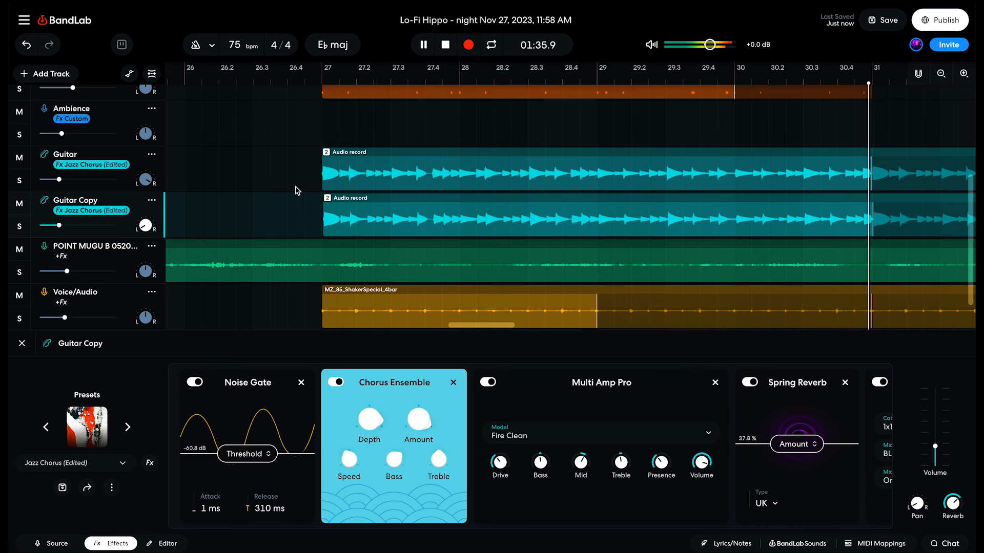
pyautogui.click(52, 543)
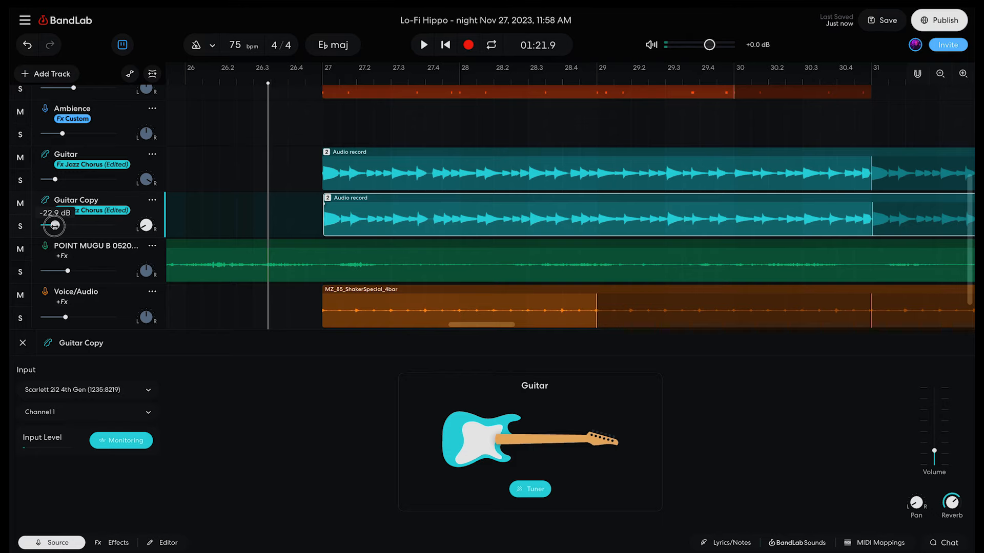
# - Lower the Guitar Copy volume to about -22.9 dB and play the arrangement
pyautogui.click(422, 45)
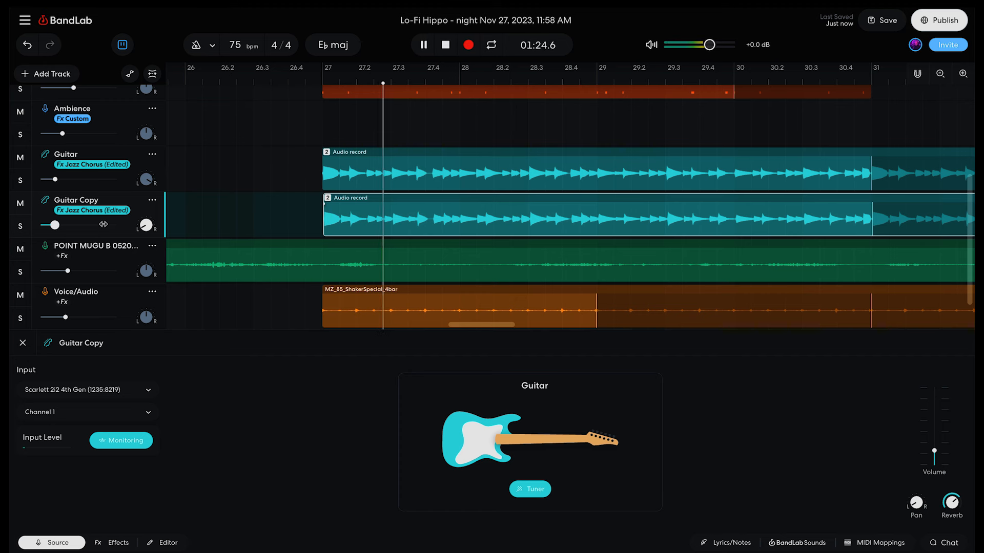
pyautogui.click(422, 44)
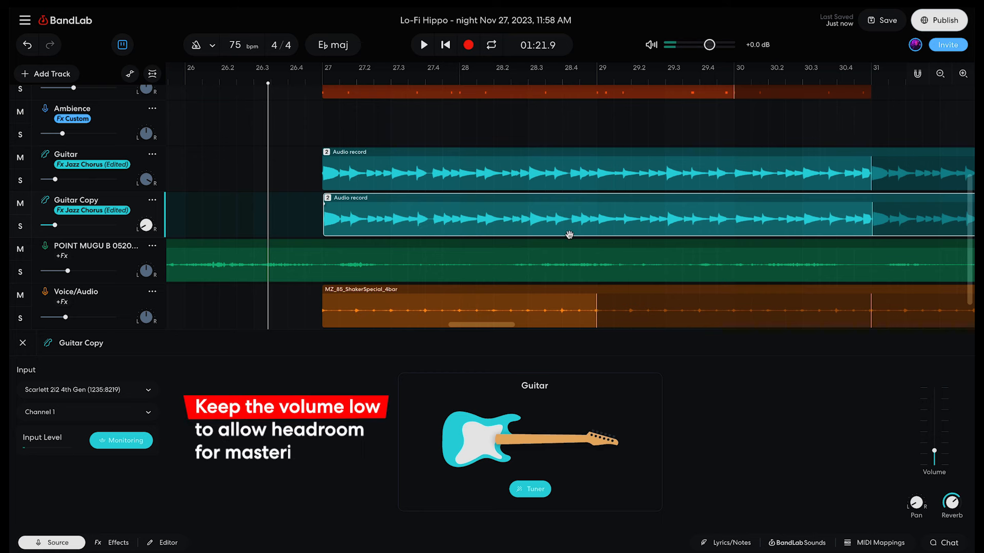
pyautogui.scroll(3)
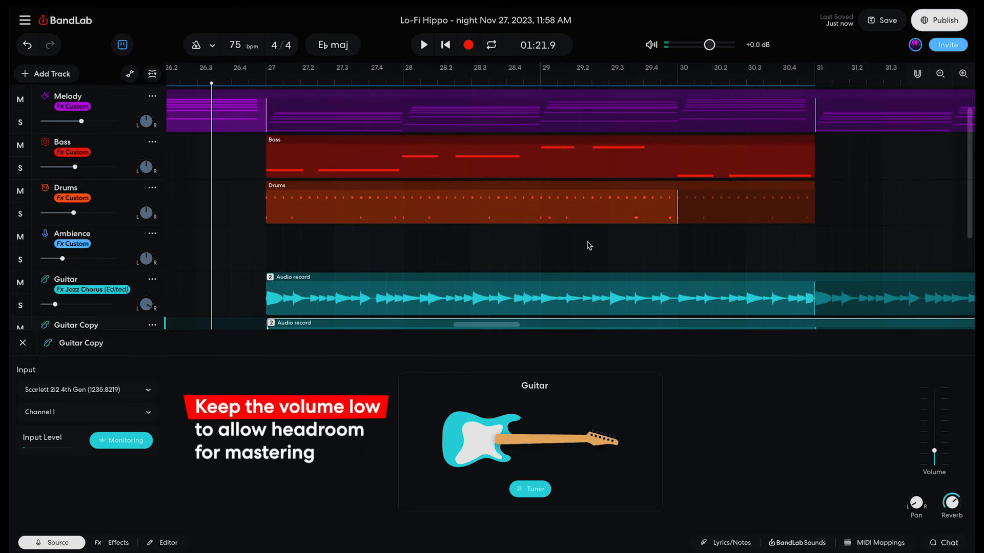
pyautogui.scroll(-3)
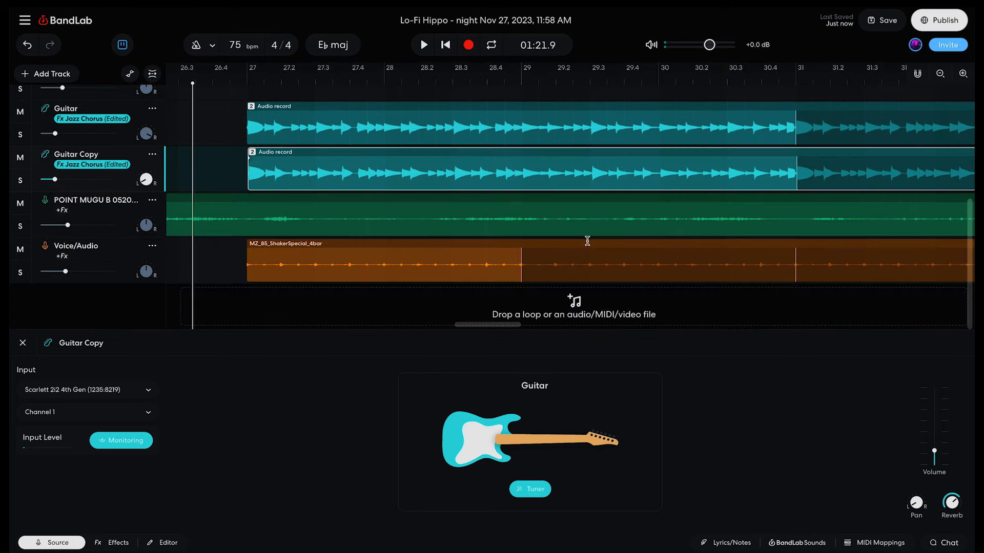
pyautogui.click(423, 44)
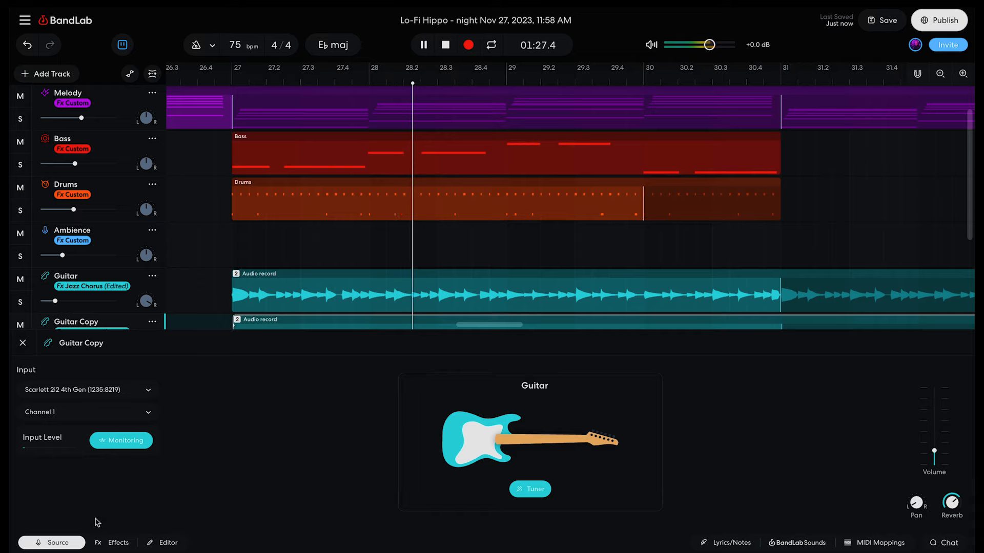
pyautogui.click(23, 343)
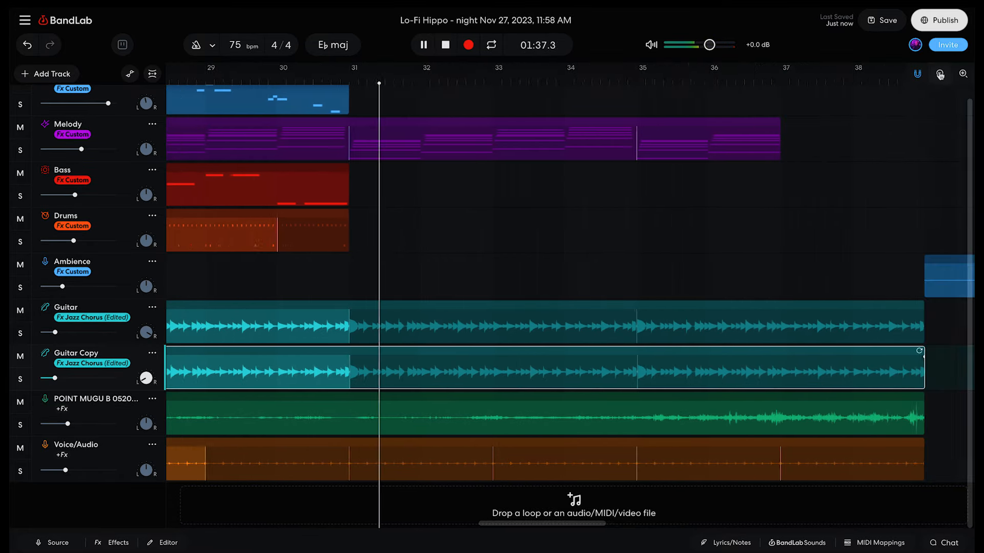
# - Zoom out to the whole arrangement and stop playback
pyautogui.click(962, 74)
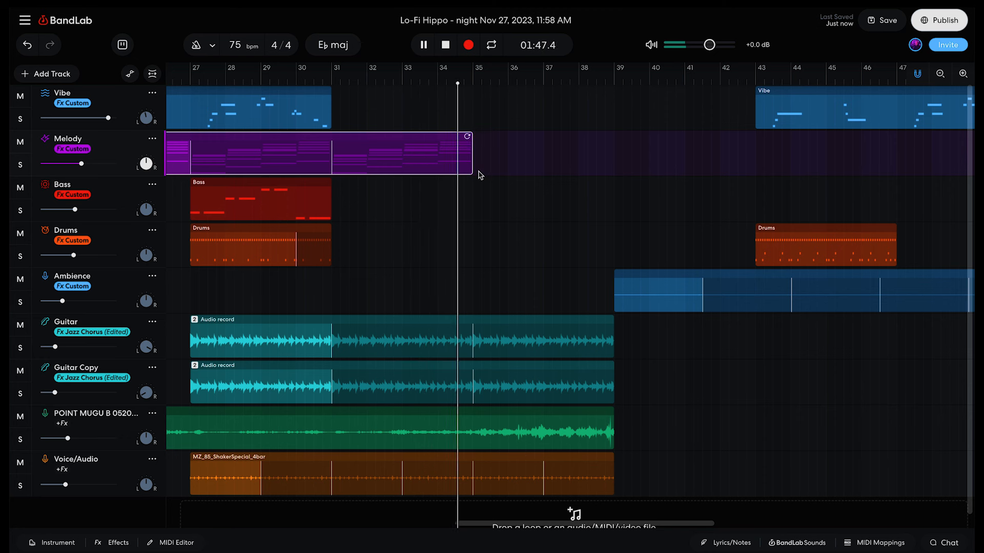
pyautogui.moveTo(516, 221)
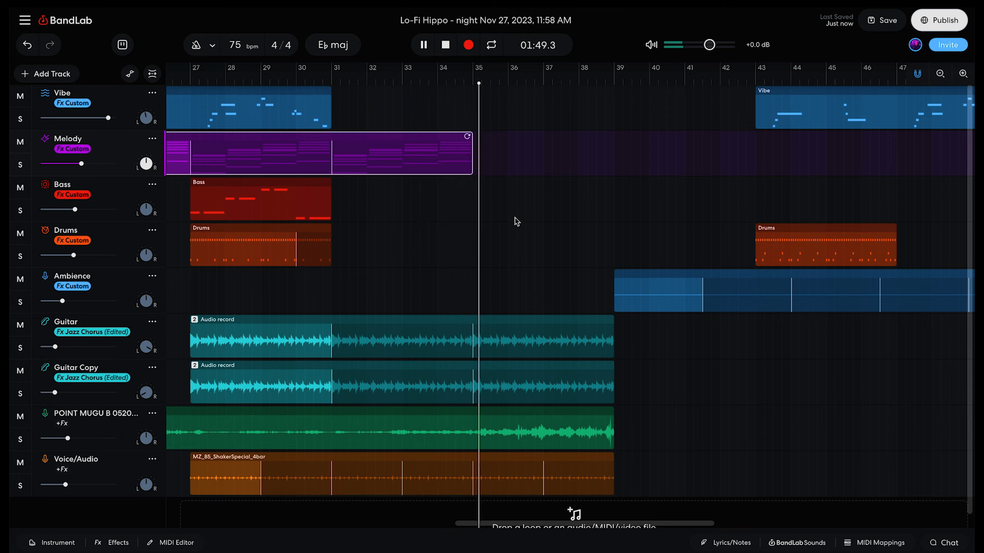
pyautogui.click(423, 44)
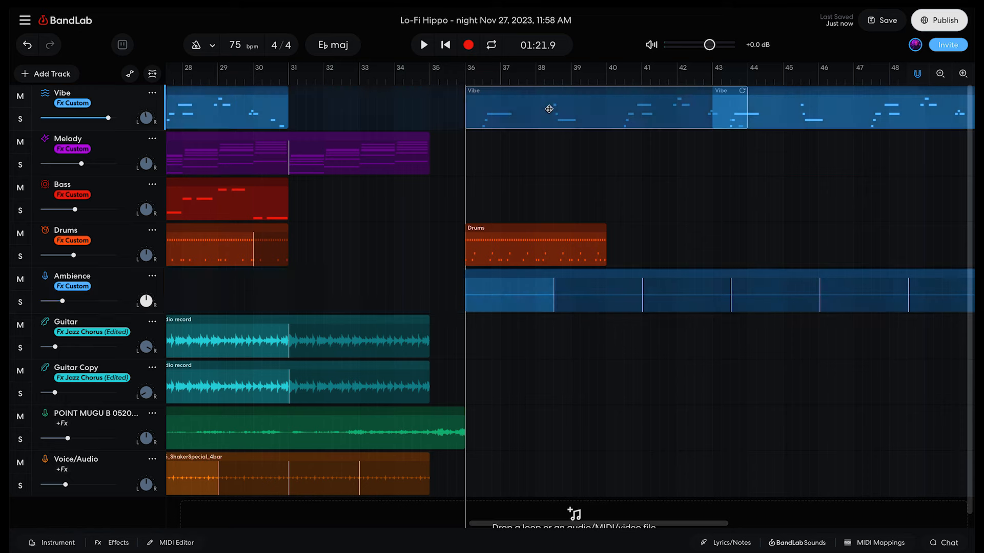
# - Copy Melody and Bass clips to bar 36, shift the Vibe clip later, and review
pyautogui.hscroll(3)
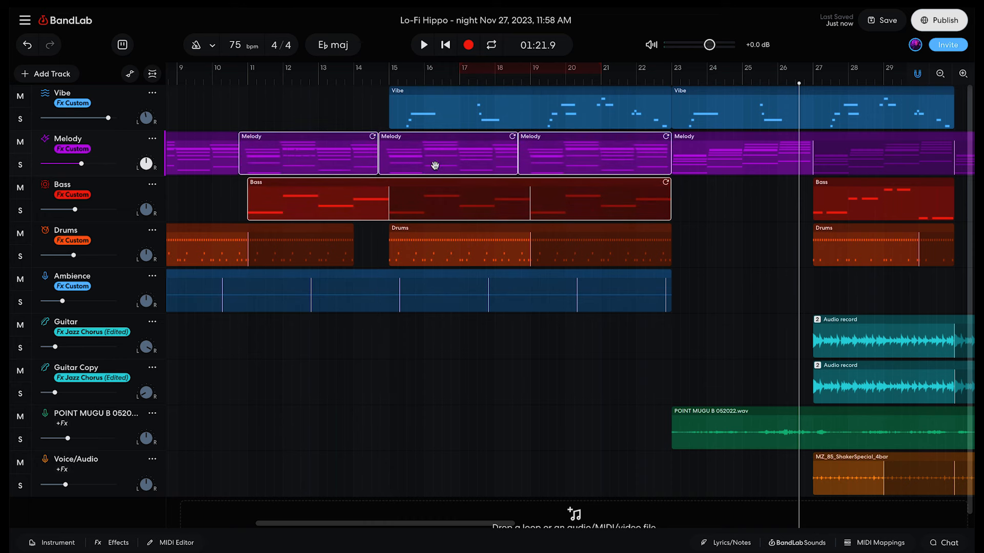
pyautogui.hscroll(3)
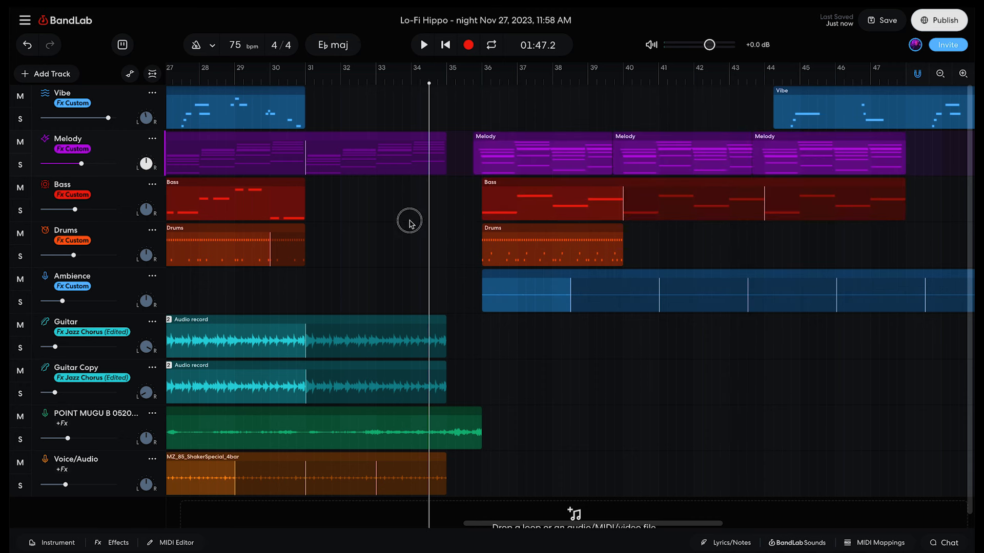
pyautogui.click(422, 44)
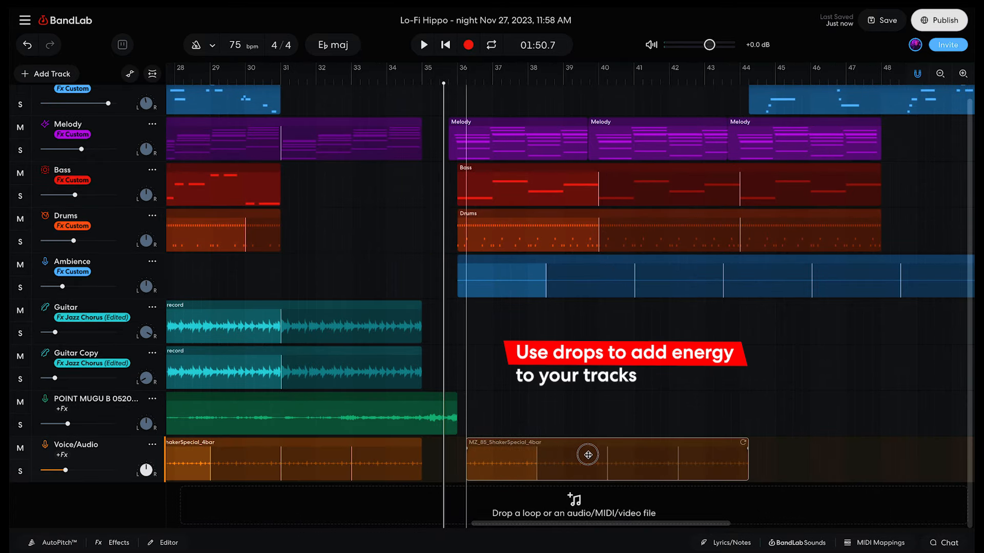
# - Place the shaker and guitar clips at bar 36 on Guitar and Guitar Copy, then play to check
pyautogui.click(422, 45)
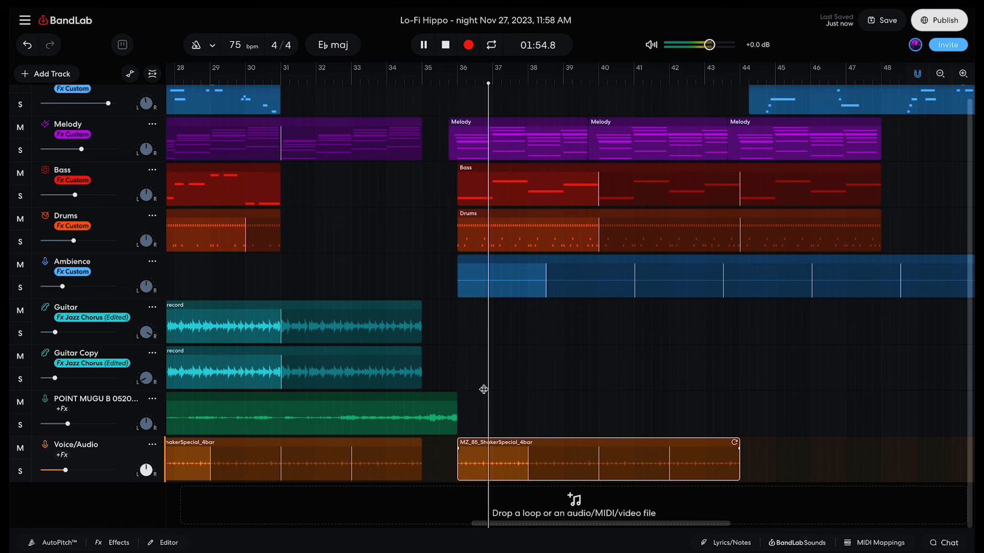
pyautogui.click(423, 44)
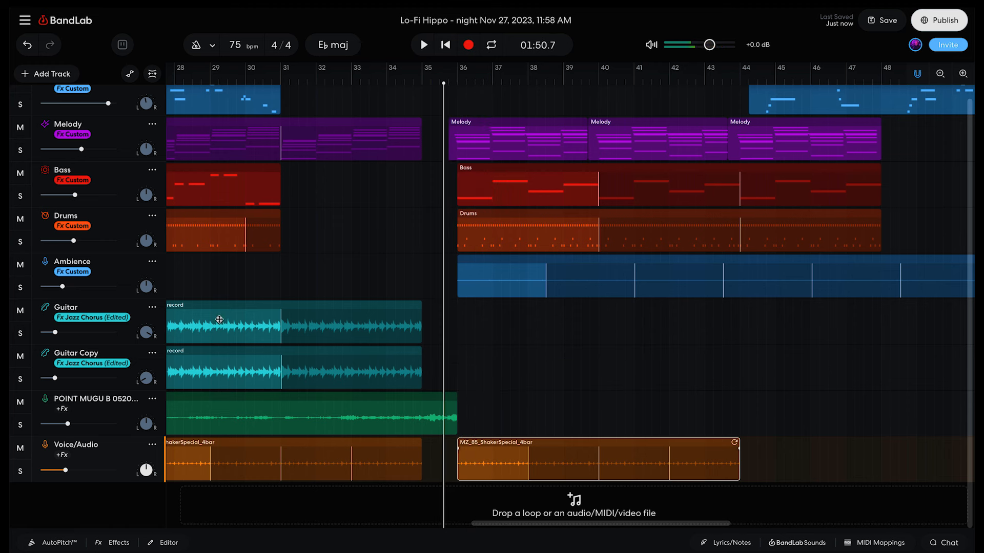
pyautogui.click(227, 367)
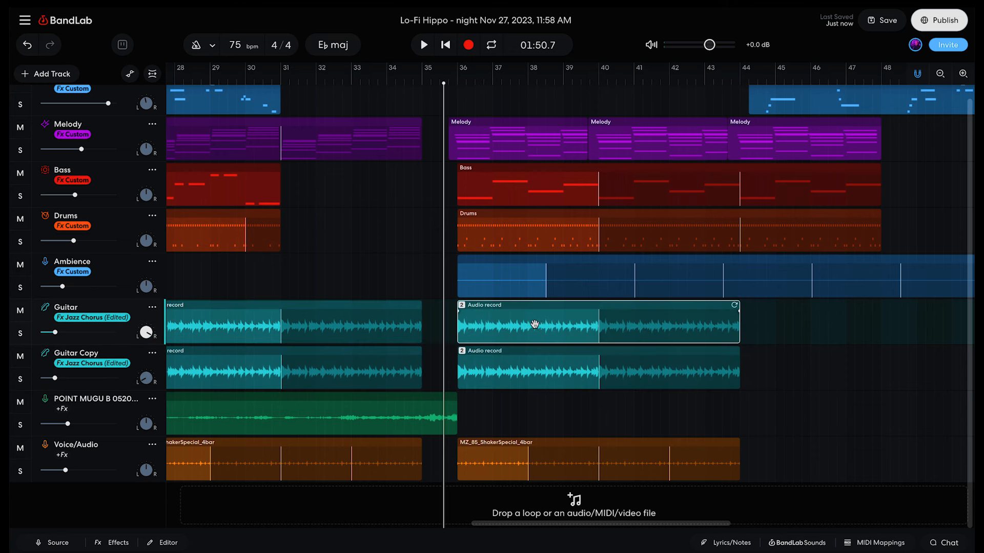
pyautogui.click(423, 45)
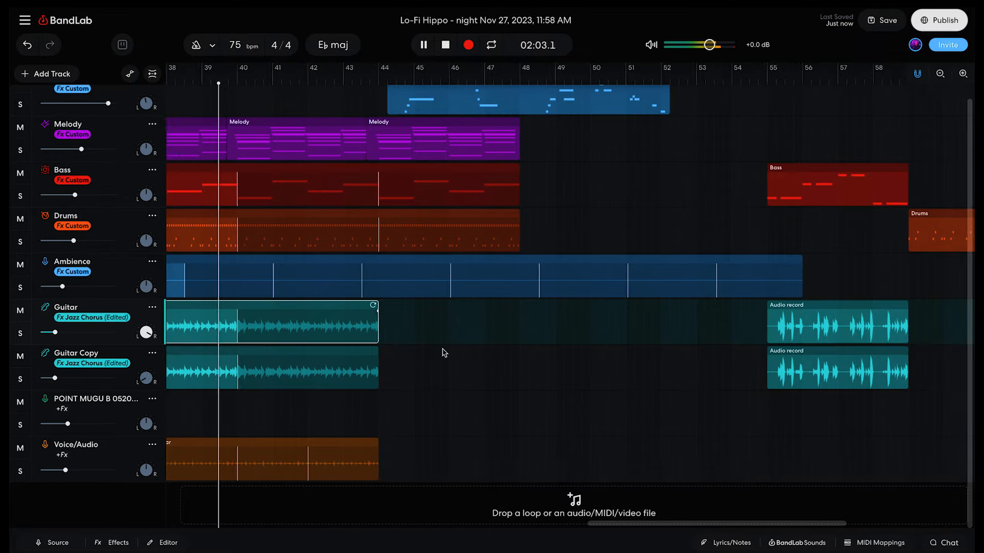
pyautogui.click(423, 45)
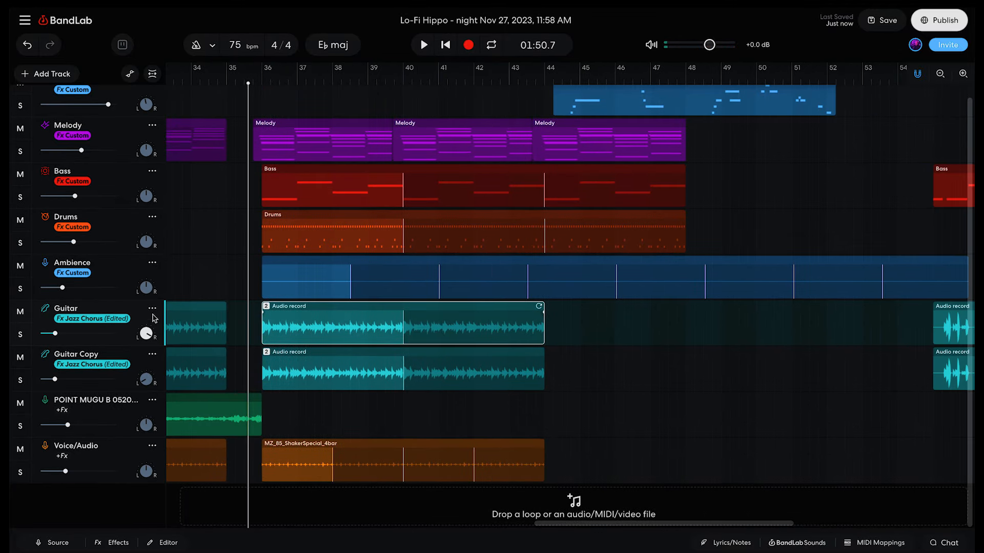
# - Duplicate the Guitar track into Guitar Copy Copy and place short guitar clips at bars 36–44
pyautogui.click(152, 308)
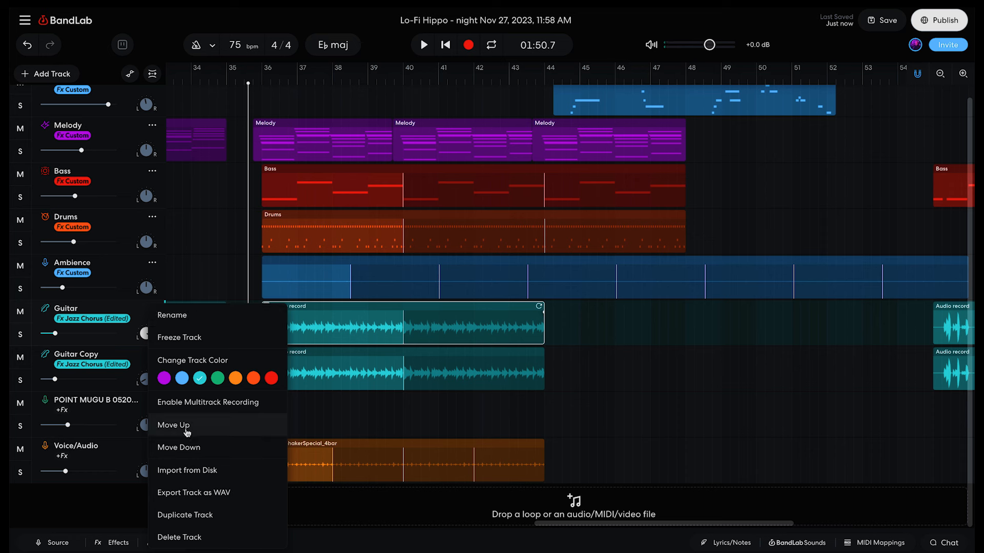
pyautogui.moveTo(198, 518)
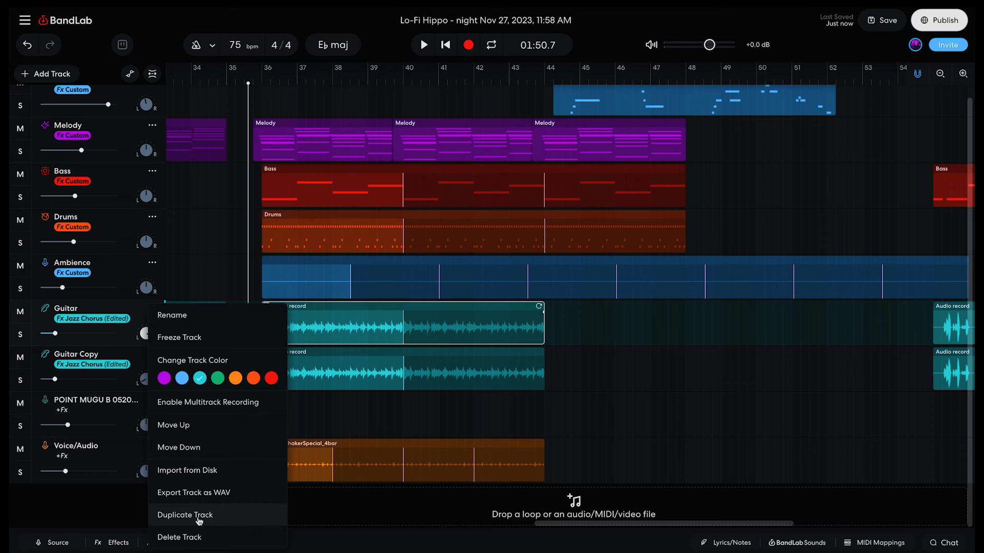
pyautogui.click(185, 514)
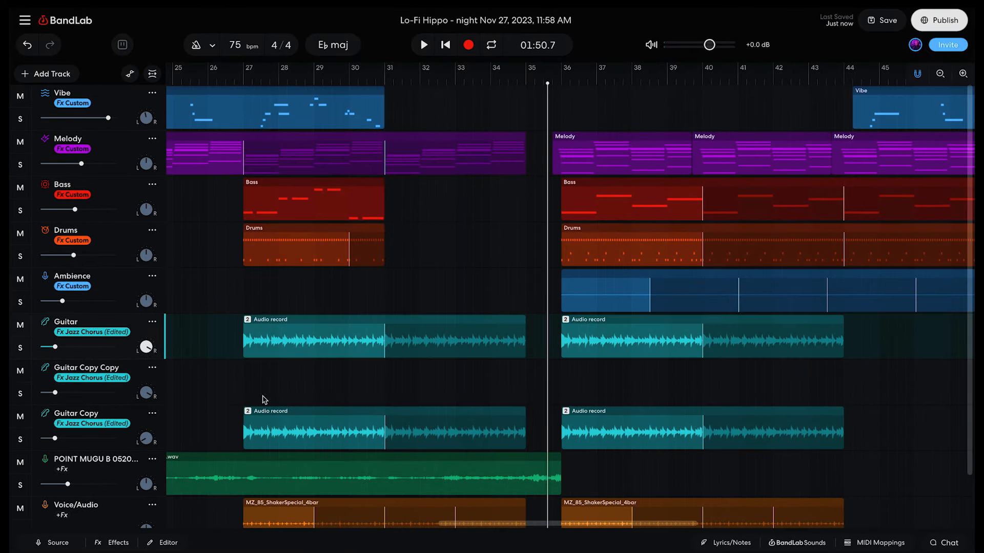
pyautogui.hscroll(3)
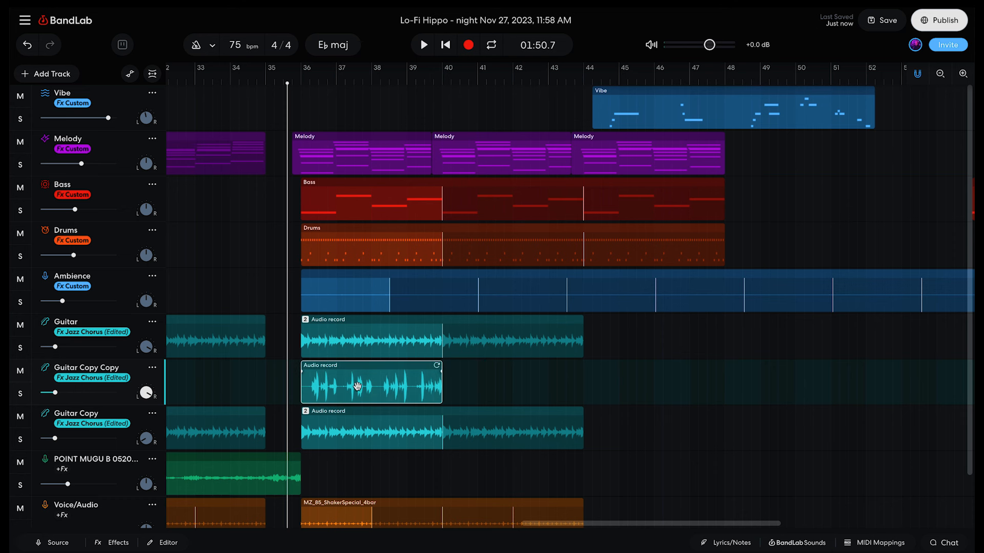
pyautogui.click(423, 44)
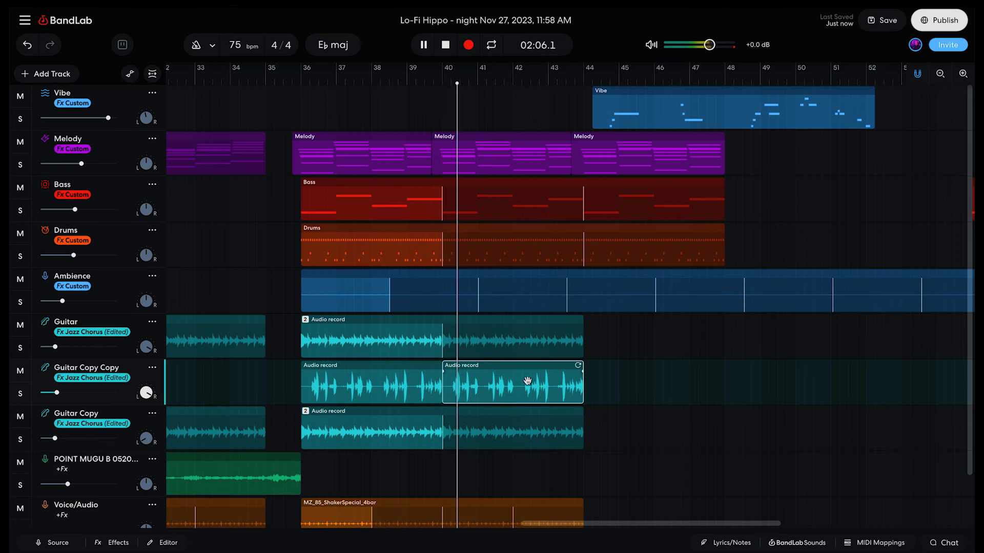
pyautogui.click(112, 543)
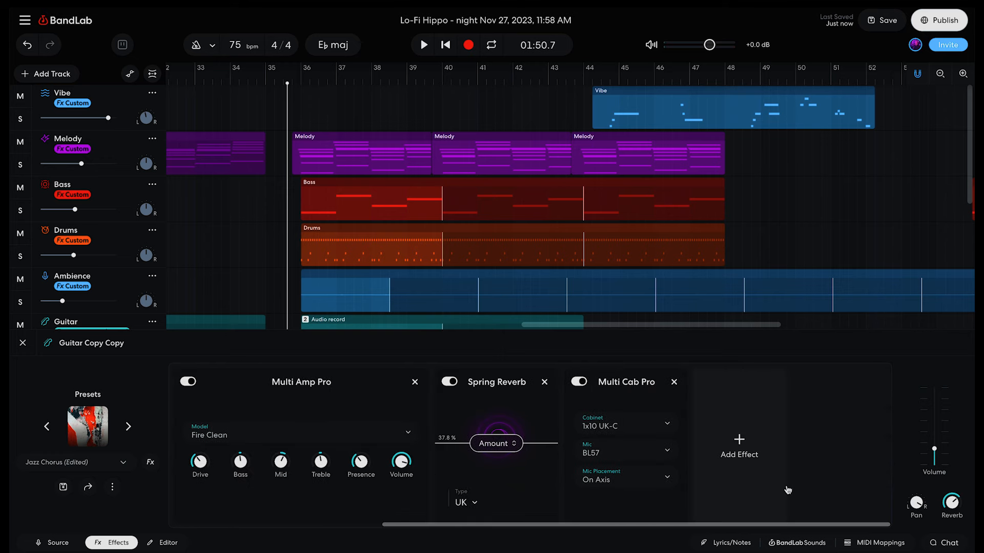
# - Add a Ping Pong Delay to Guitar Copy Copy with Right Delay at 1/8 beat
pyautogui.click(738, 446)
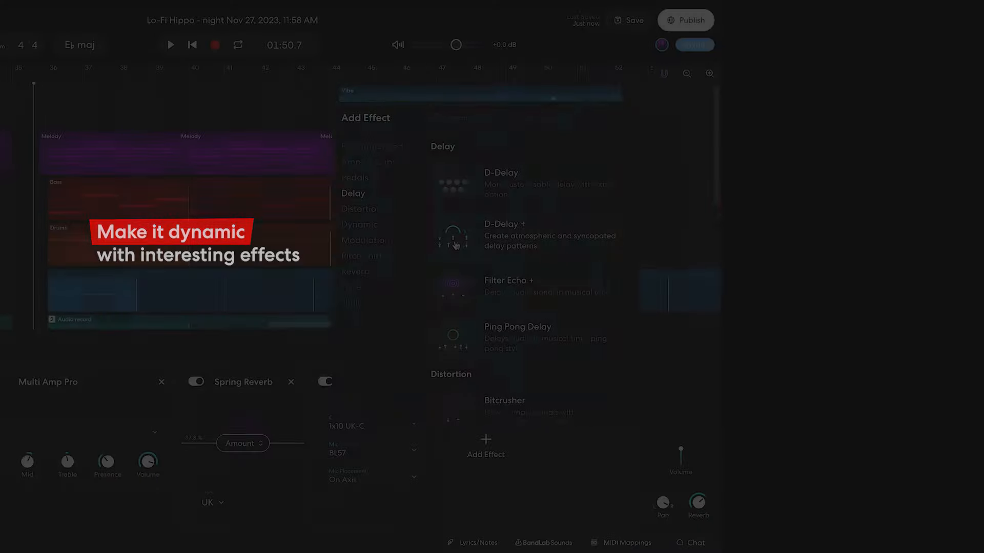
pyautogui.click(517, 326)
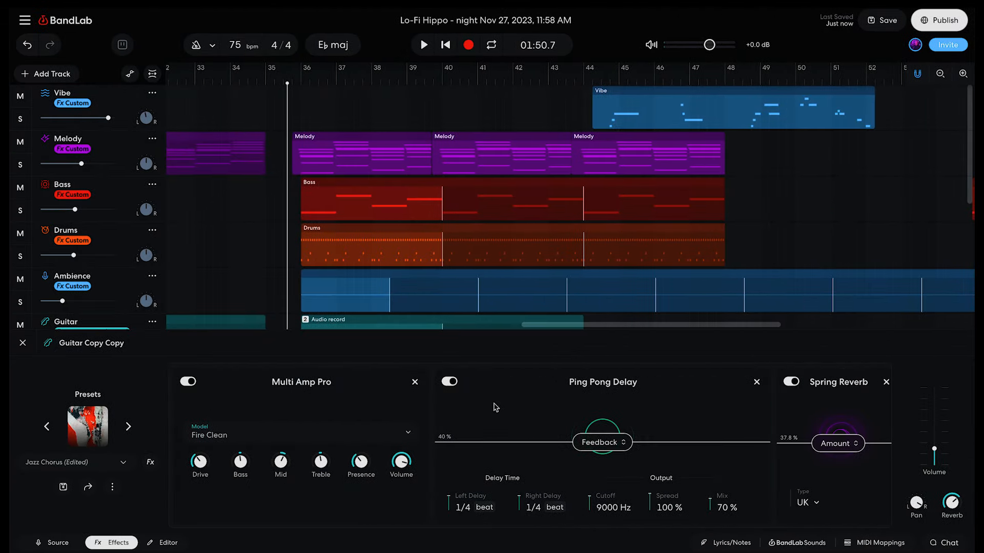
pyautogui.click(422, 45)
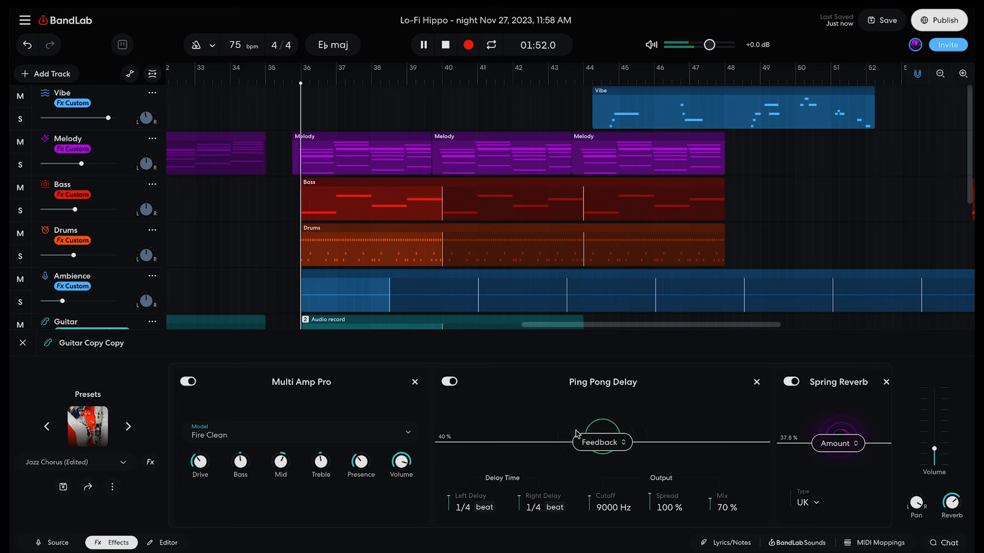
pyautogui.moveTo(693, 495)
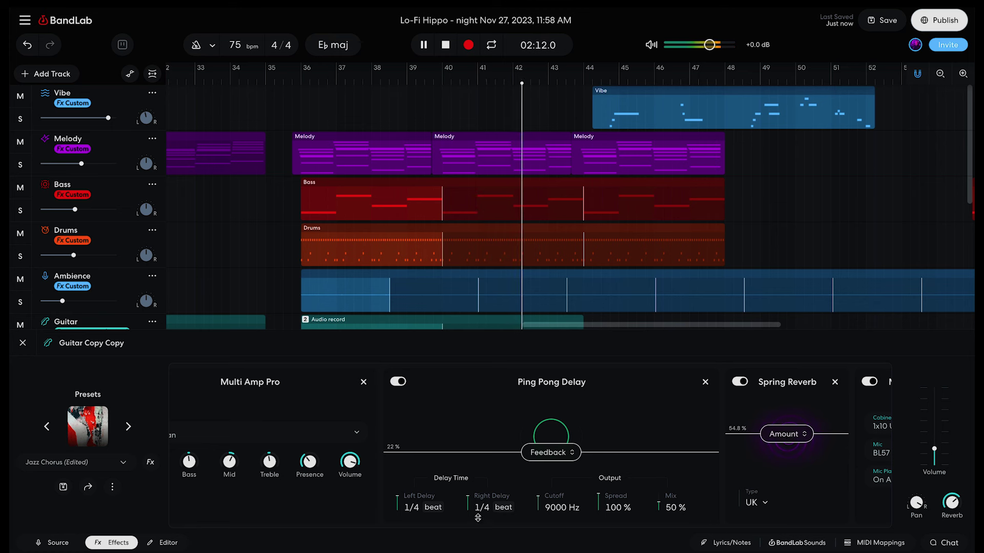
pyautogui.click(494, 506)
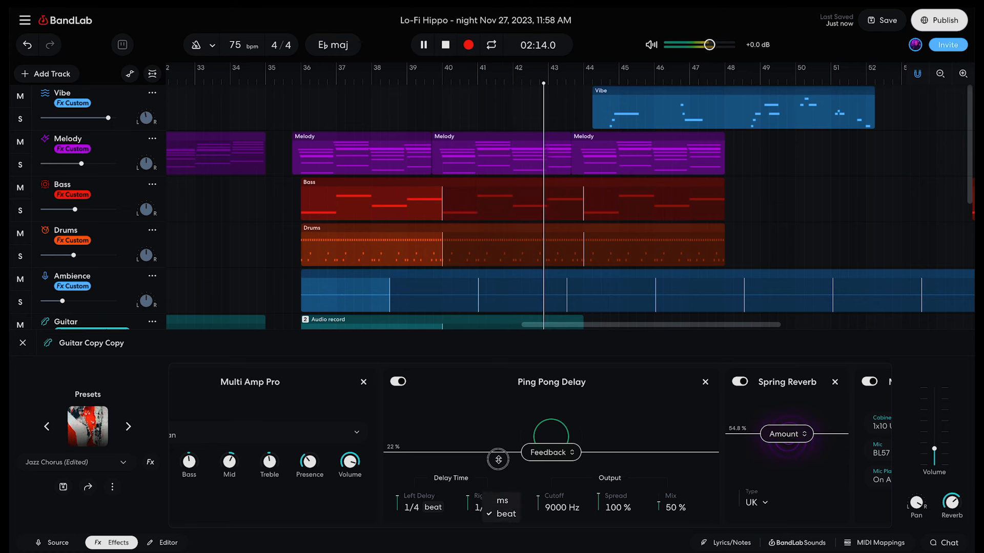
pyautogui.click(508, 512)
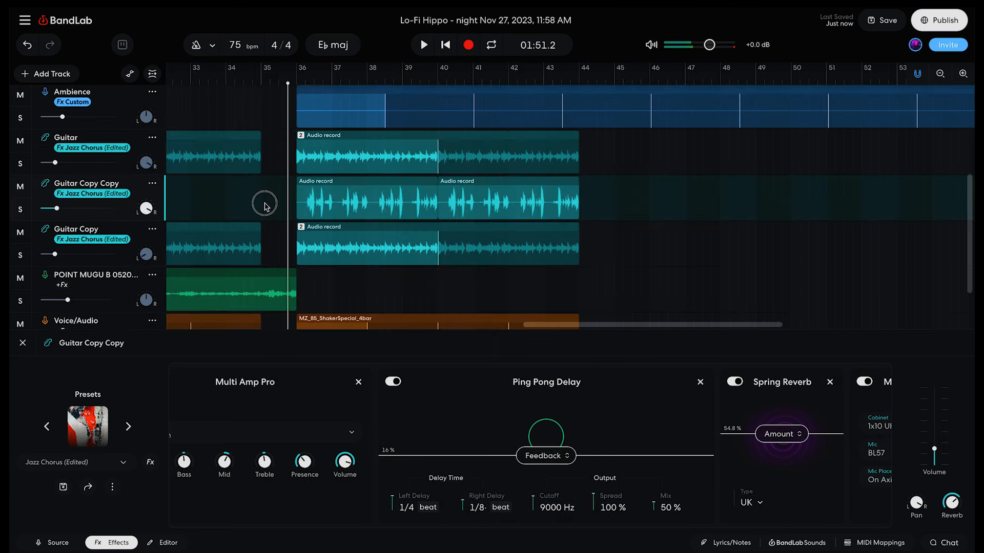
pyautogui.click(46, 73)
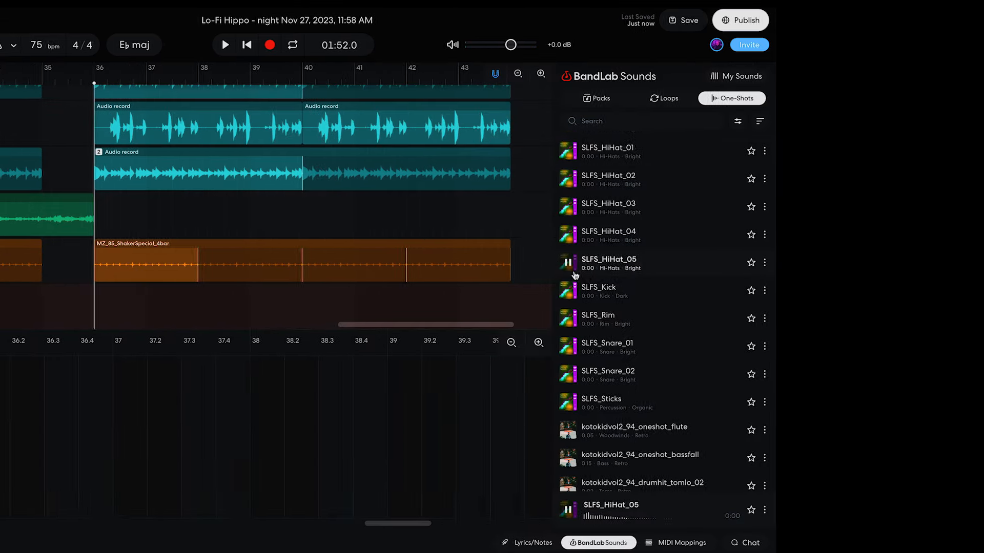
# - Search one-shots for 'crash', filter Cymbal and Lo-fi, and add Unforgettable_One Shot_Clean Crash
pyautogui.write('crash')
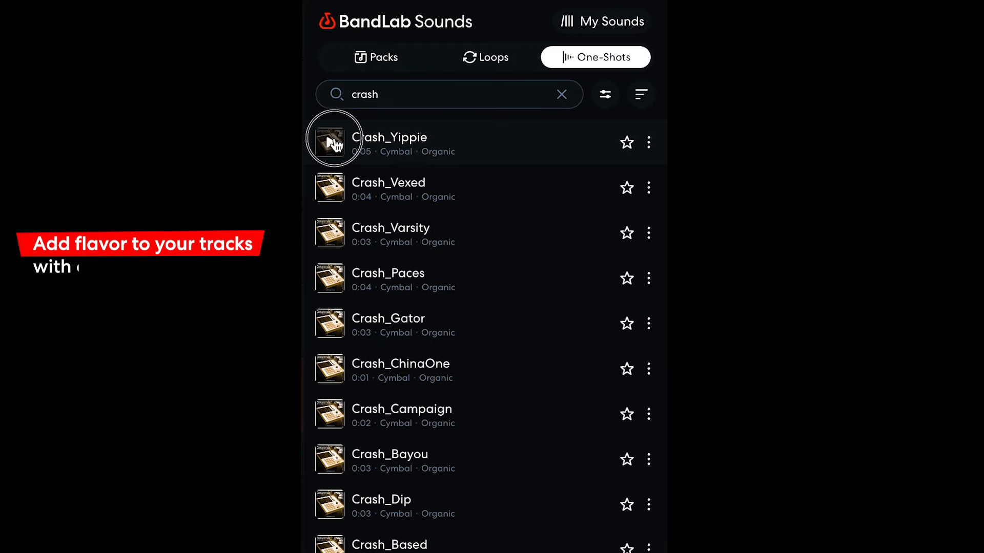
pyautogui.click(640, 95)
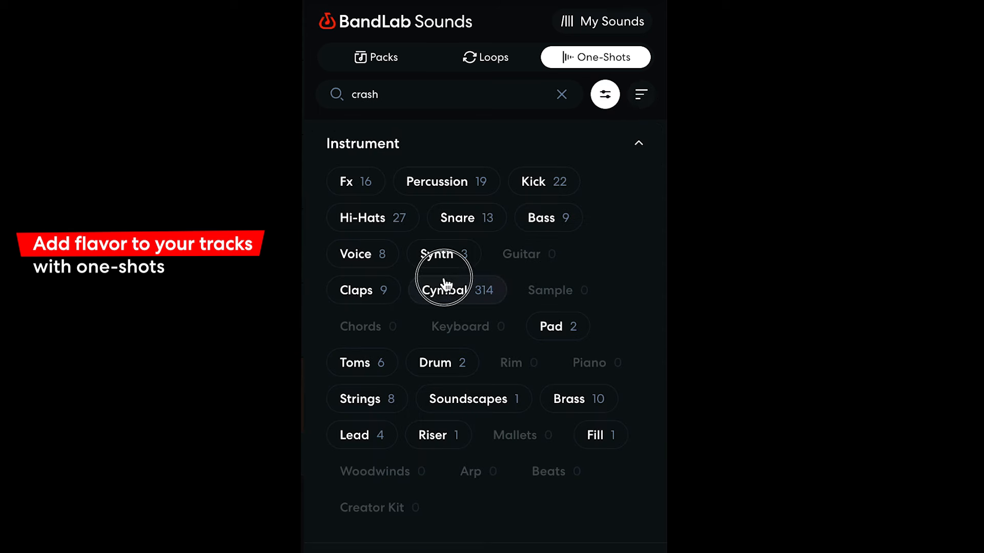
pyautogui.click(443, 290)
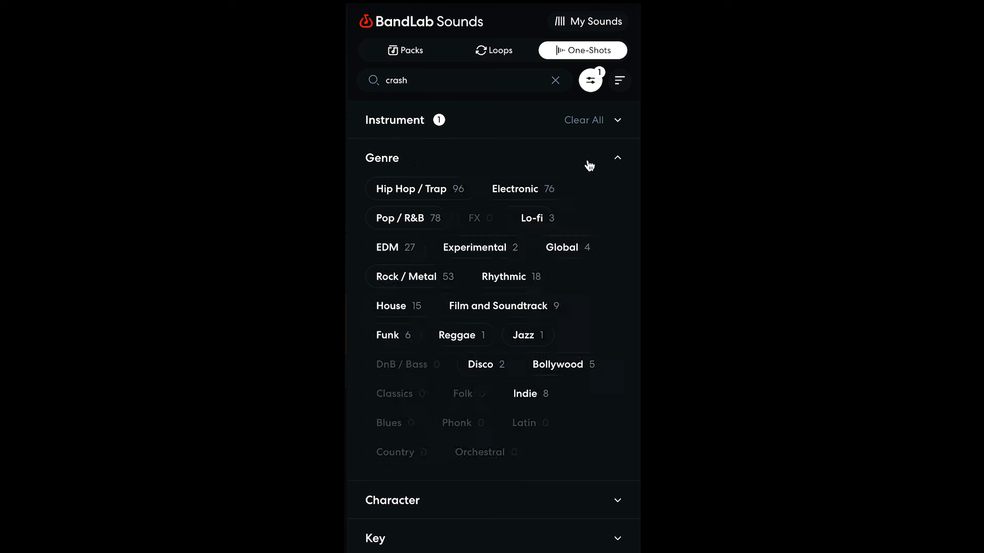
pyautogui.click(590, 80)
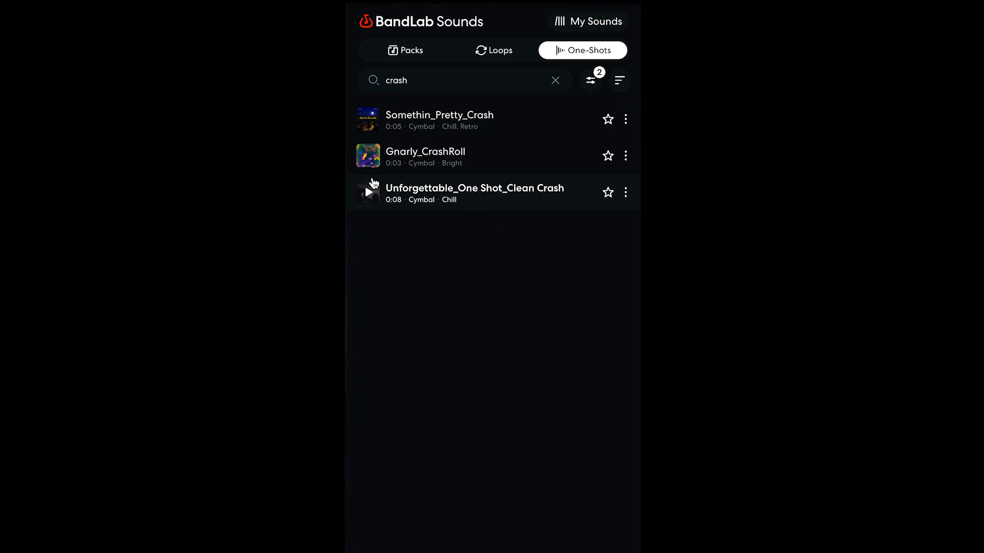
pyautogui.click(368, 193)
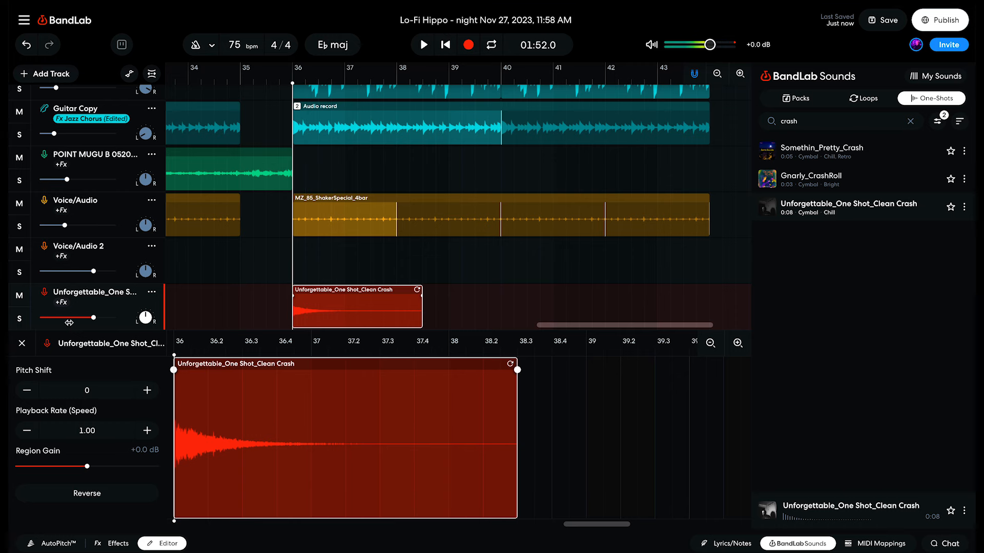
# - Lower the crash track's volume and add a Graphic EQ cutting the low bands
pyautogui.click(423, 45)
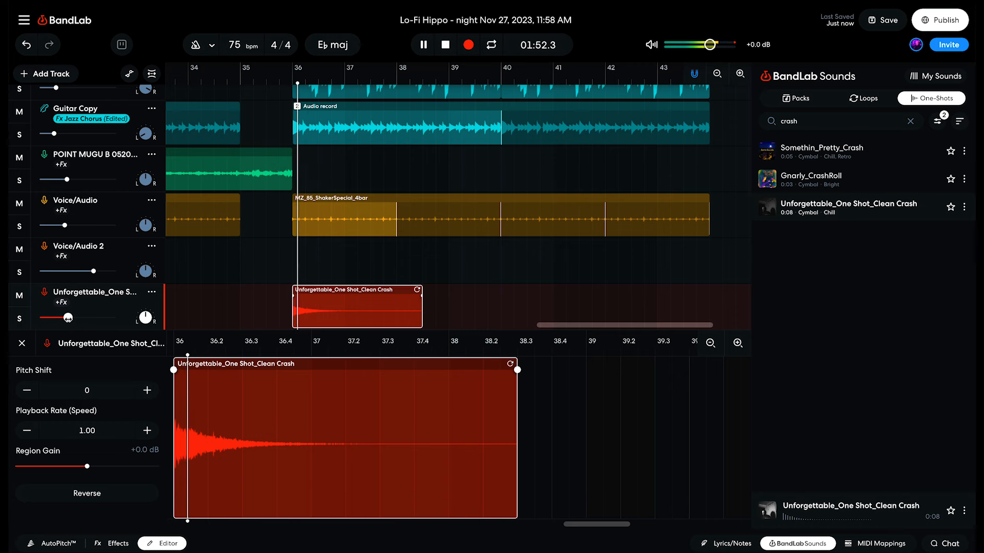
pyautogui.click(111, 543)
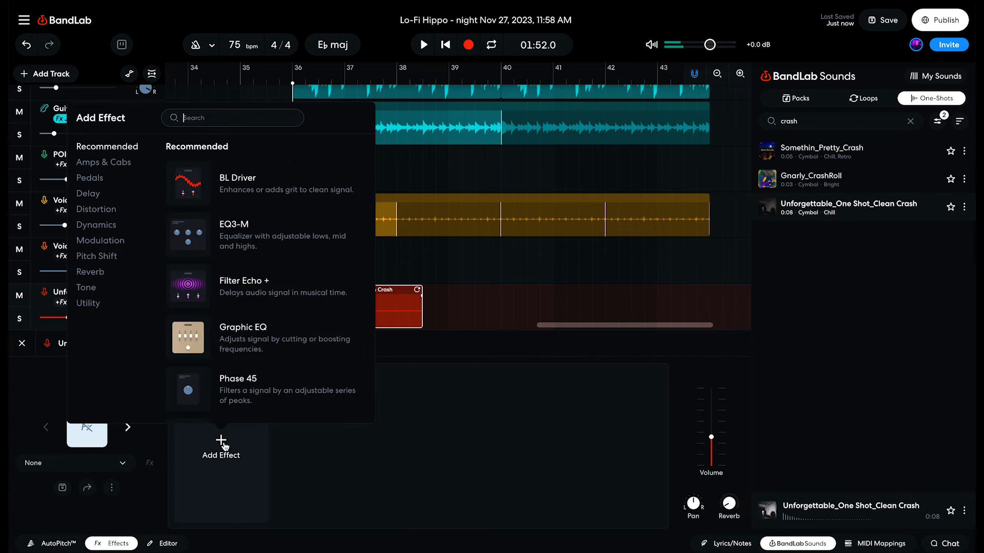
pyautogui.click(242, 327)
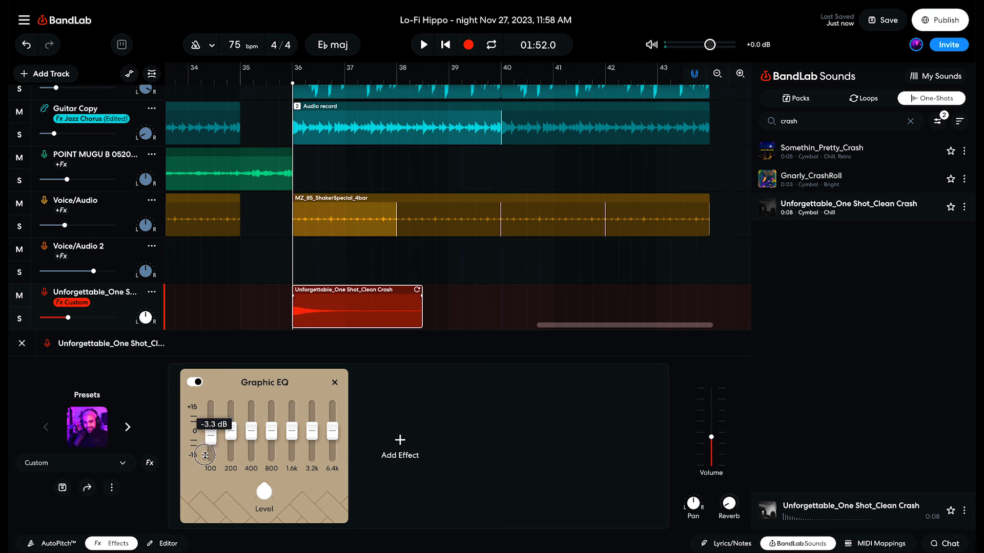
pyautogui.click(423, 44)
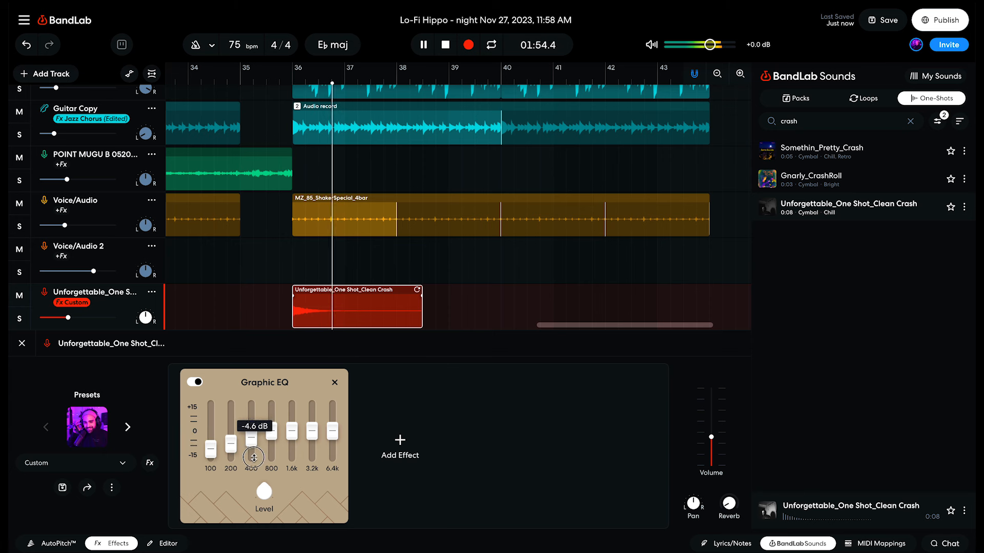
# - Add a Studio Reverb after the Graphic EQ on the crash track
pyautogui.click(400, 447)
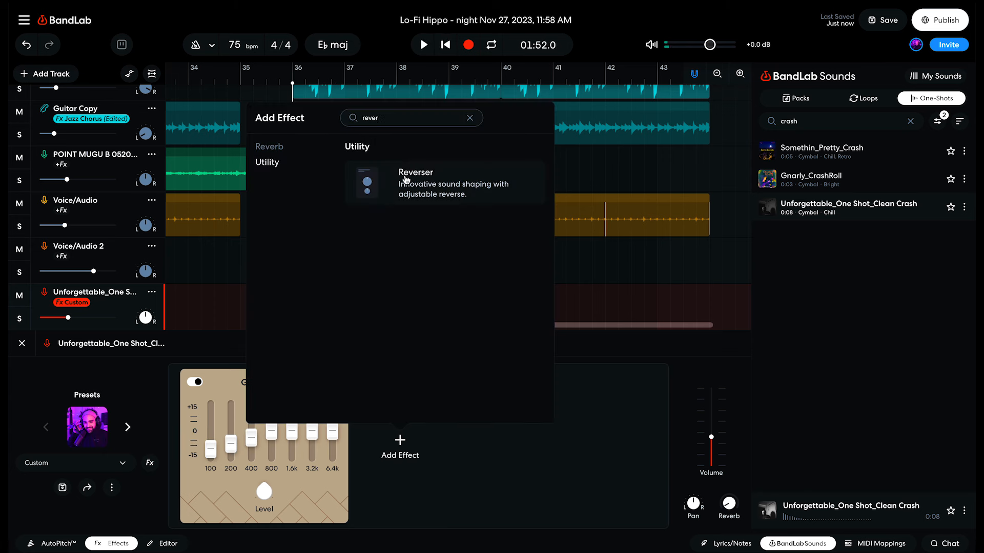
pyautogui.write('b')
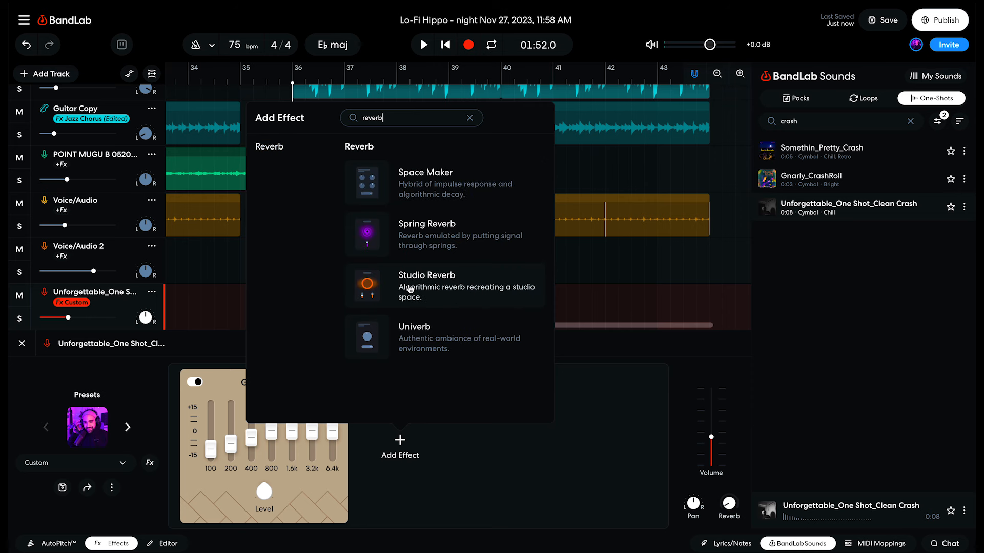
pyautogui.click(426, 286)
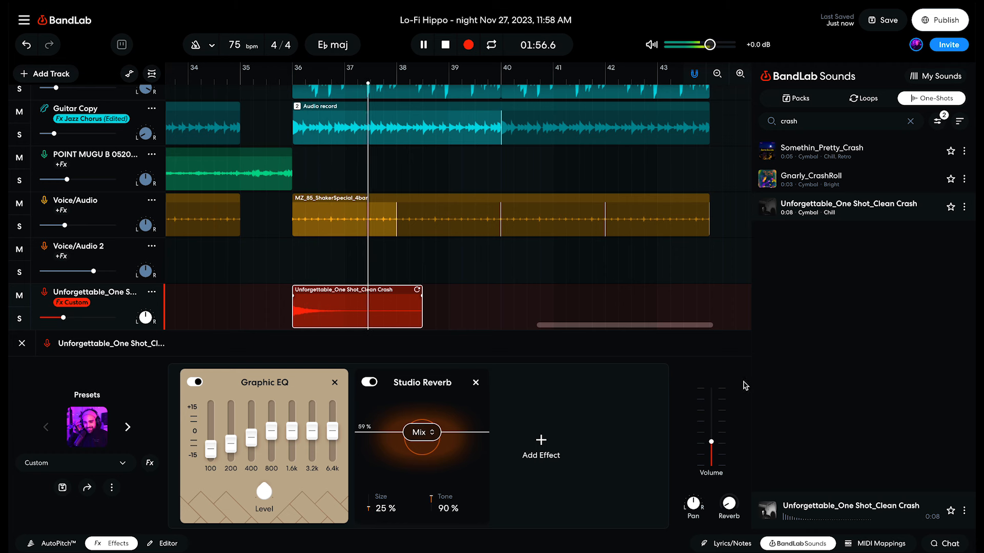
# - Close the Sounds panel and Effects editor, and loop the Guitar clip to bar 48
pyautogui.click(863, 98)
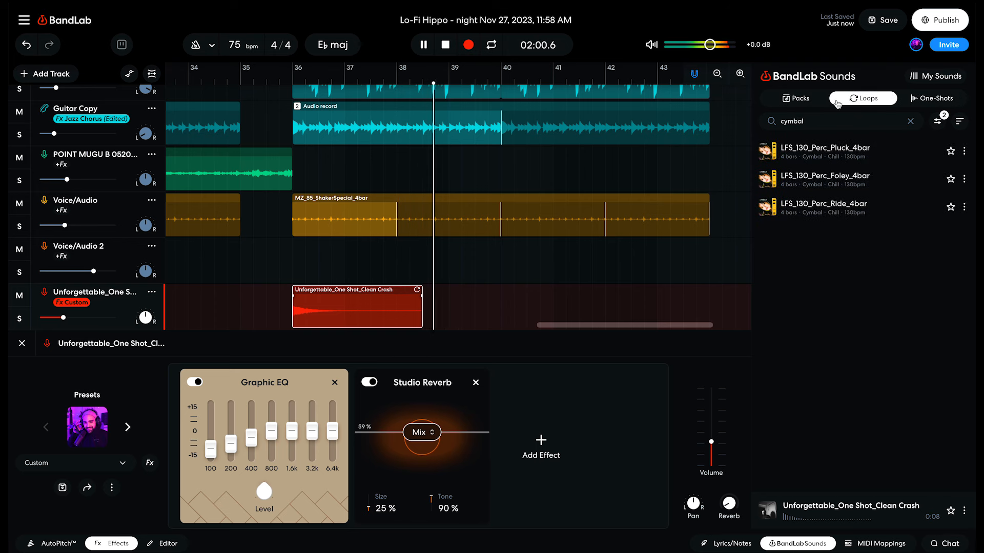
pyautogui.click(422, 45)
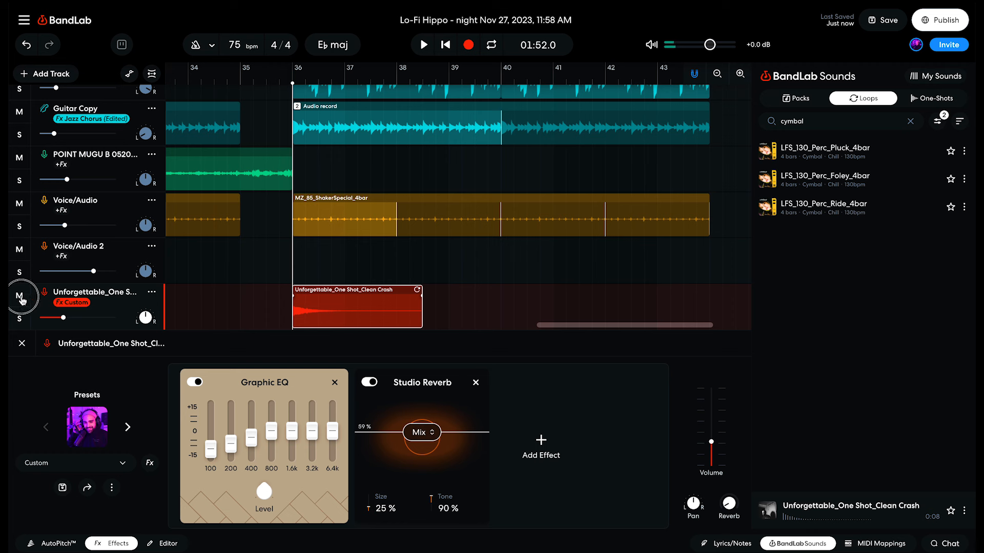
pyautogui.click(422, 44)
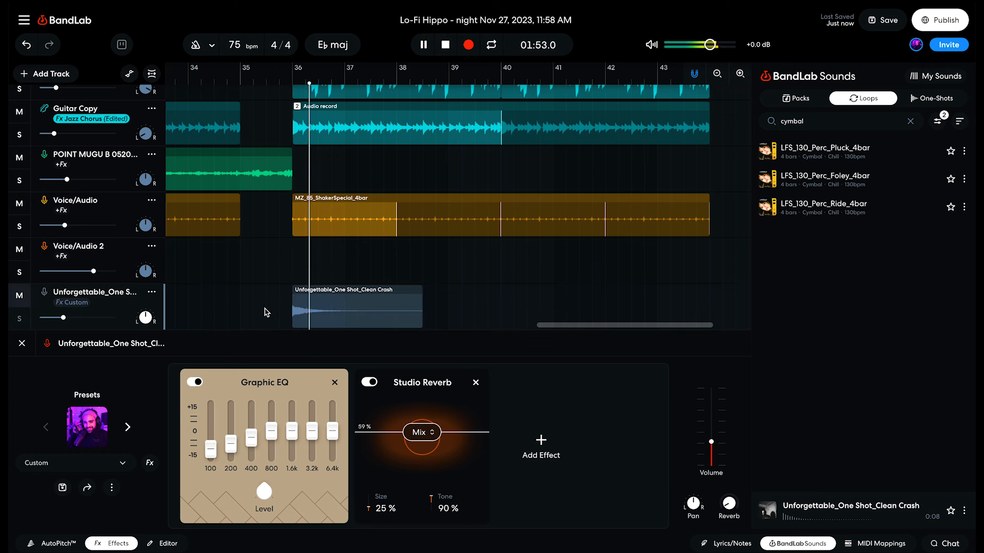
pyautogui.click(422, 44)
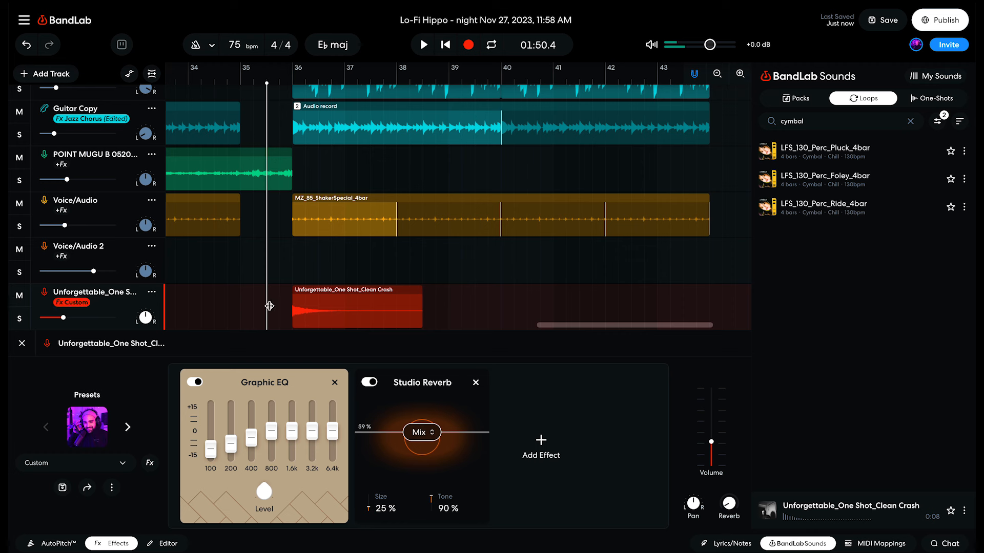
pyautogui.click(422, 45)
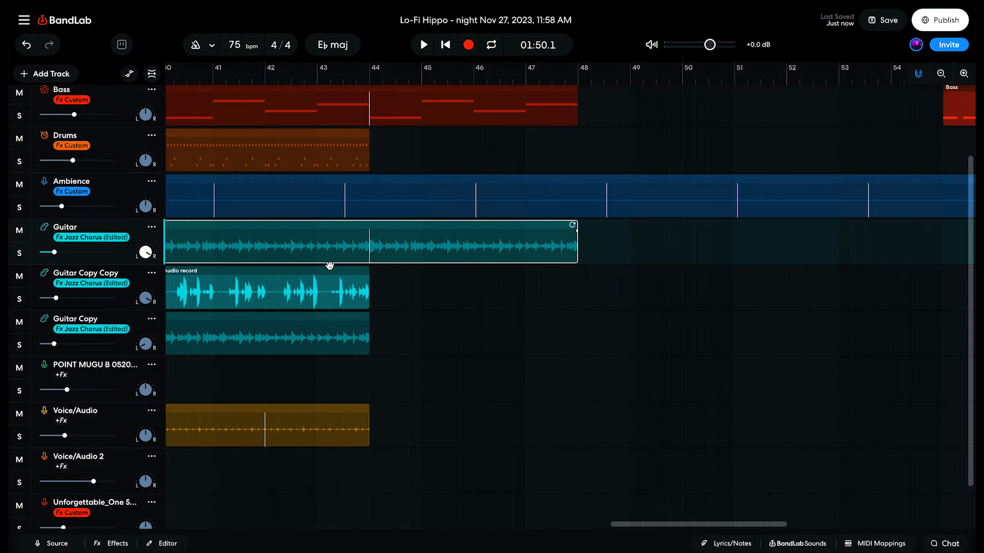
# - Loop Guitar Copy to bar 48, stretch the shaker to bar 46, and show automation
pyautogui.click(370, 333)
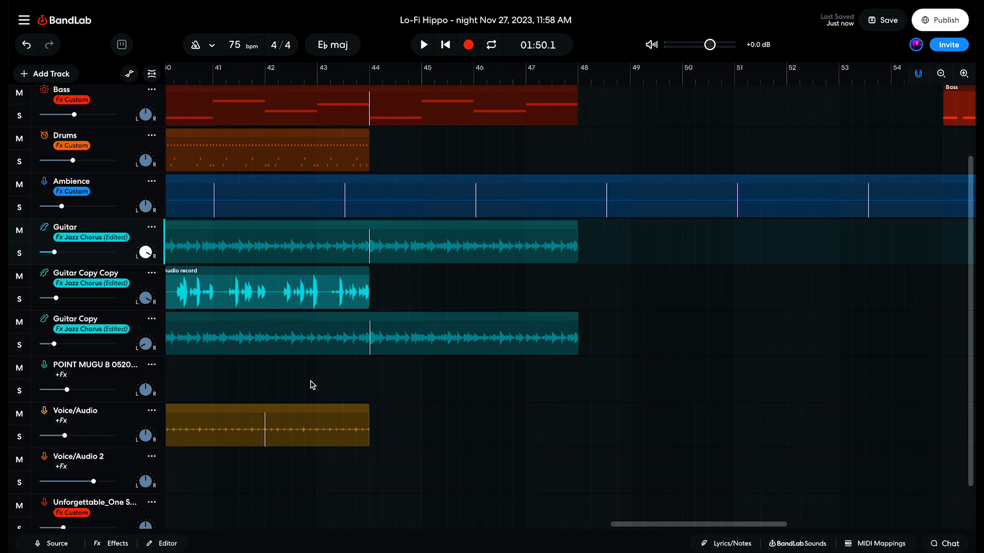
pyautogui.click(422, 45)
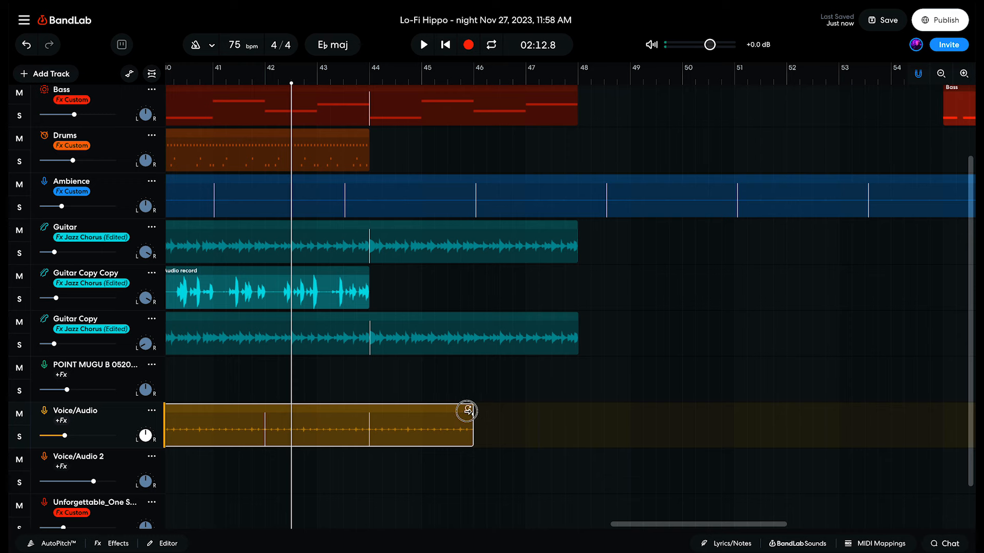
pyautogui.click(128, 73)
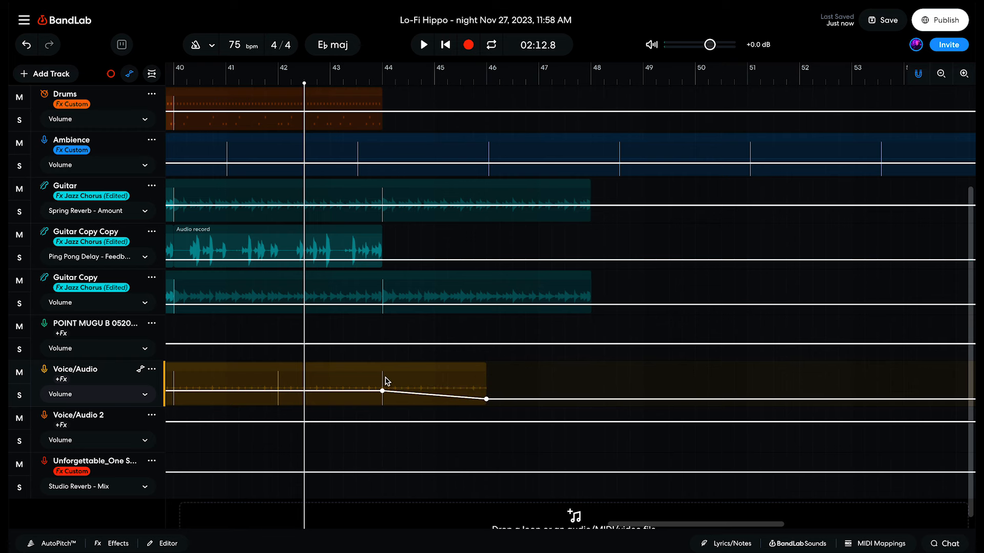
# - Play the ending, hide automation, and stretch the Ambience clip to bar 50
pyautogui.click(422, 45)
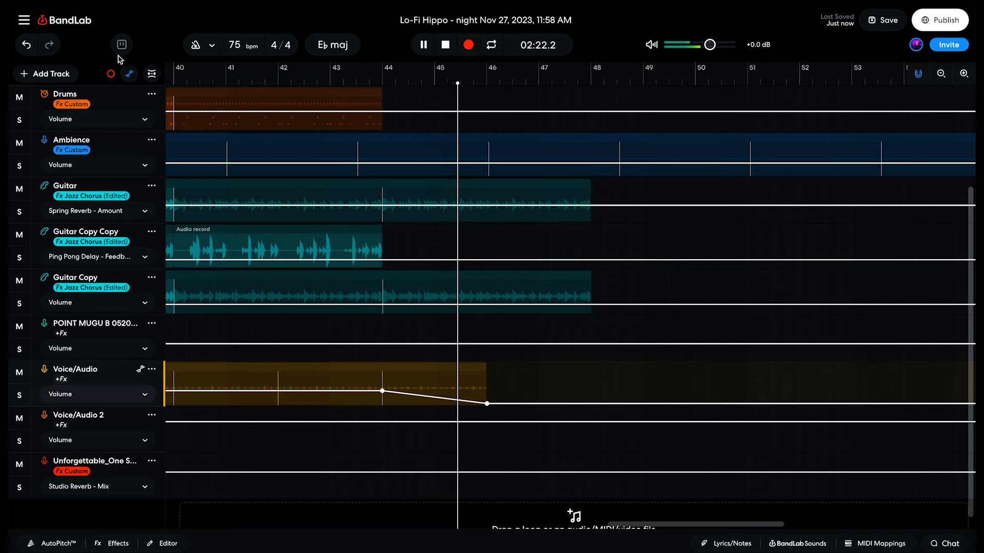
pyautogui.scroll(3)
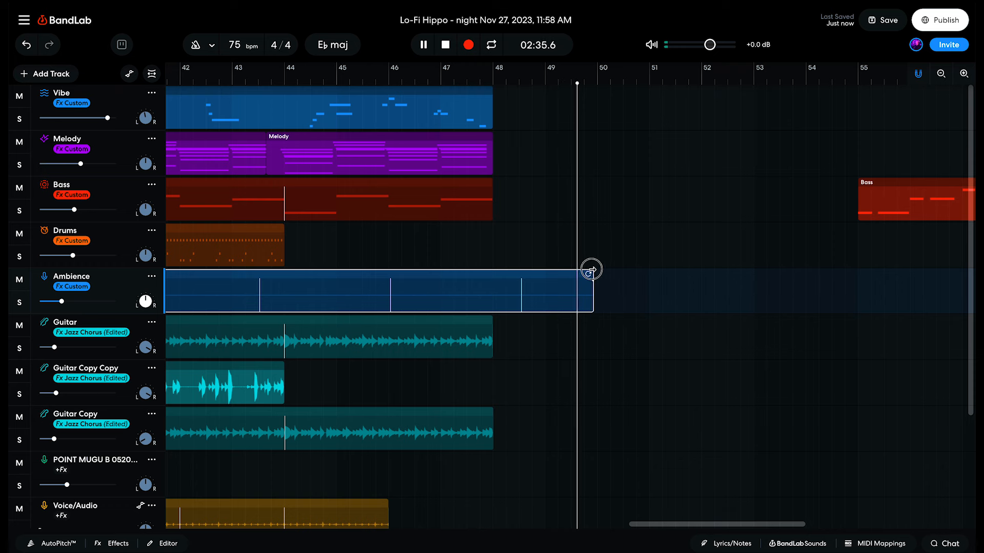
# - Copy the POINT MUGU B 052022.wav clip to span bars 43–50 and show automation
pyautogui.click(422, 45)
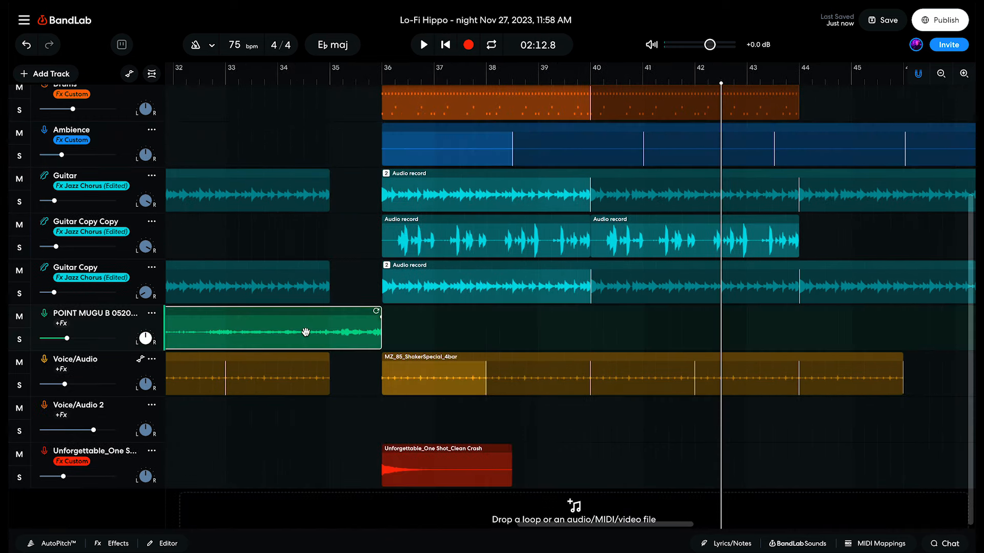
pyautogui.hscroll(3)
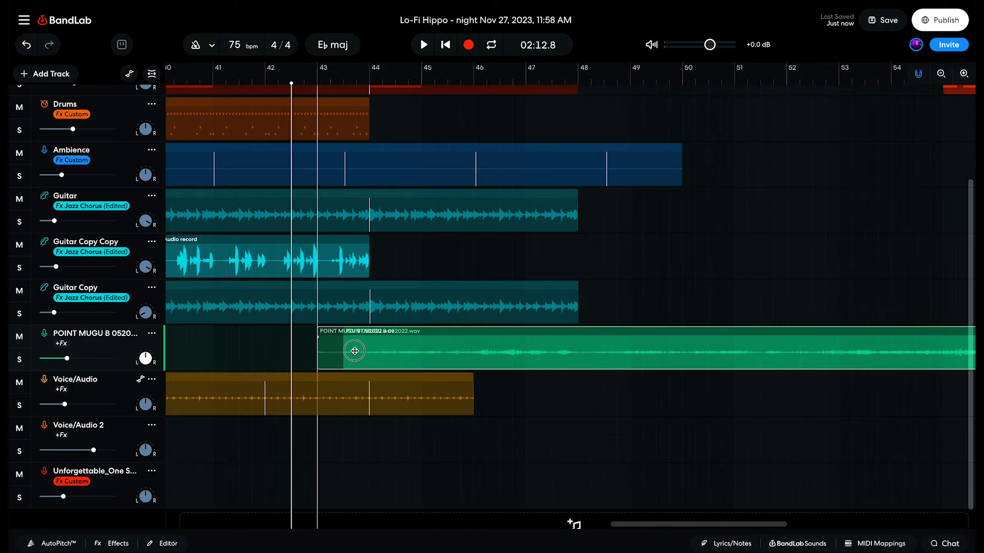
pyautogui.click(422, 45)
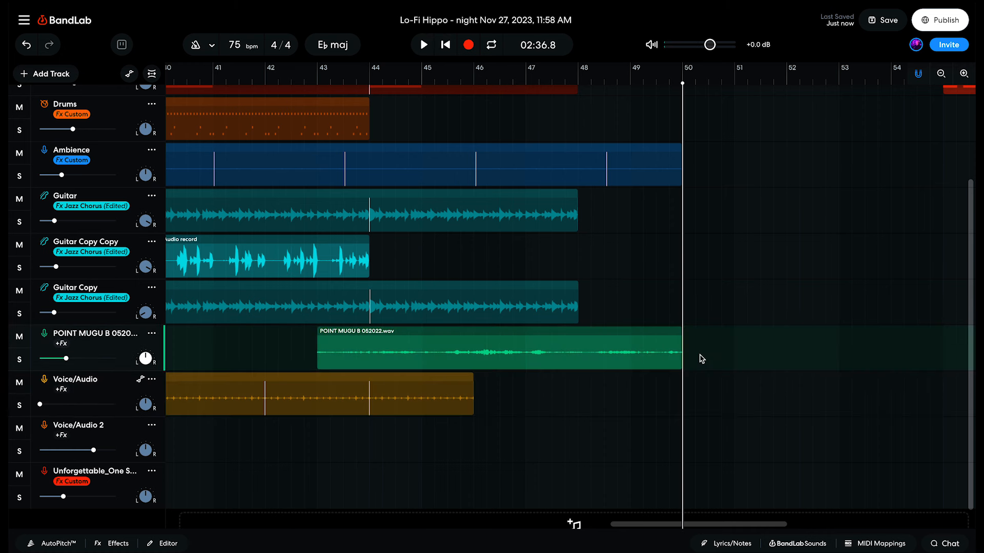
pyautogui.click(129, 73)
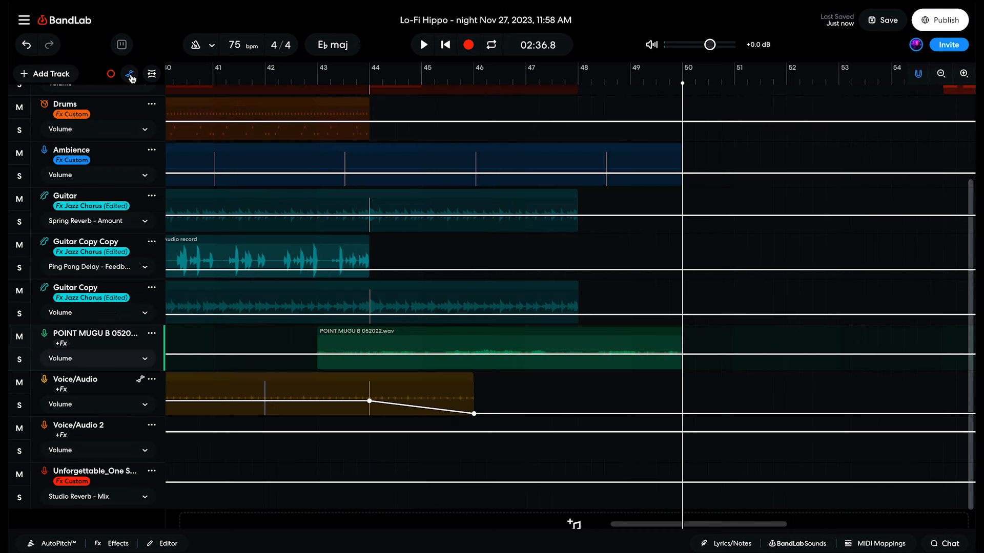
# - Draw ending volume fade-outs on Bass, Ambience, Guitar, Guitar Copy, POINT MUGU and shaker
pyautogui.click(130, 74)
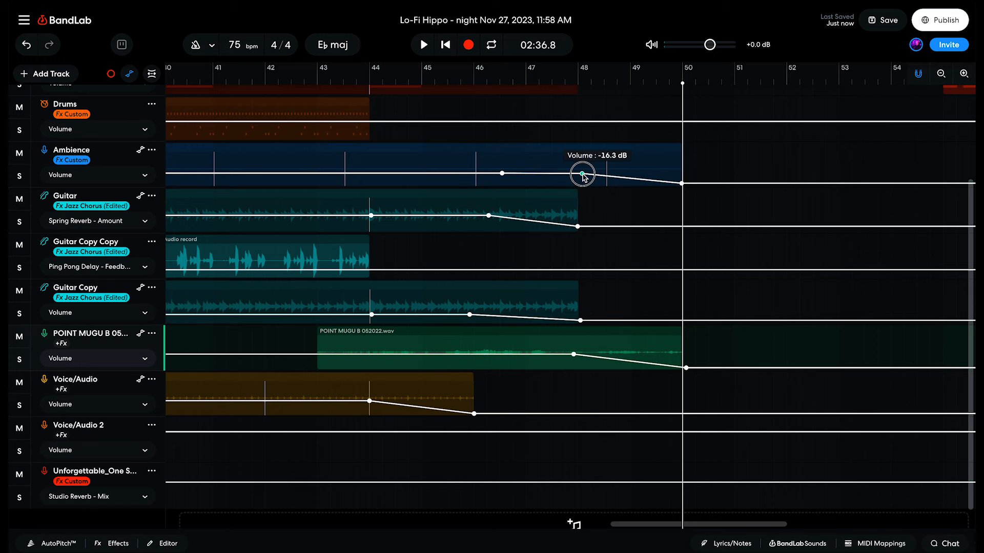
pyautogui.scroll(3)
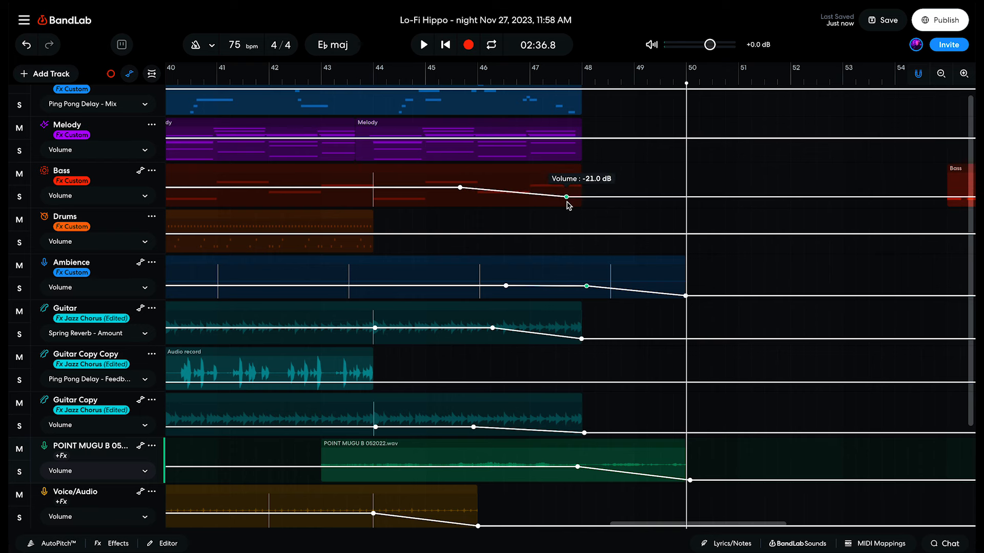
pyautogui.scroll(3)
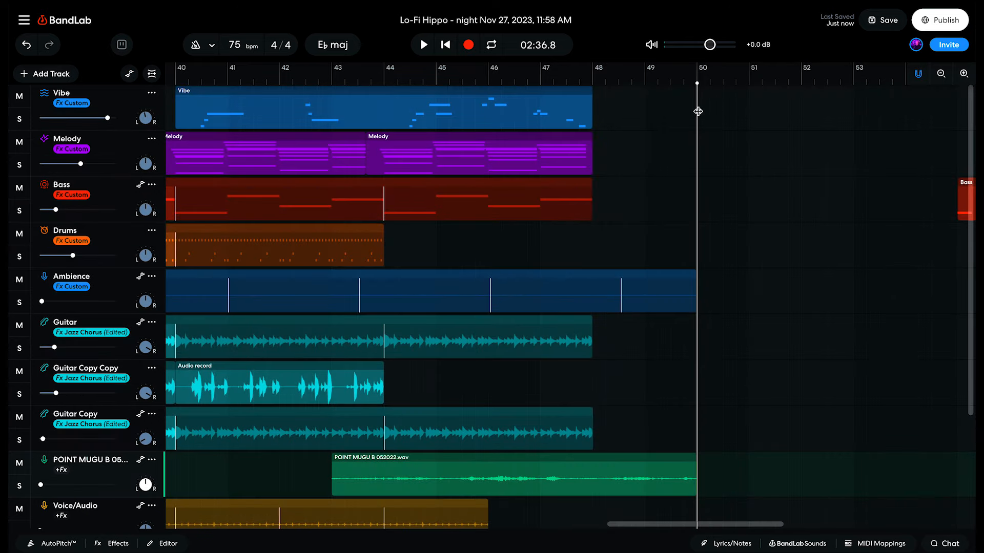
pyautogui.click(422, 45)
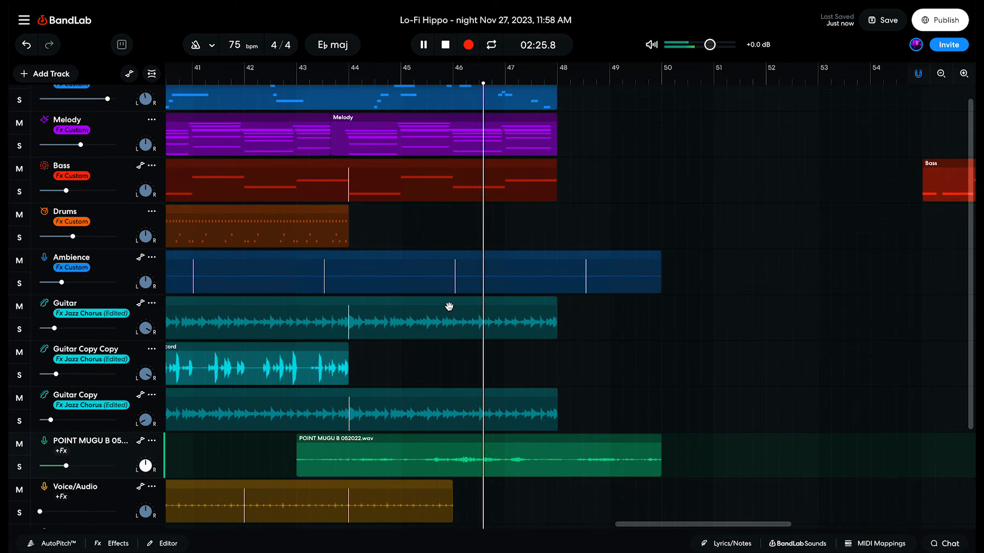
pyautogui.scroll(-3)
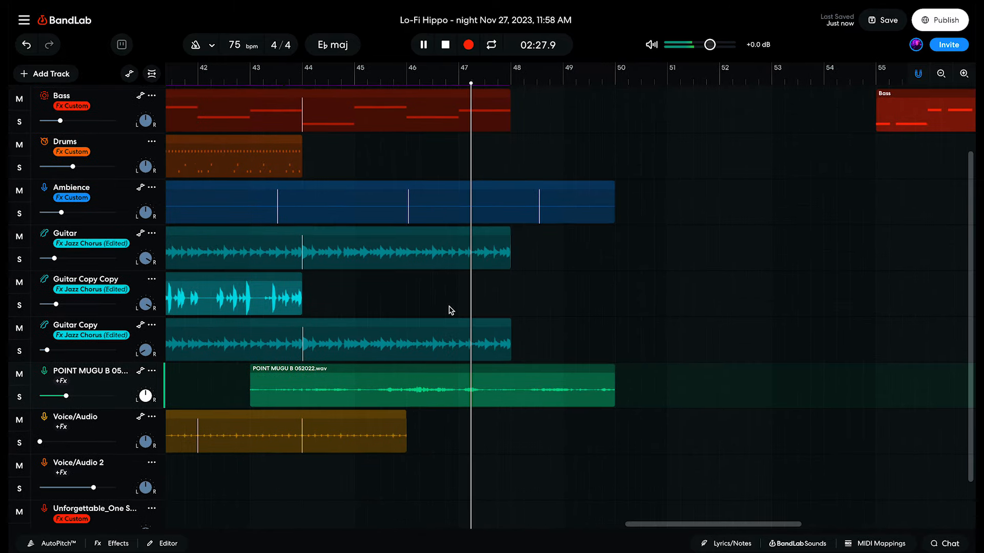
pyautogui.click(129, 73)
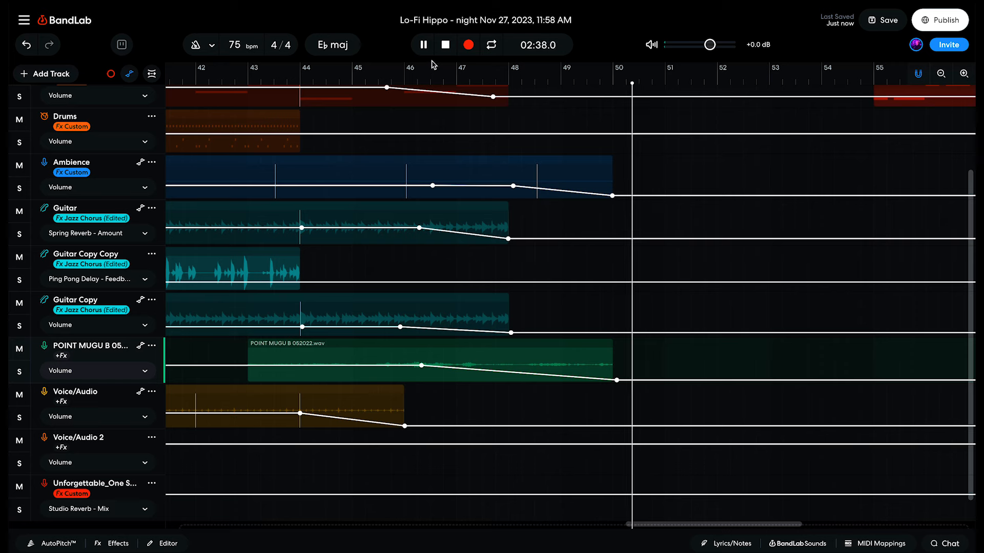
pyautogui.click(444, 45)
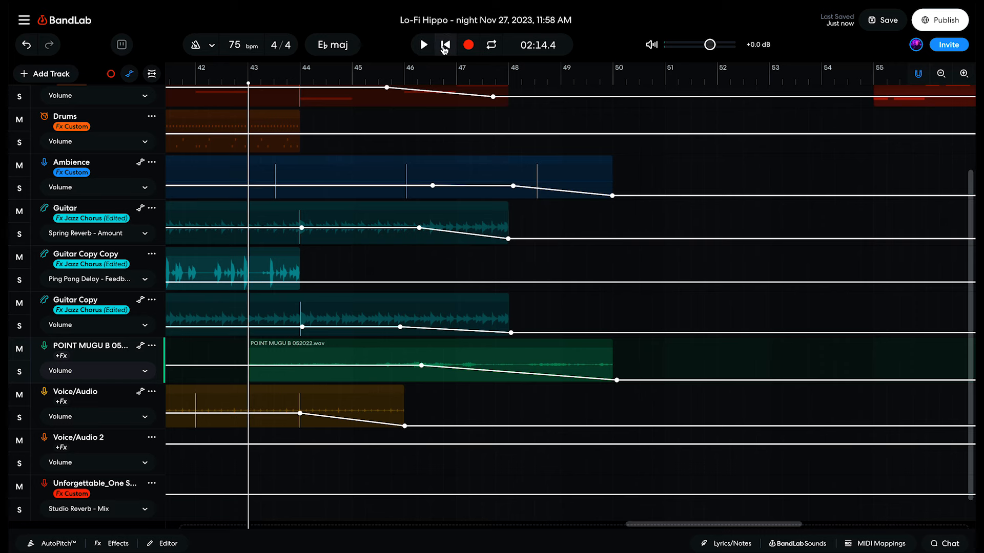
pyautogui.click(445, 45)
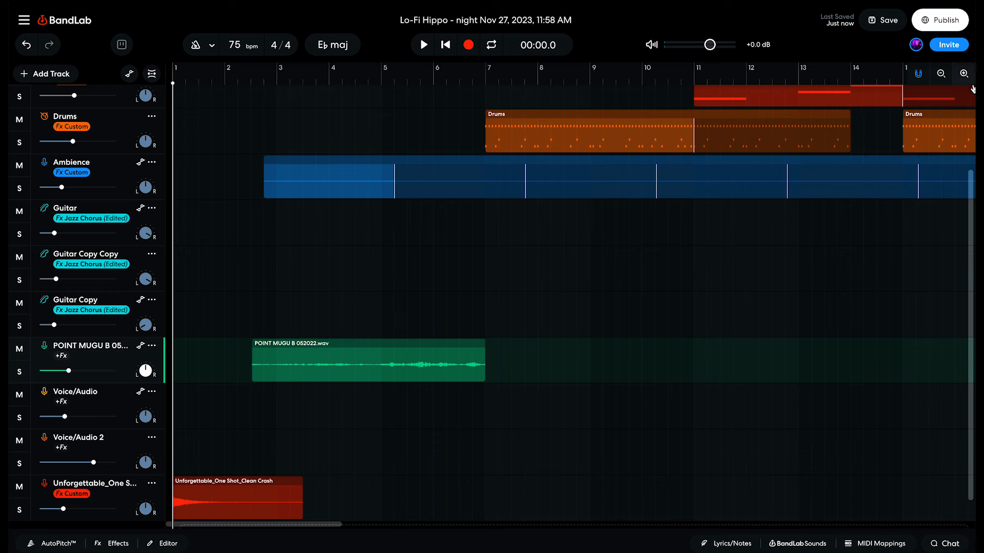
pyautogui.click(941, 74)
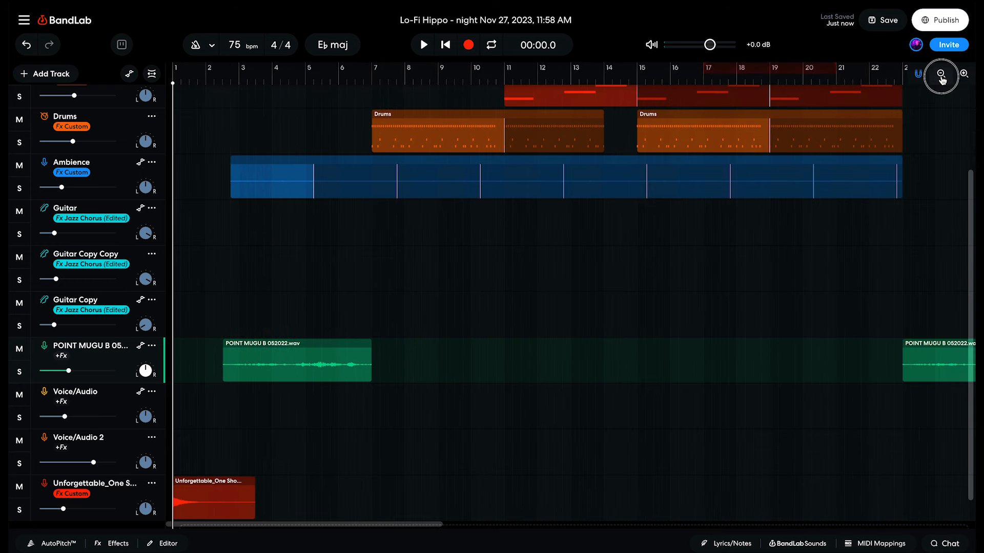
pyautogui.click(941, 73)
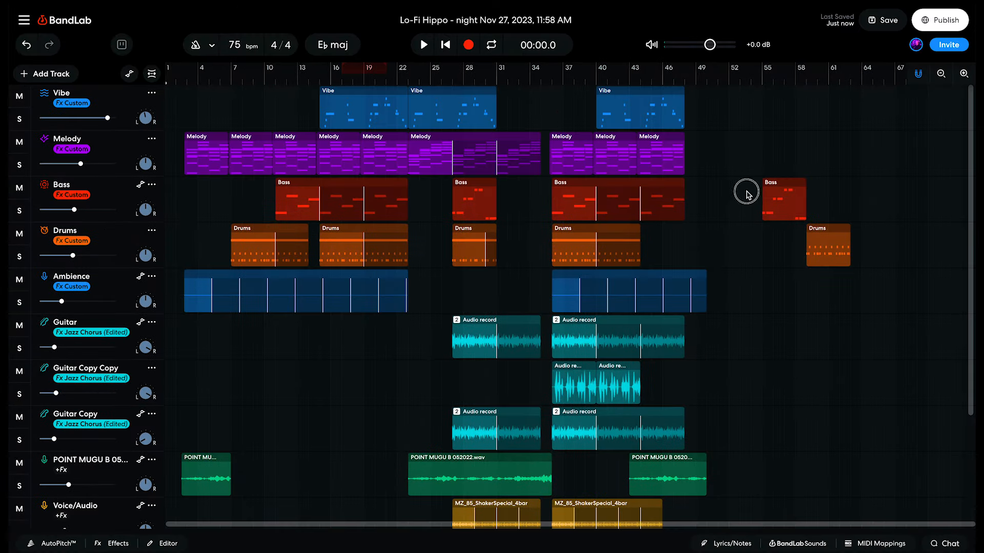
pyautogui.click(66, 230)
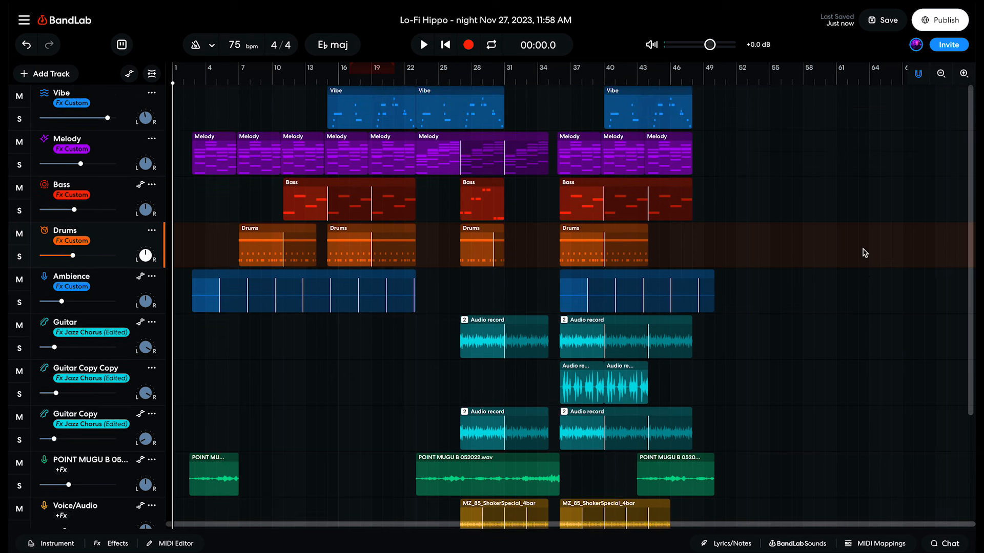
pyautogui.click(422, 45)
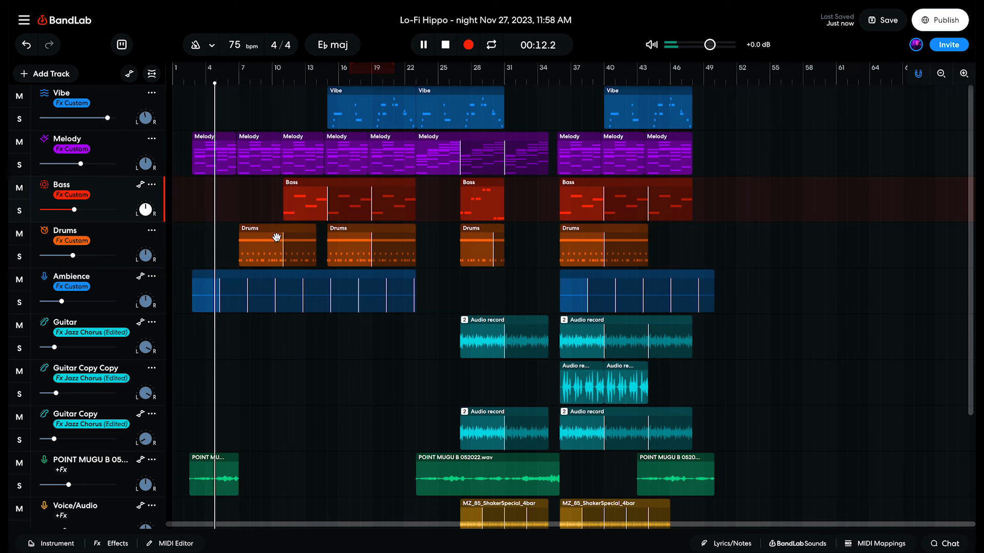
pyautogui.click(445, 45)
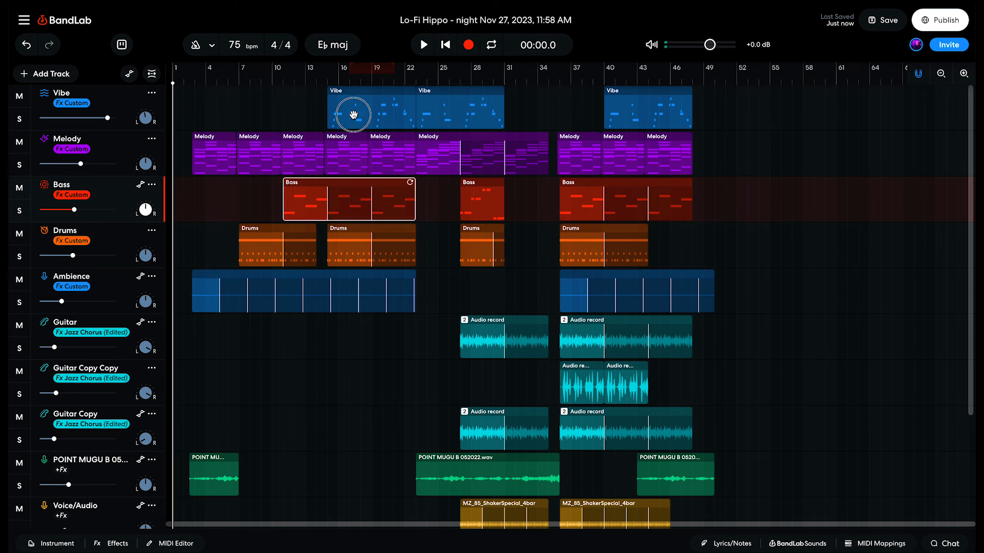
pyautogui.click(344, 337)
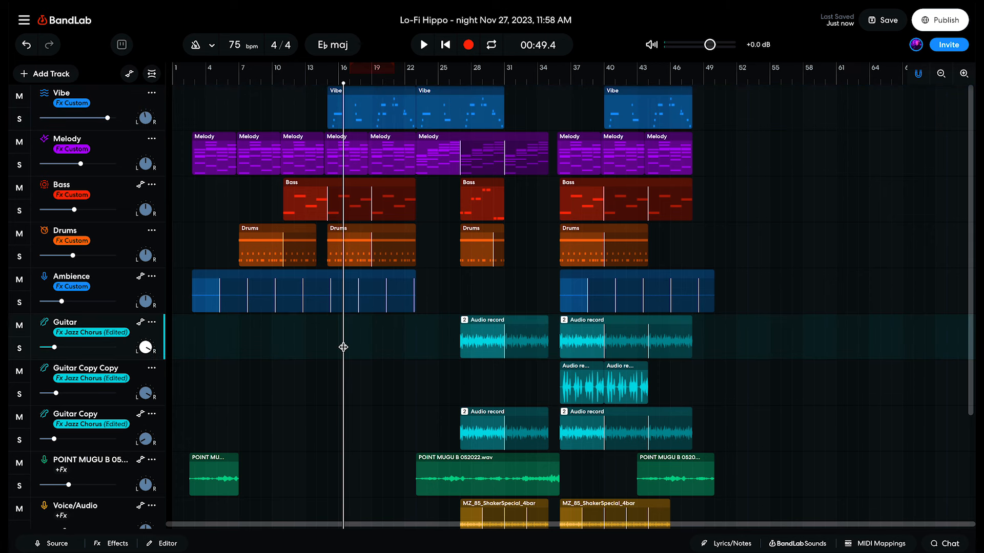
pyautogui.click(423, 44)
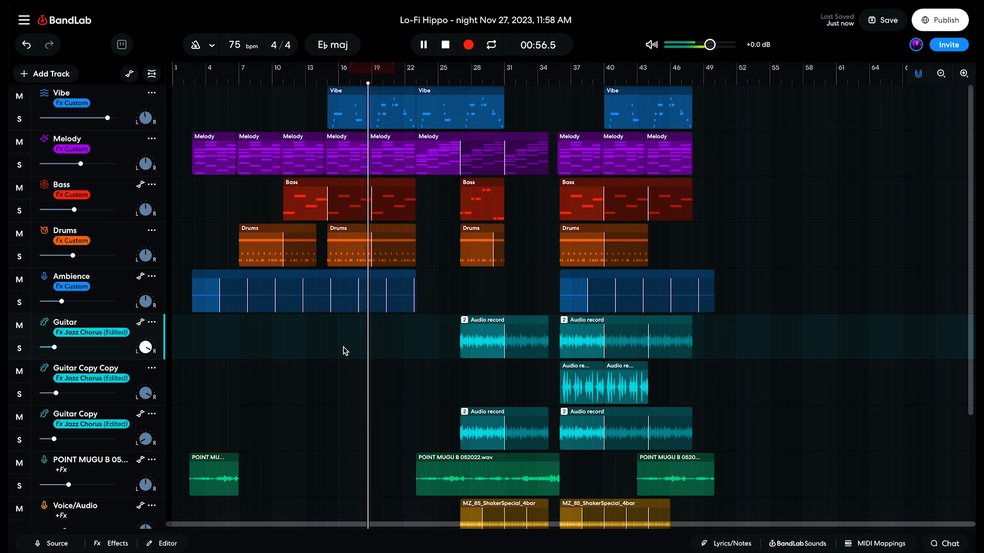
pyautogui.click(422, 45)
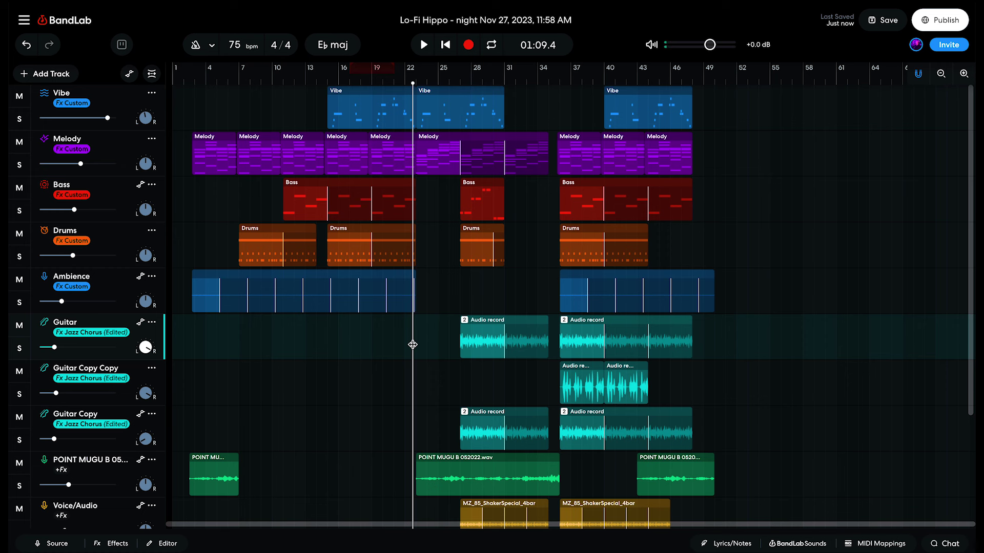
pyautogui.click(422, 44)
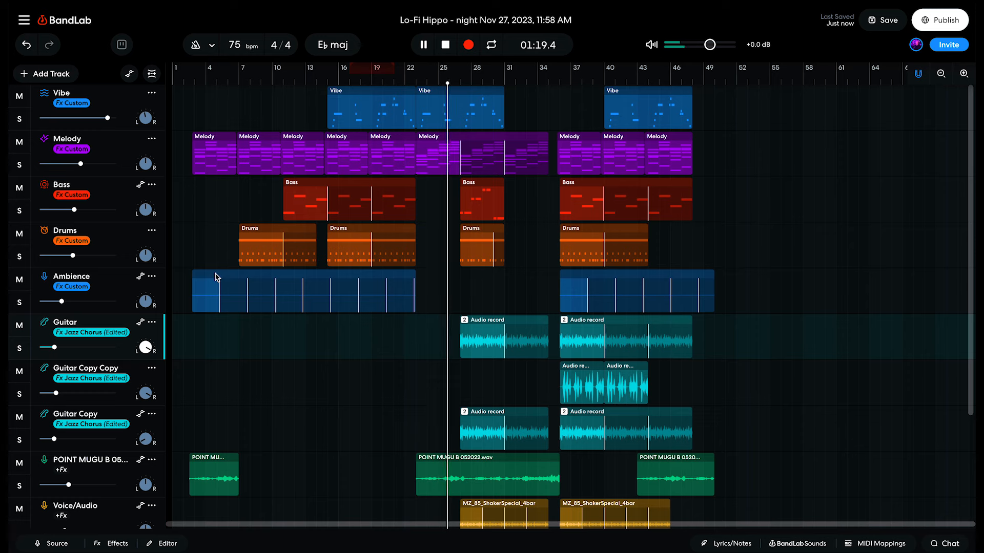
pyautogui.moveTo(414, 341)
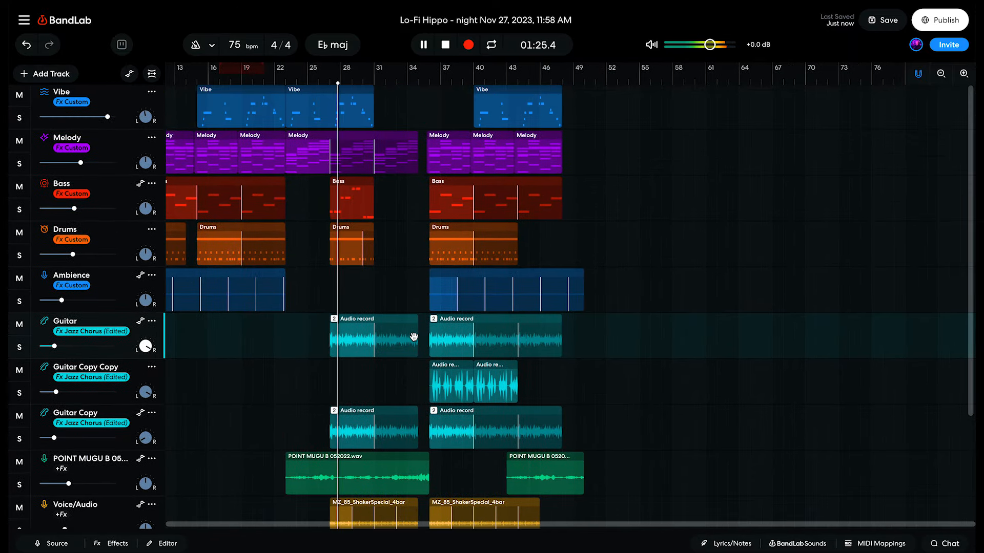
pyautogui.scroll(-3)
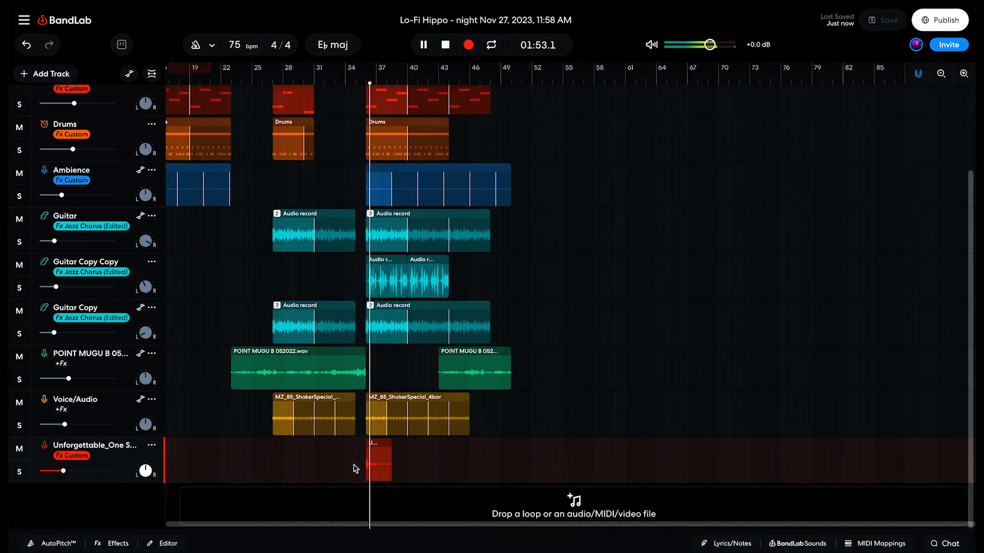
pyautogui.moveTo(482, 422)
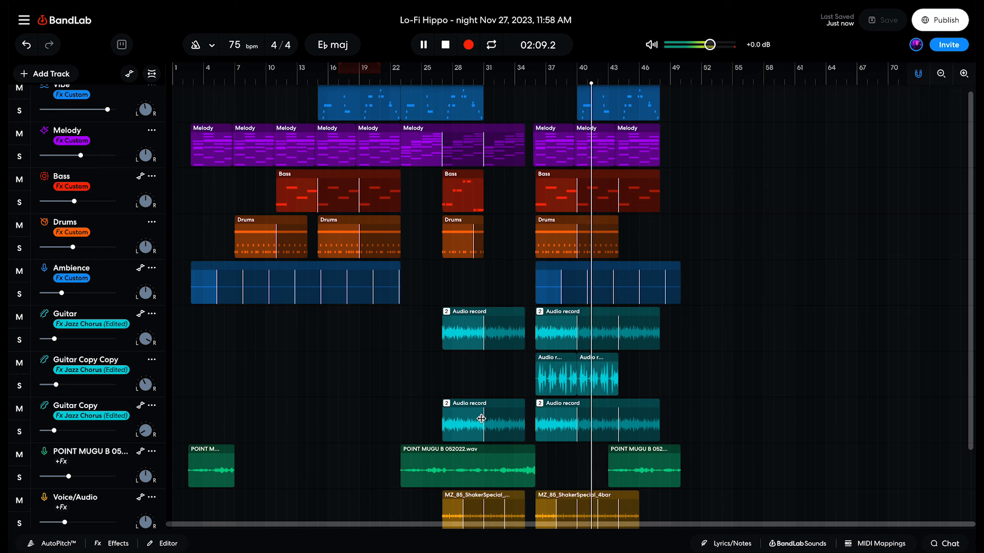
pyautogui.click(422, 44)
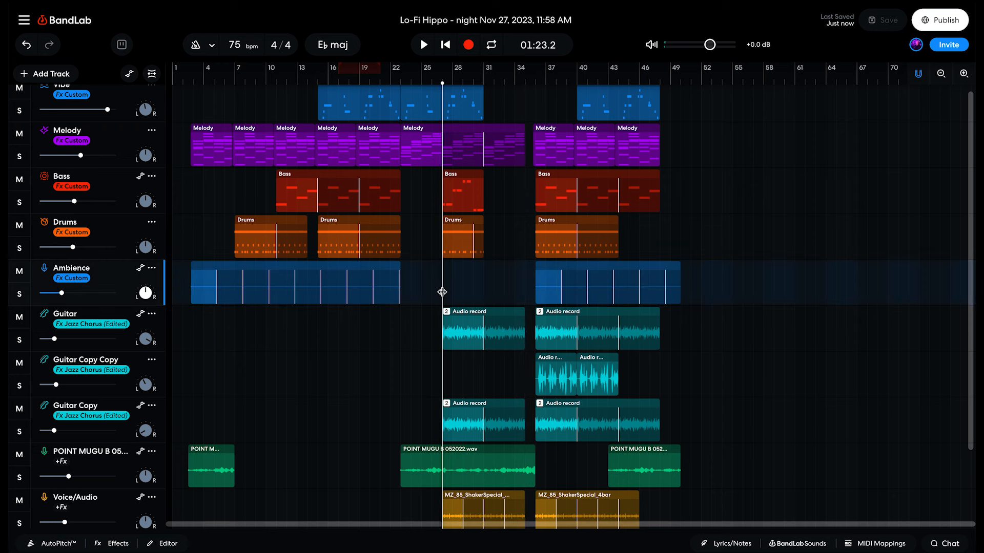
pyautogui.click(422, 44)
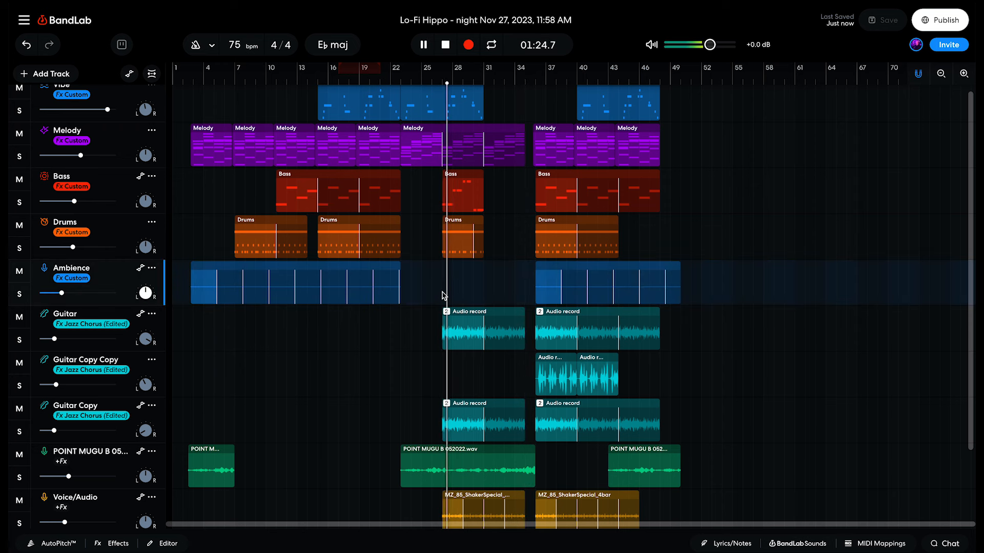
pyautogui.click(422, 45)
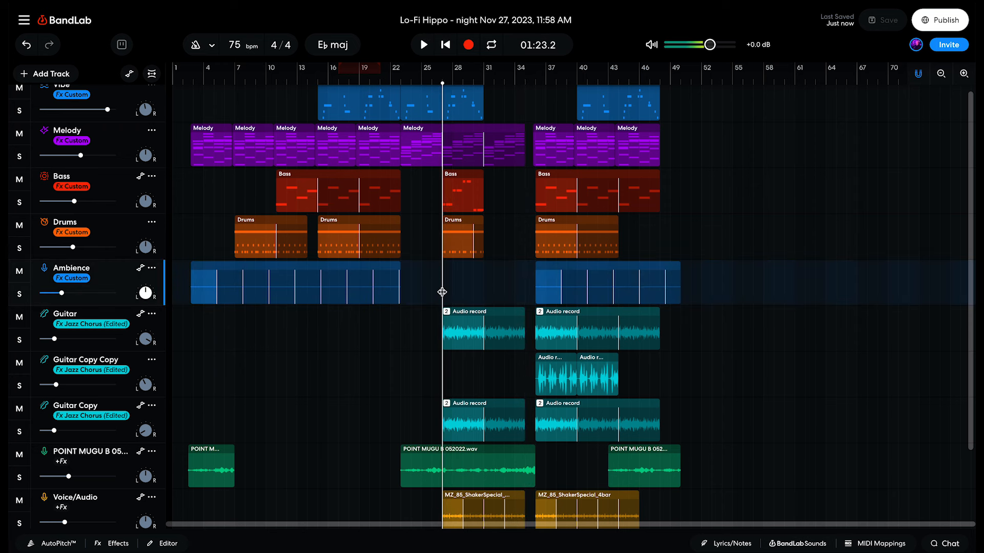
pyautogui.click(534, 72)
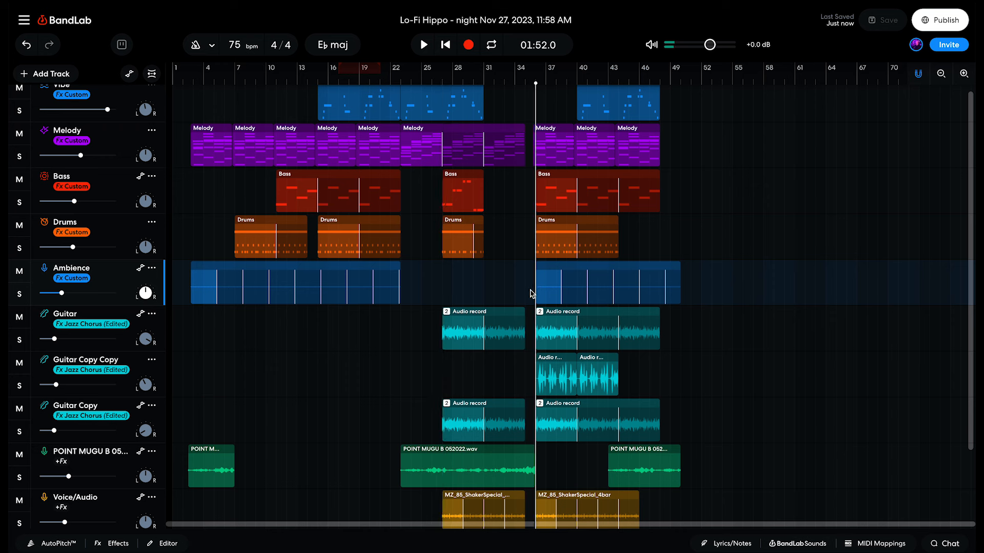
pyautogui.click(422, 44)
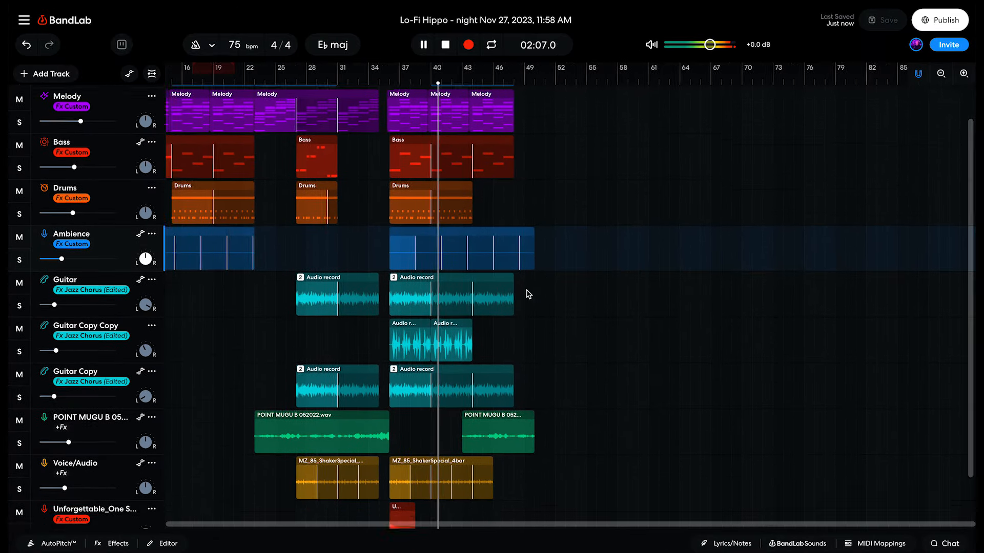
# - Replay the section around bars 35–40 and pan Guitar Copy Copy off centre
pyautogui.click(421, 45)
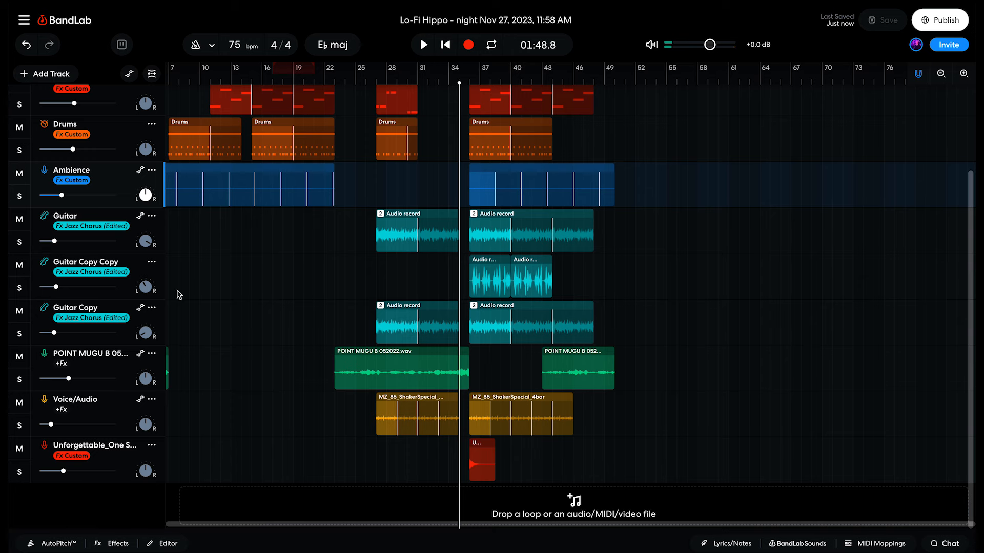
pyautogui.scroll(3)
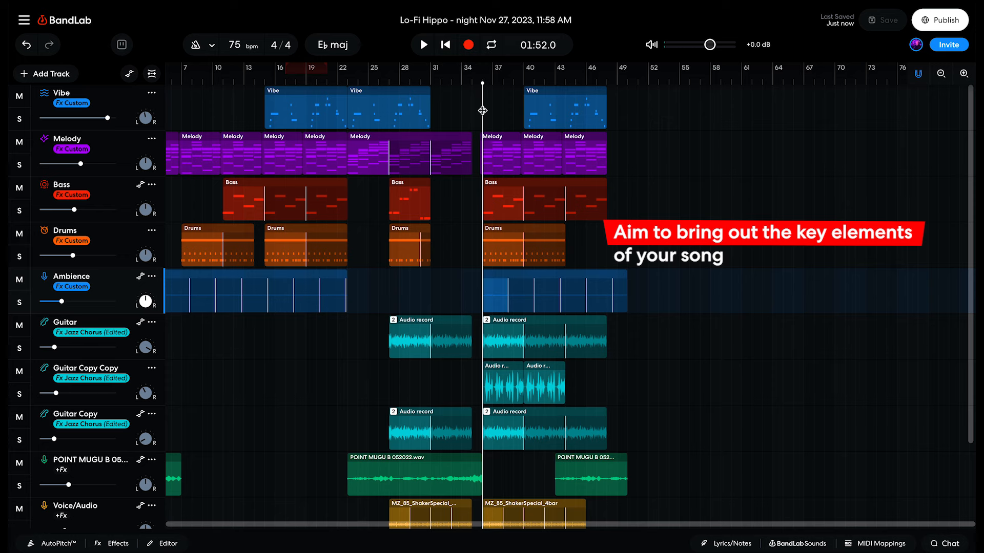
pyautogui.click(422, 45)
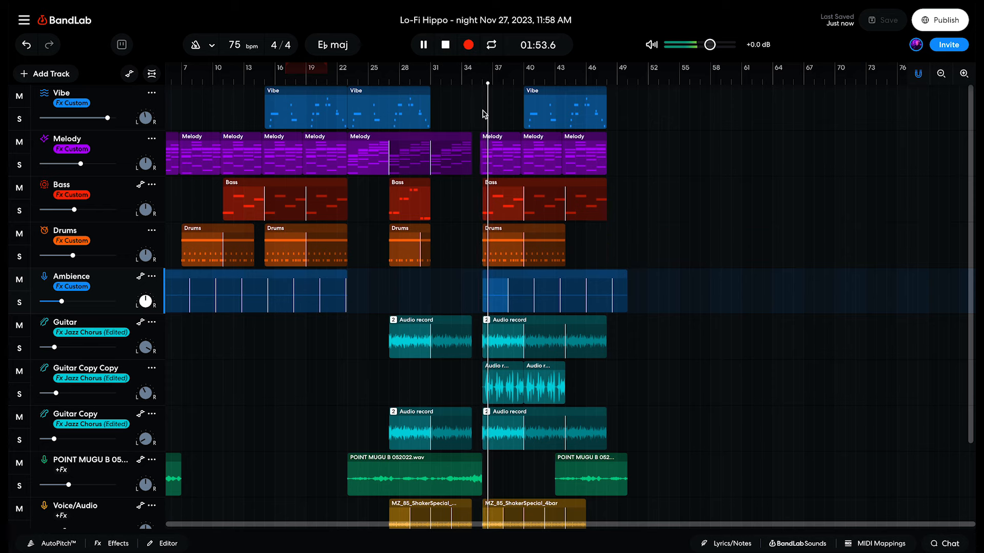
pyautogui.scroll(-3)
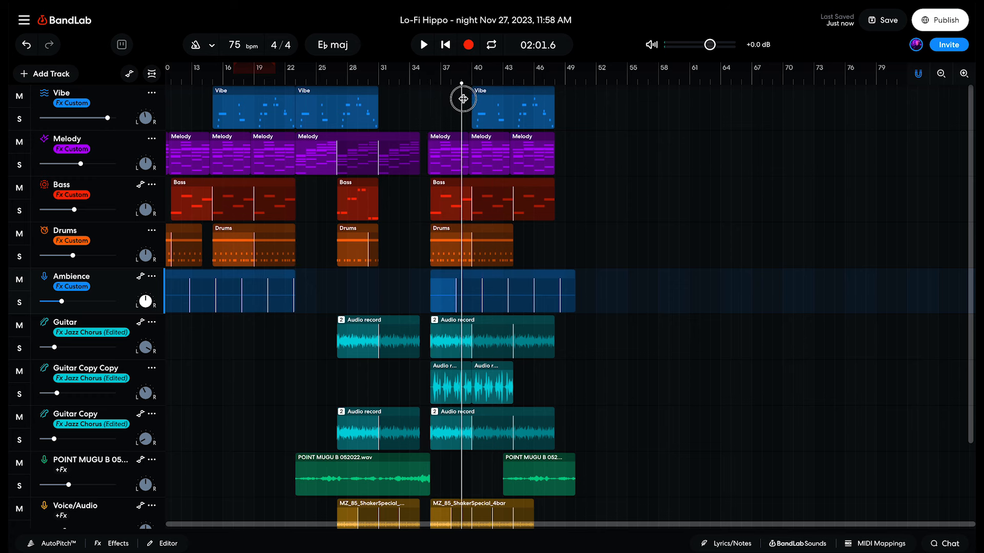
pyautogui.click(422, 45)
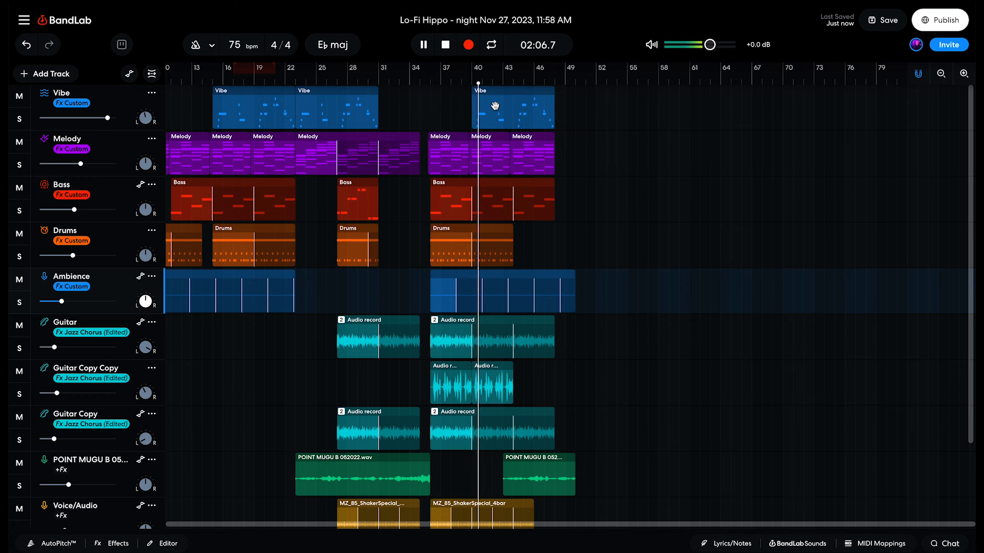
pyautogui.click(422, 44)
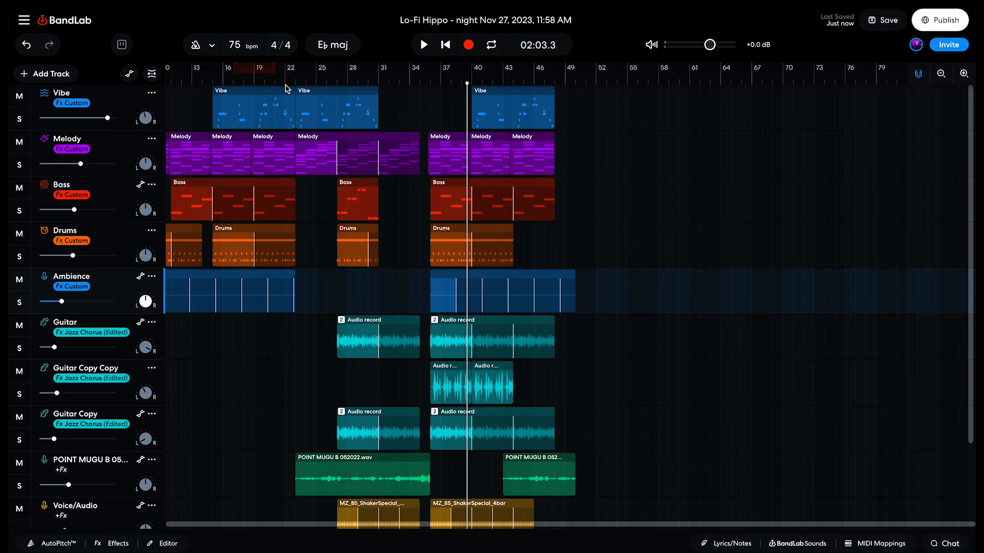
pyautogui.scroll(-3)
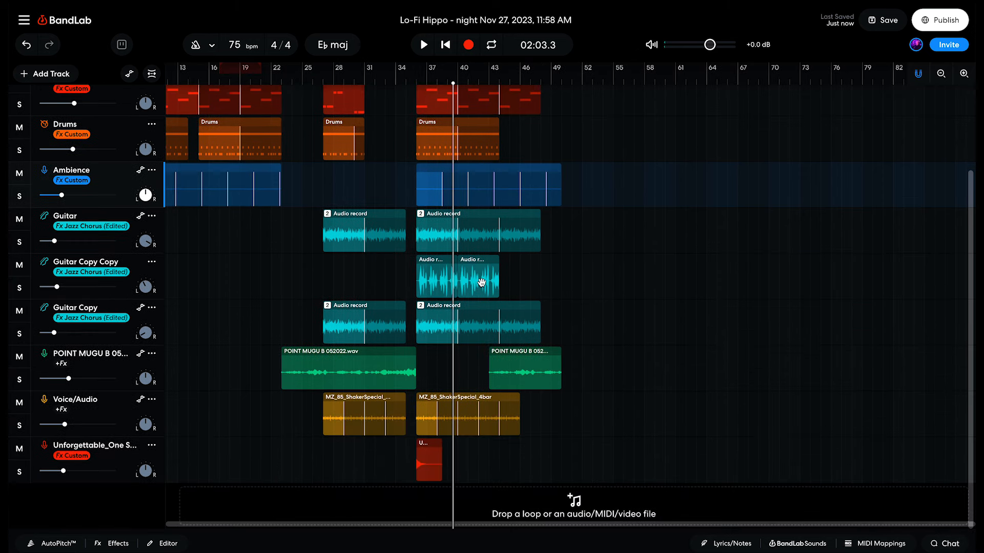
pyautogui.moveTo(150, 291)
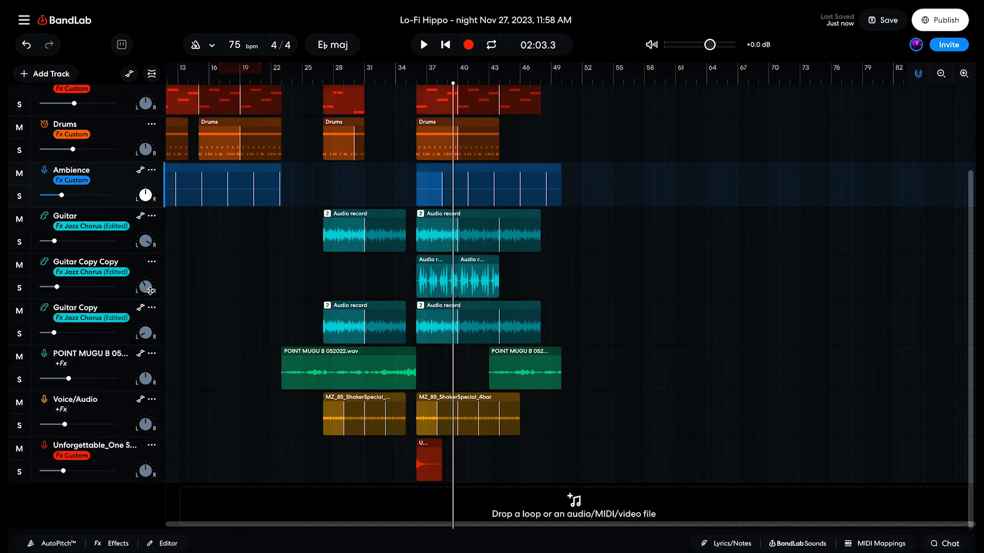
pyautogui.moveTo(150, 258)
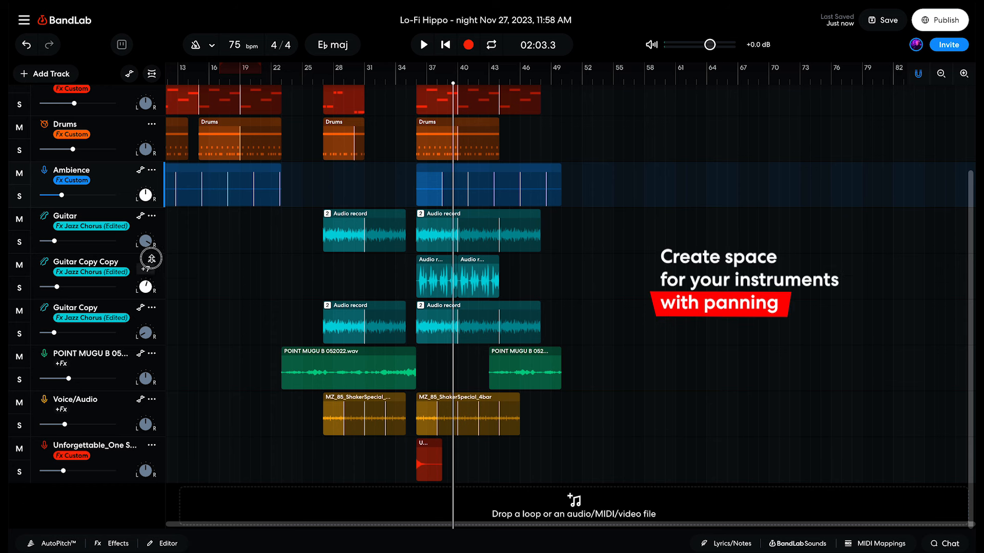
pyautogui.moveTo(245, 260)
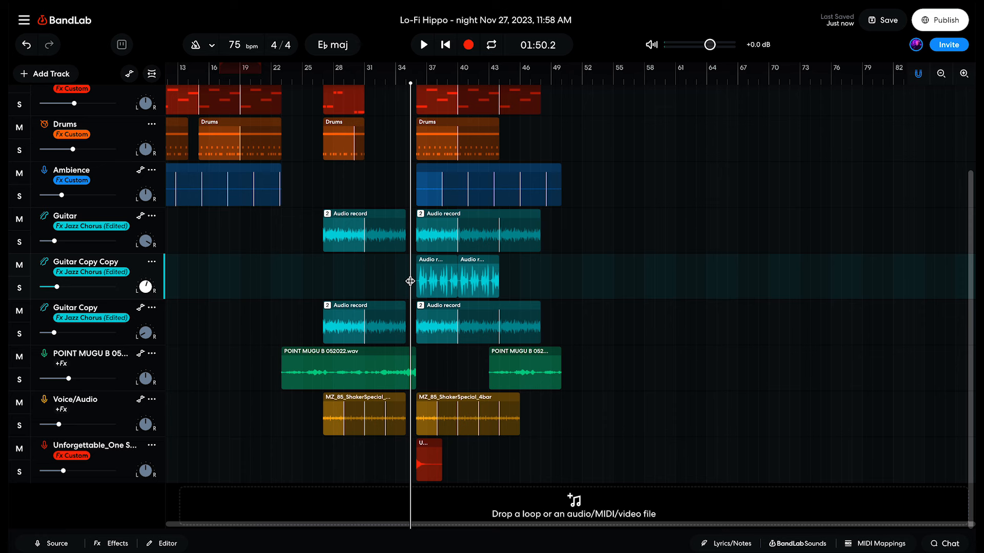
# - Show the Unforgettable one-shot track's effects chain with Graphic EQ and Studio Reverb
pyautogui.click(422, 44)
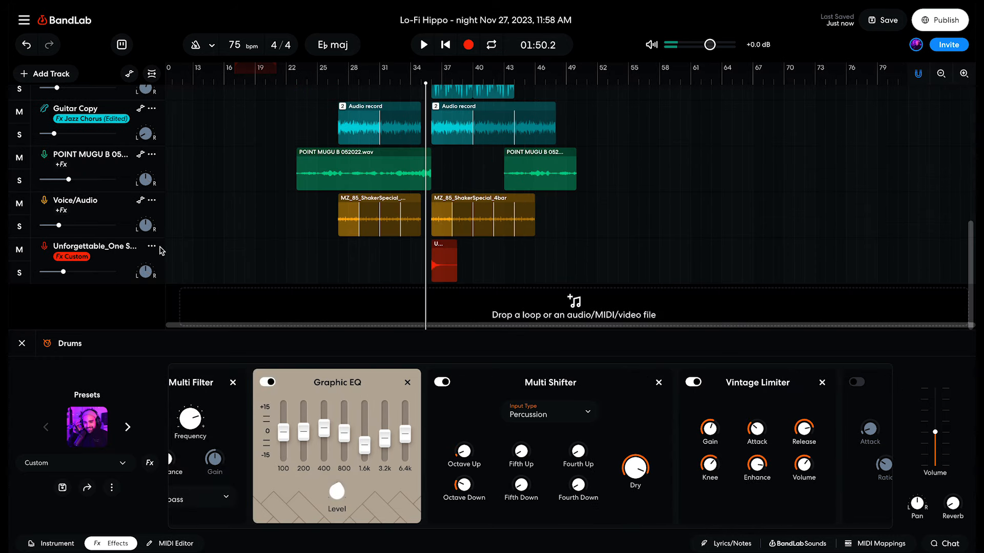
pyautogui.moveTo(58, 223)
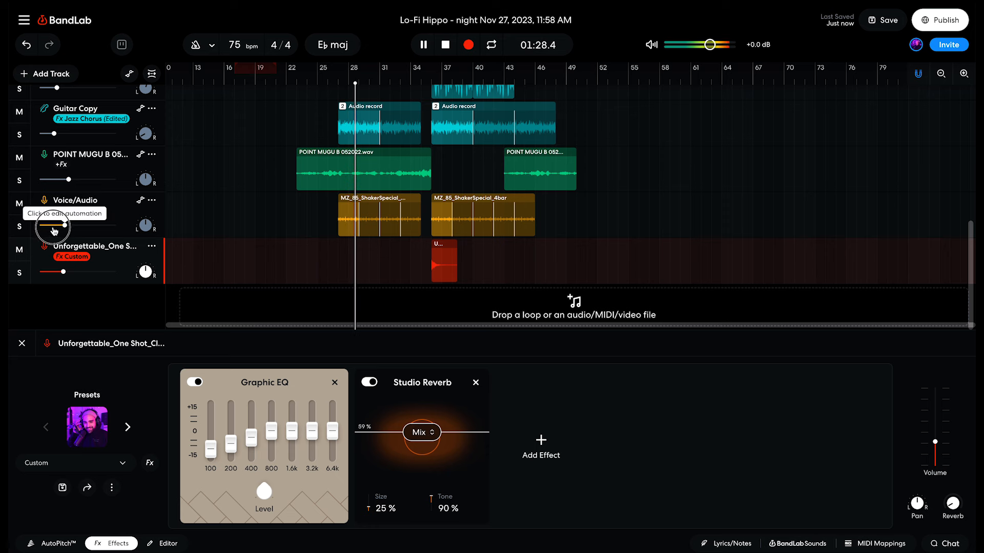
# - Pull the Voice/Audio shaker volume automation down to -18.3 dB
pyautogui.click(422, 45)
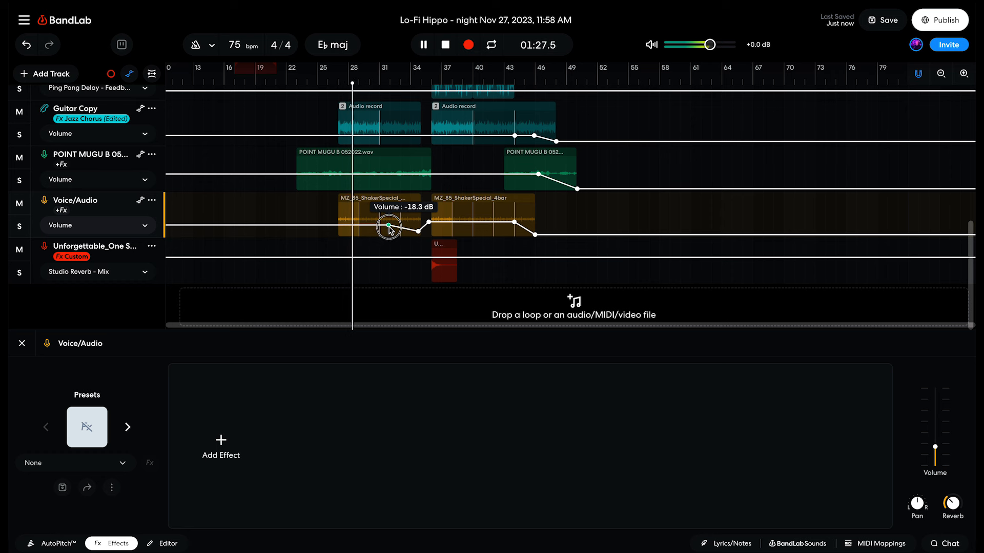
pyautogui.moveTo(388, 227); pyautogui.dragTo(390, 225)
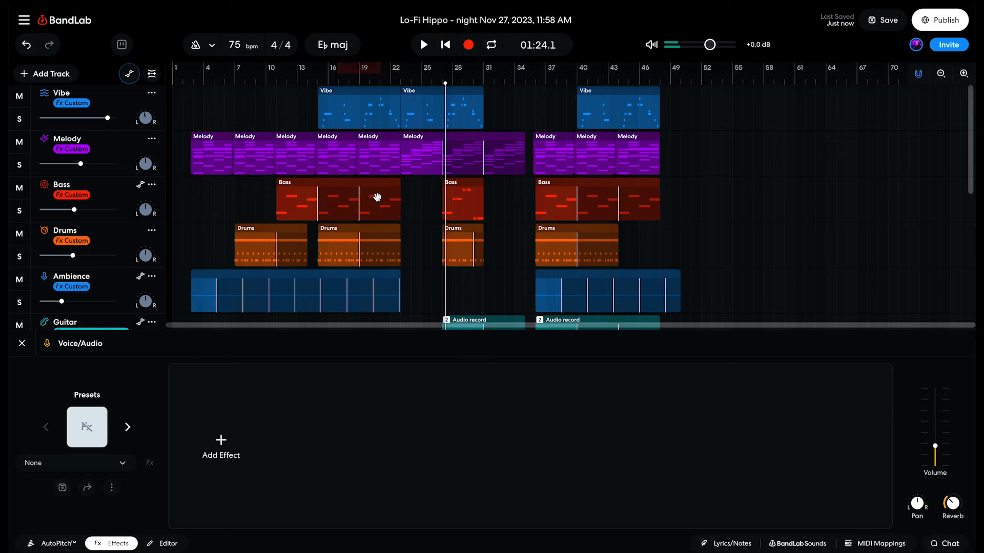
# - Close the effects panel, play the arrangement from bar 35, and return the playhead to bar 7
pyautogui.scroll(-3)
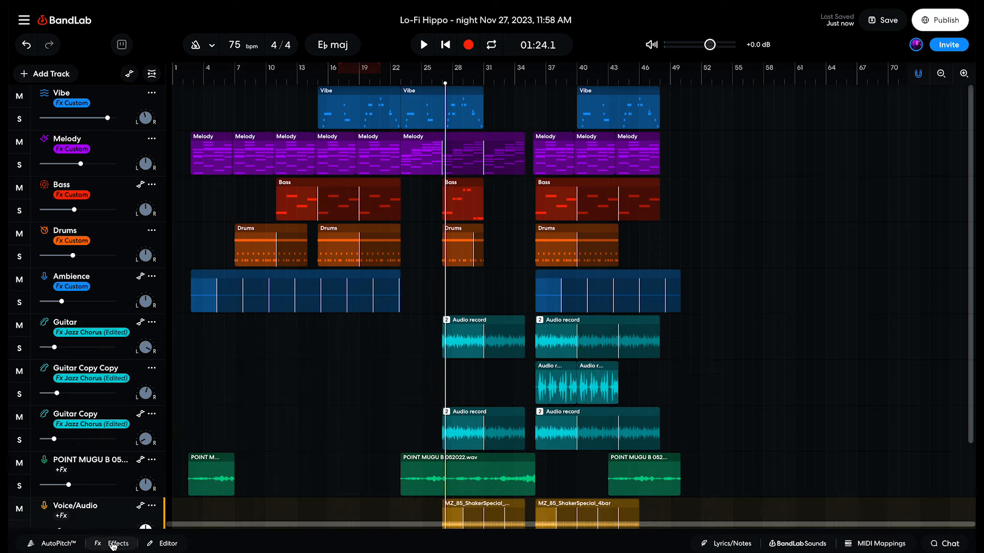
pyautogui.scroll(-3)
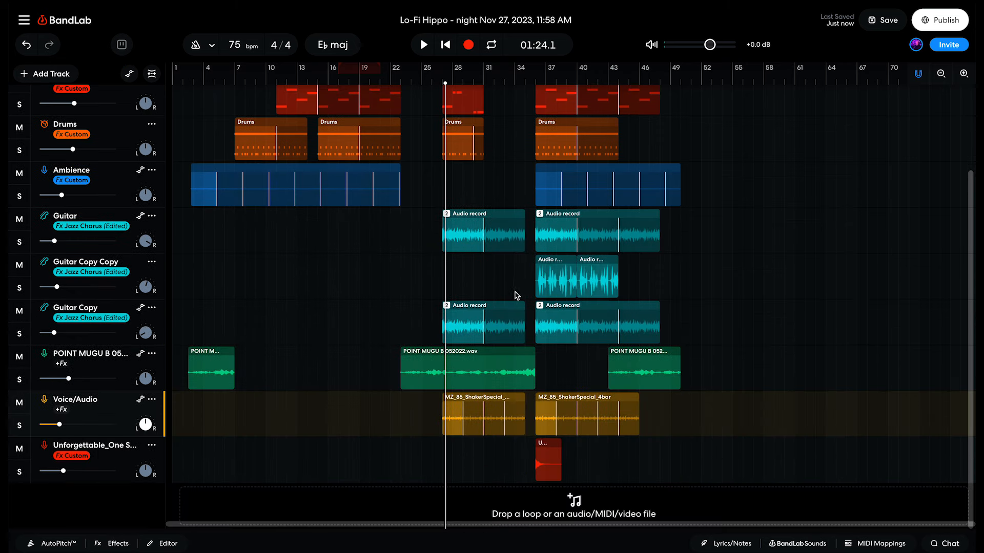
pyautogui.moveTo(492, 289)
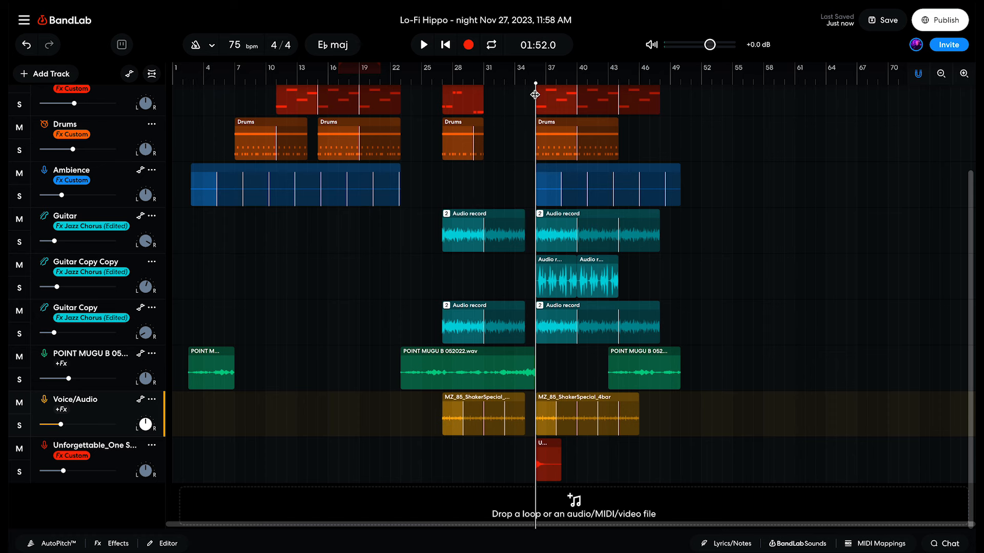
pyautogui.click(422, 44)
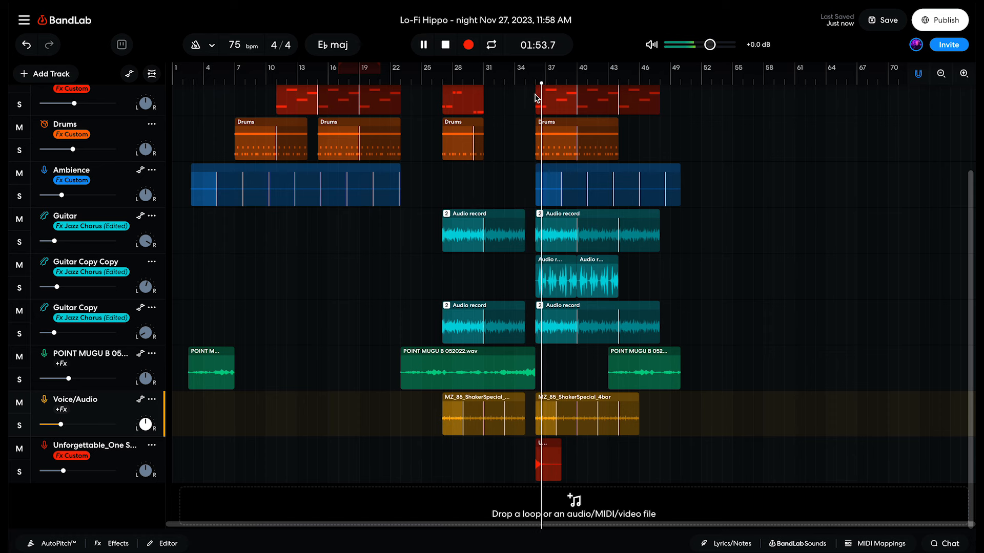
pyautogui.click(422, 45)
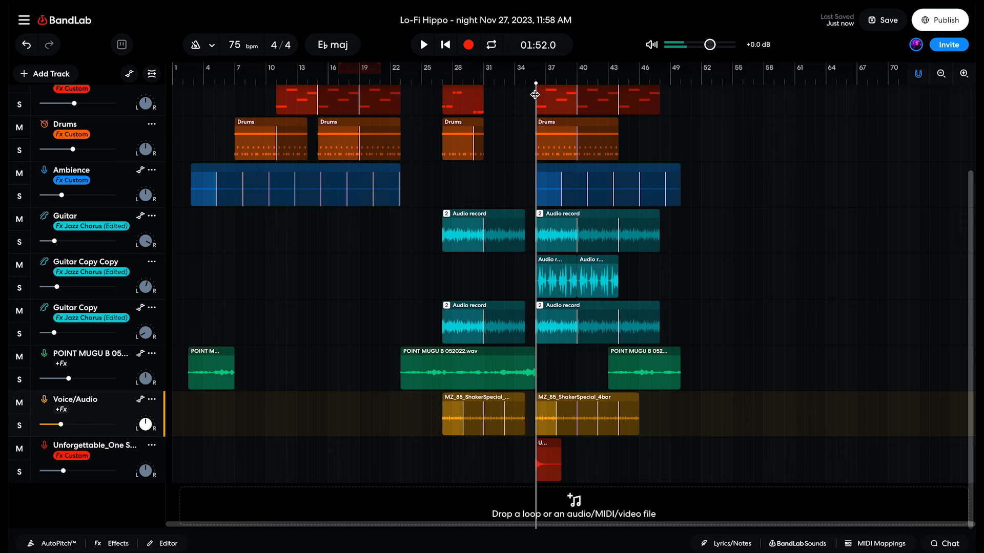
pyautogui.click(241, 69)
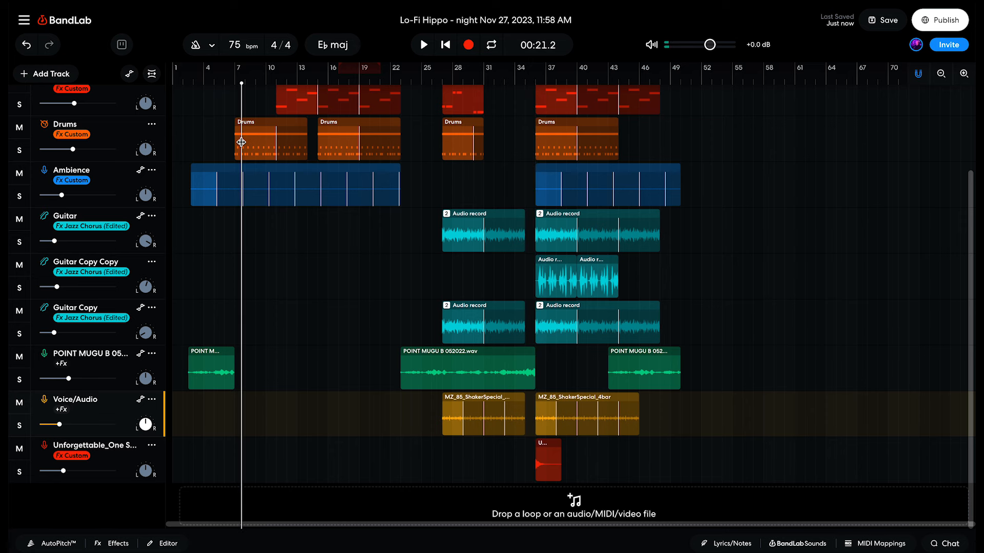
pyautogui.moveTo(244, 133)
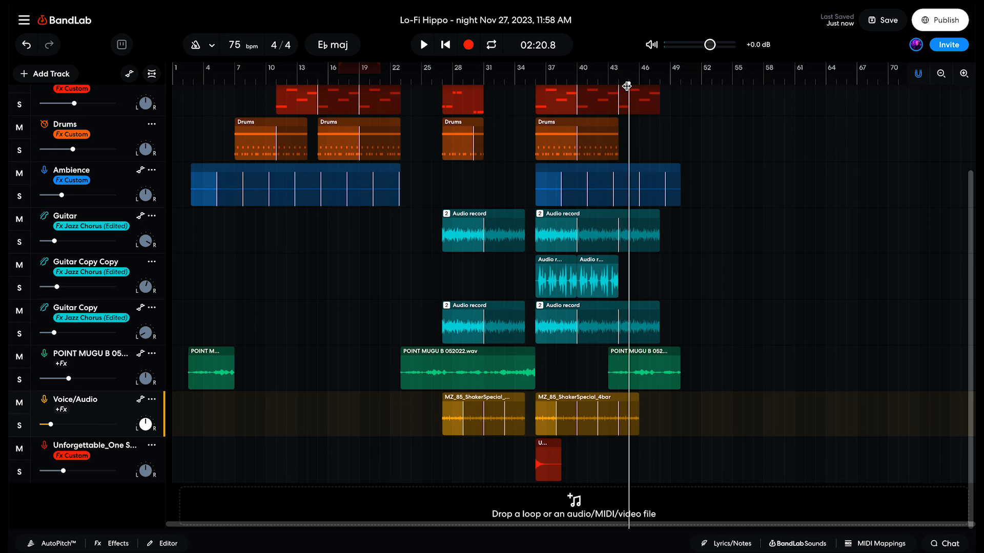
pyautogui.moveTo(626, 86)
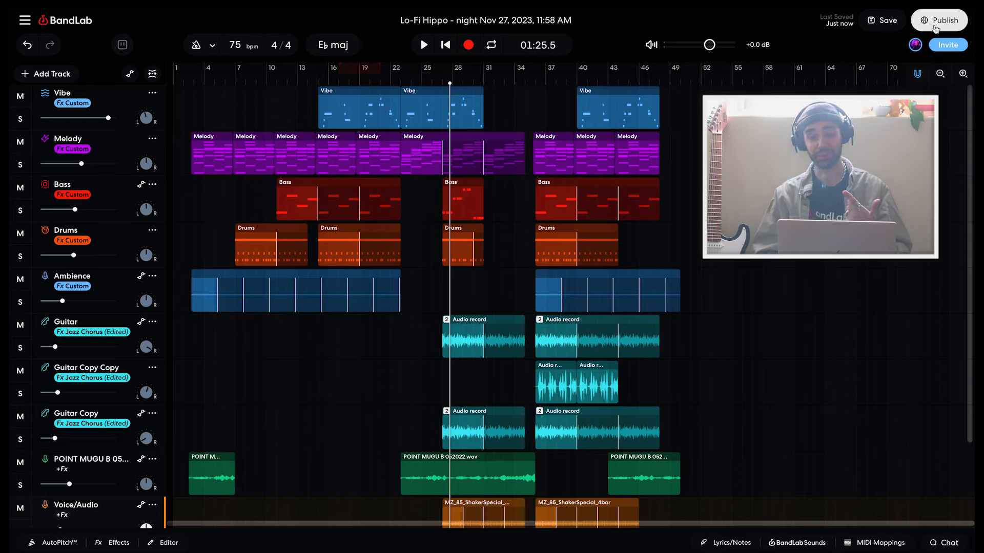
pyautogui.moveTo(851, 67)
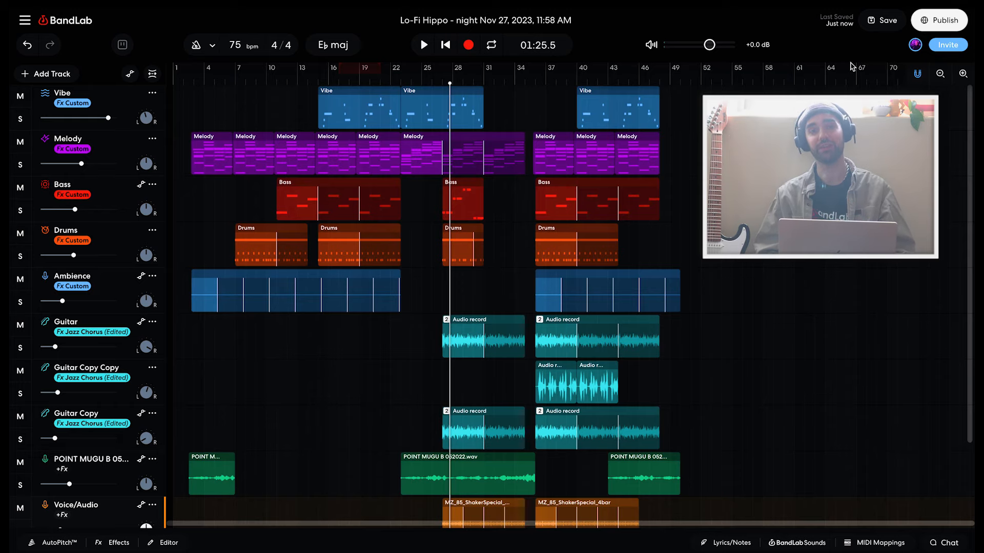
# - Save the project, accepting that unused cycle-recording takes will be discarded
pyautogui.click(882, 20)
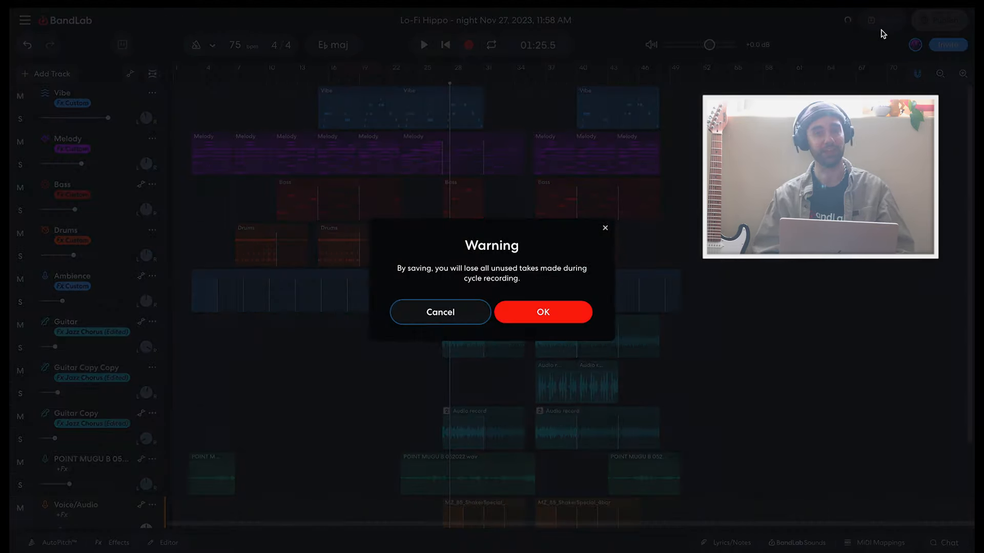
pyautogui.click(542, 312)
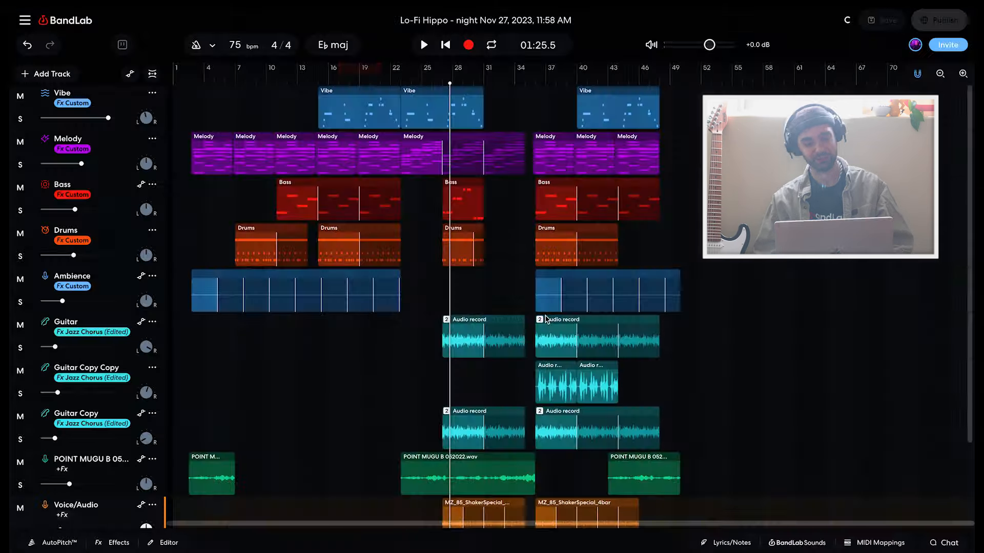